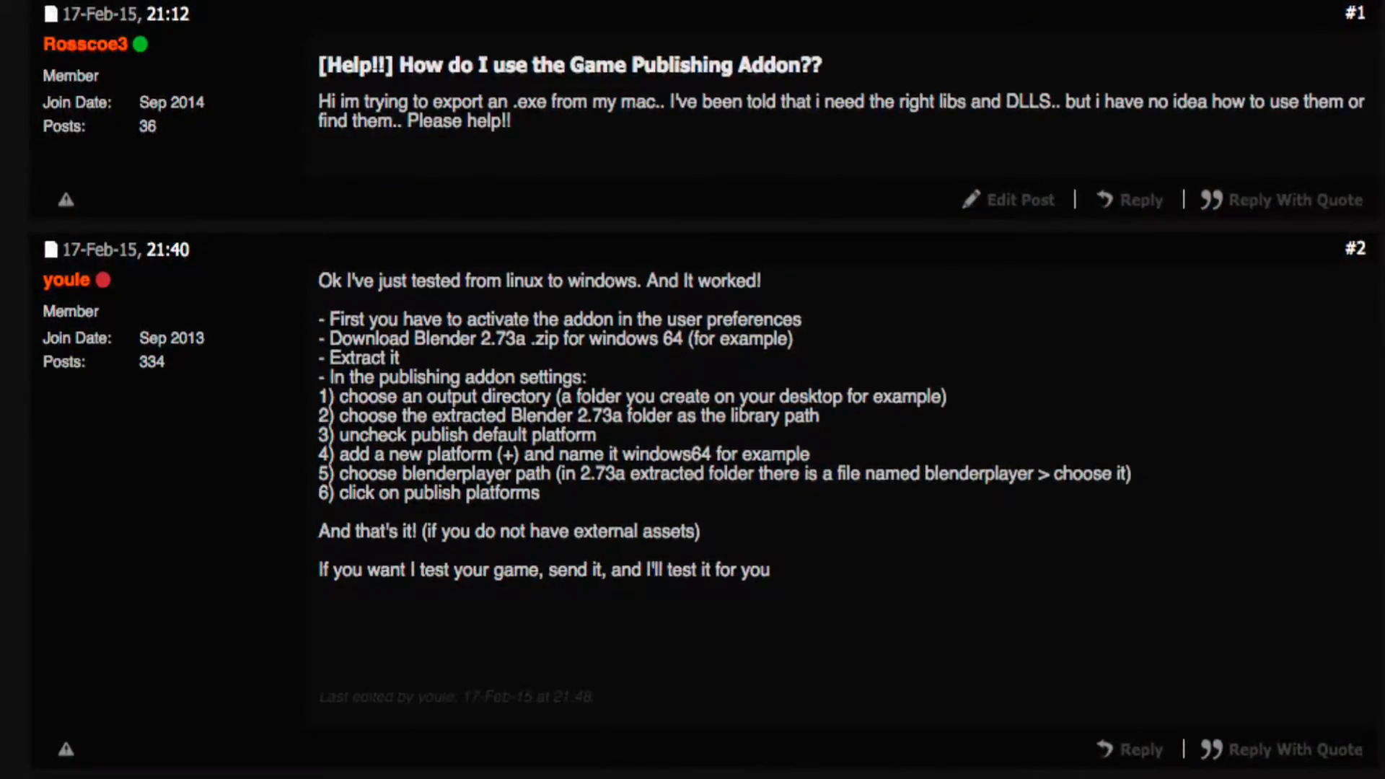
Review the Publishing Info panel, then bring up the File command list
scroll("up", 3)
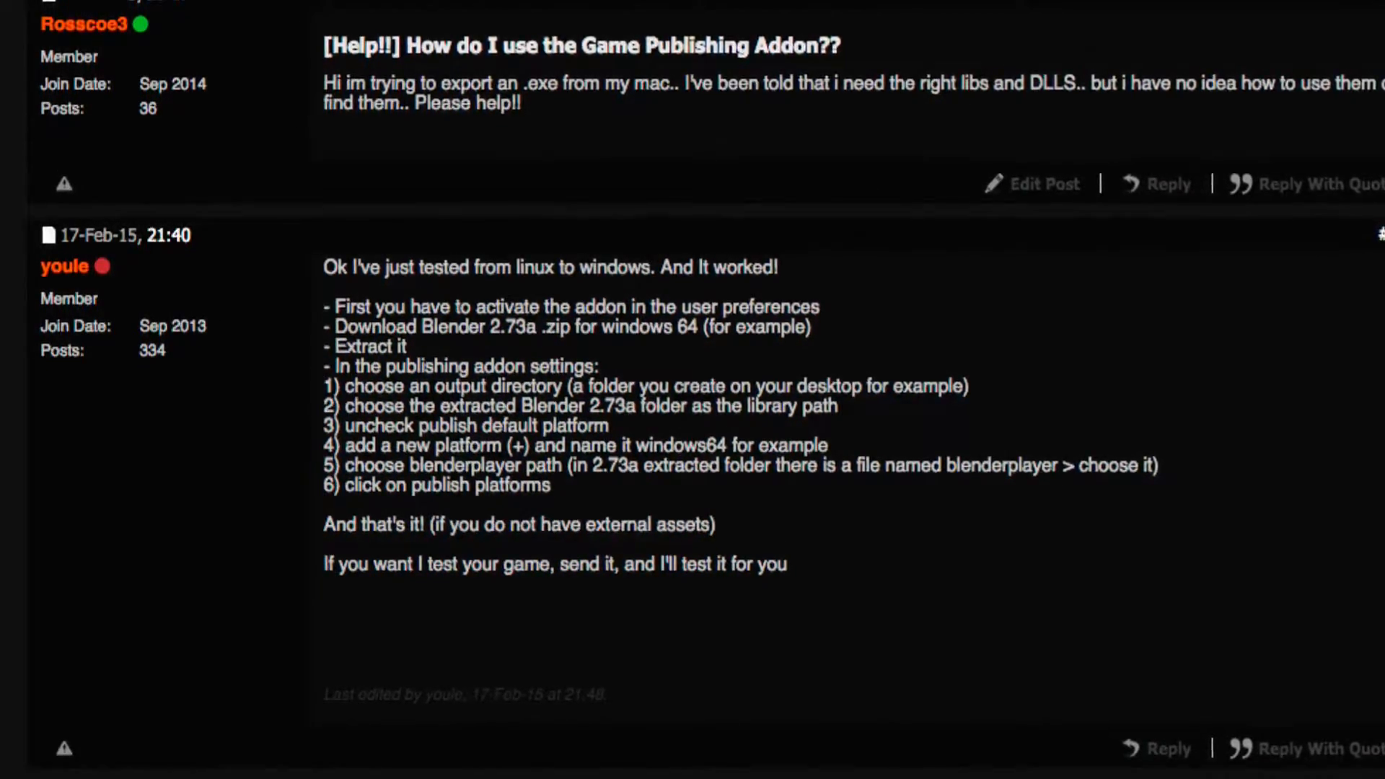
scroll("up", 3)
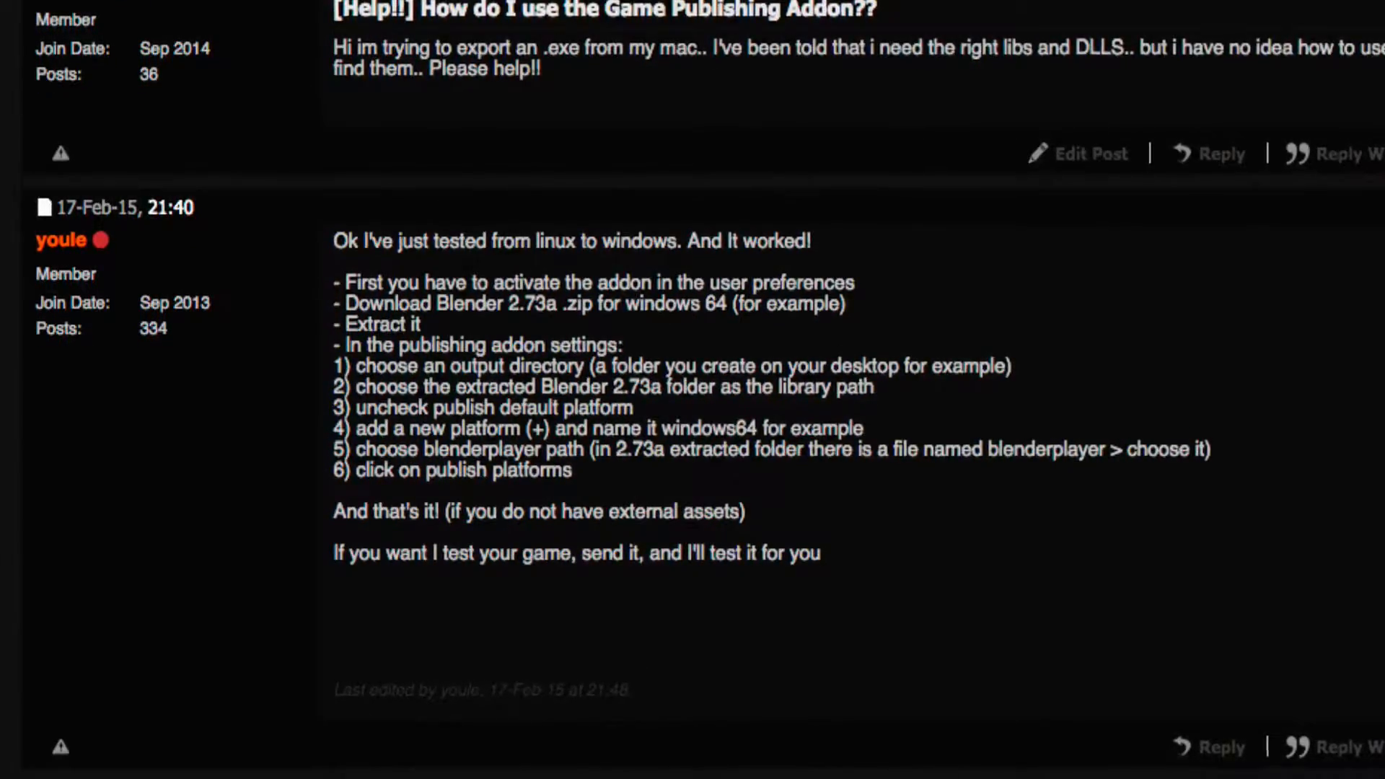
scroll("up", 3)
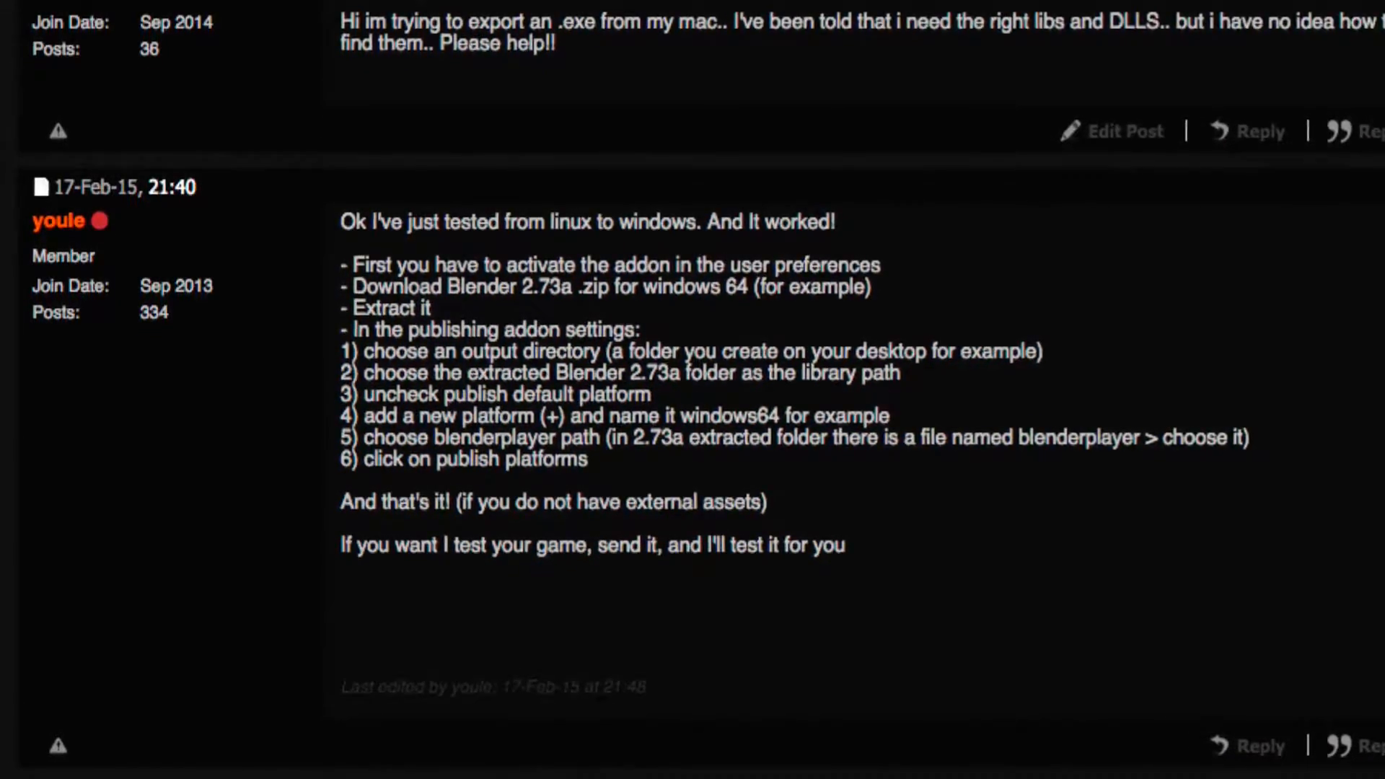
scroll("down", 3)
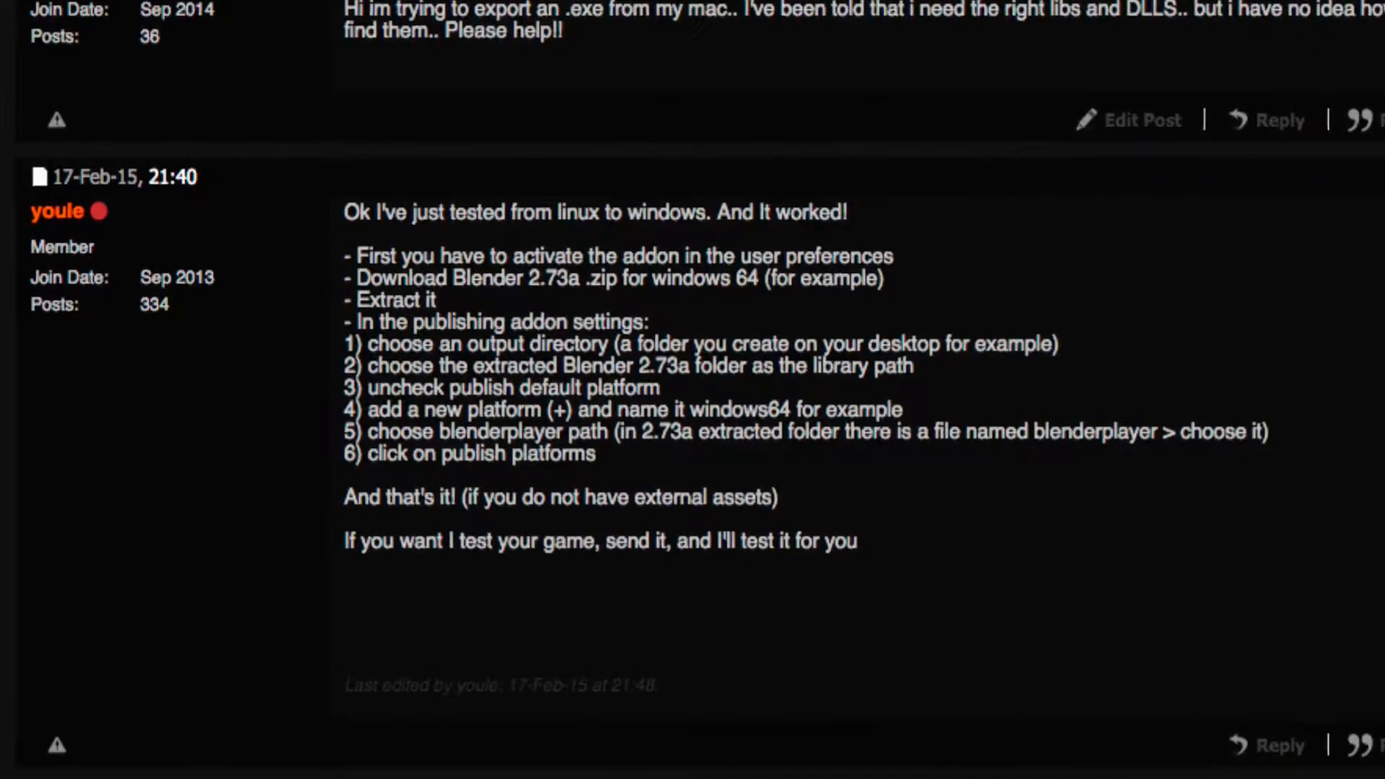
scroll("down", 3)
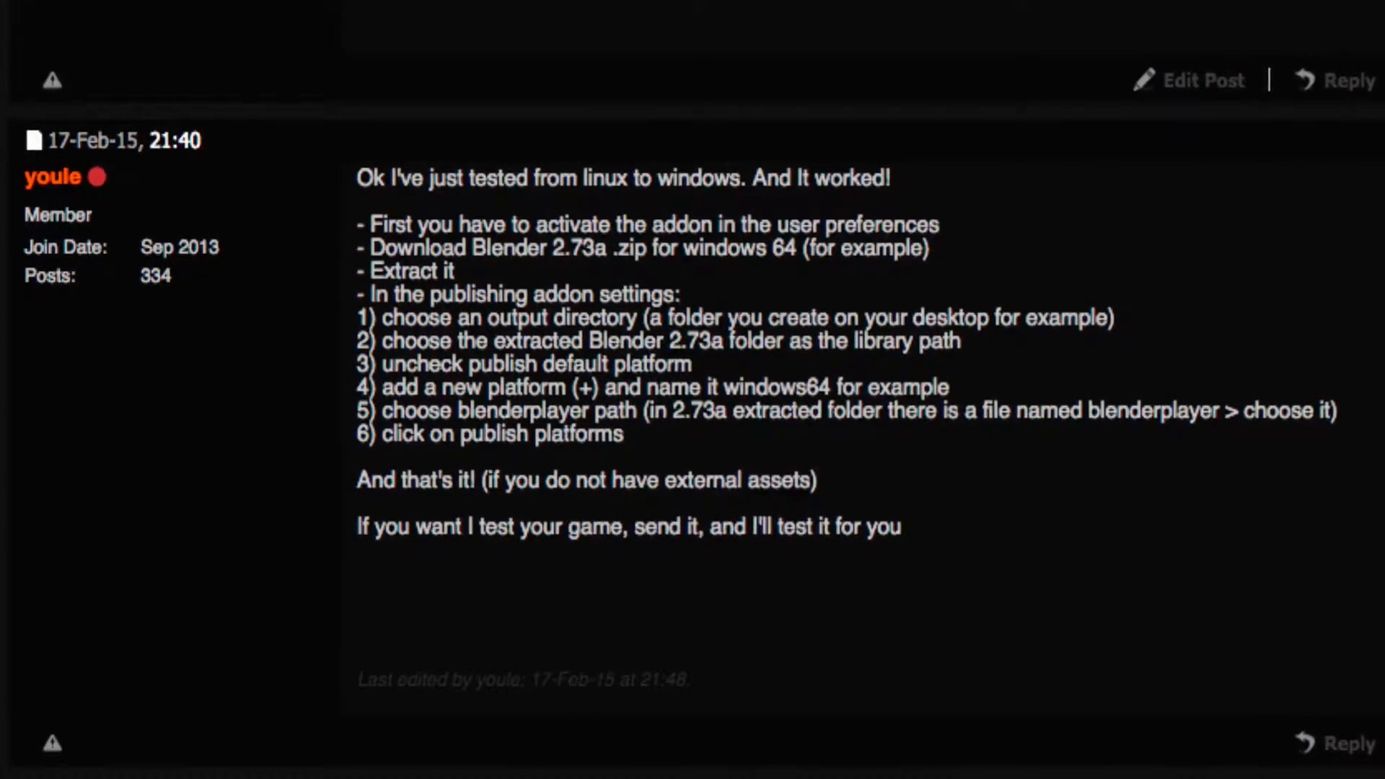
scroll("up", 3)
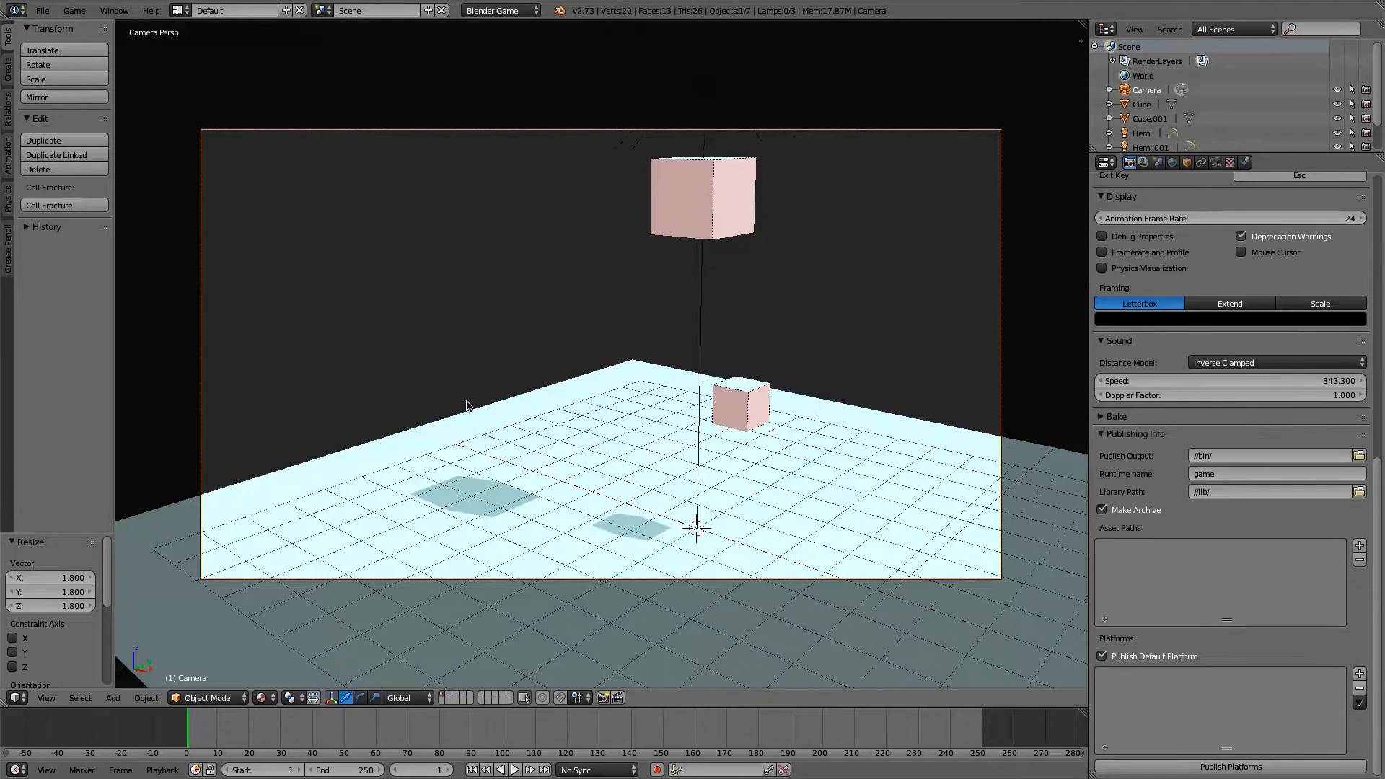
mouse_move(785, 501)
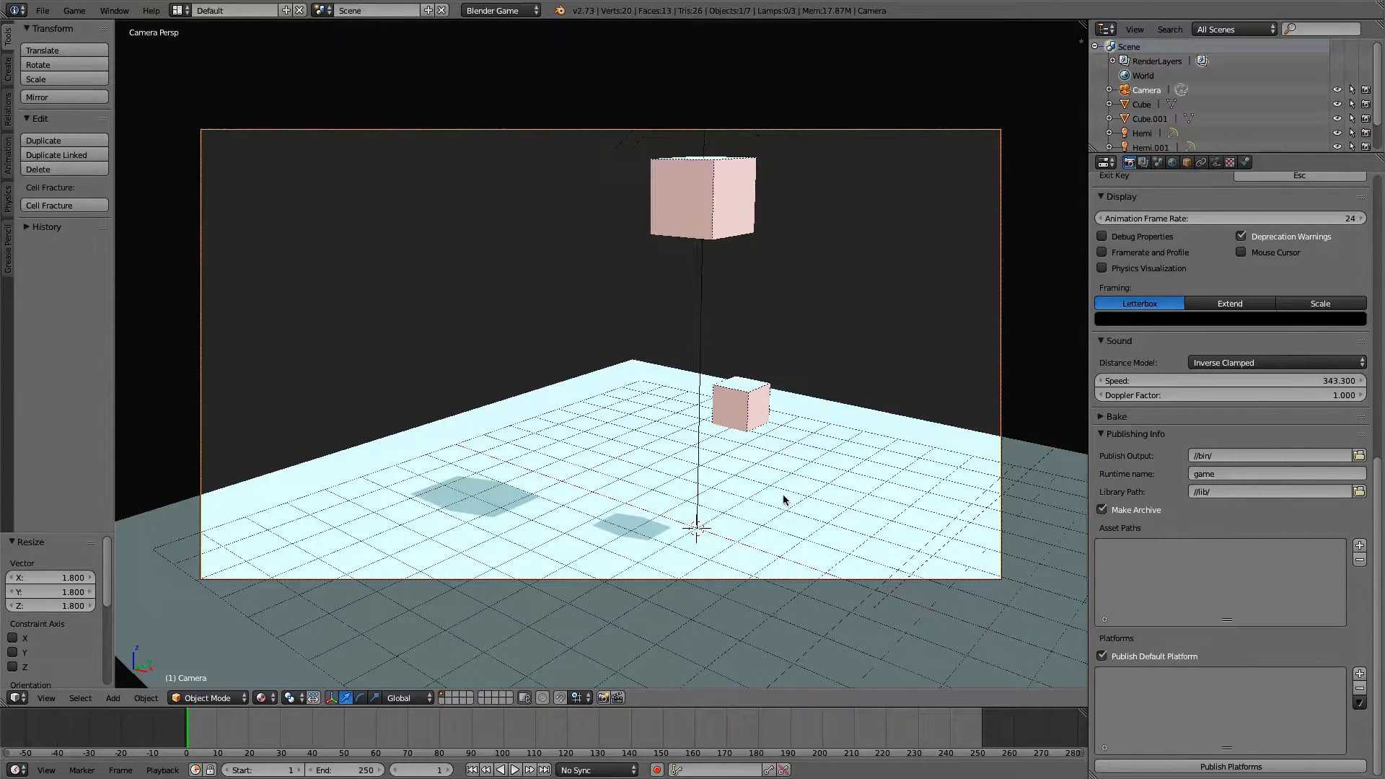
mouse_move(566, 127)
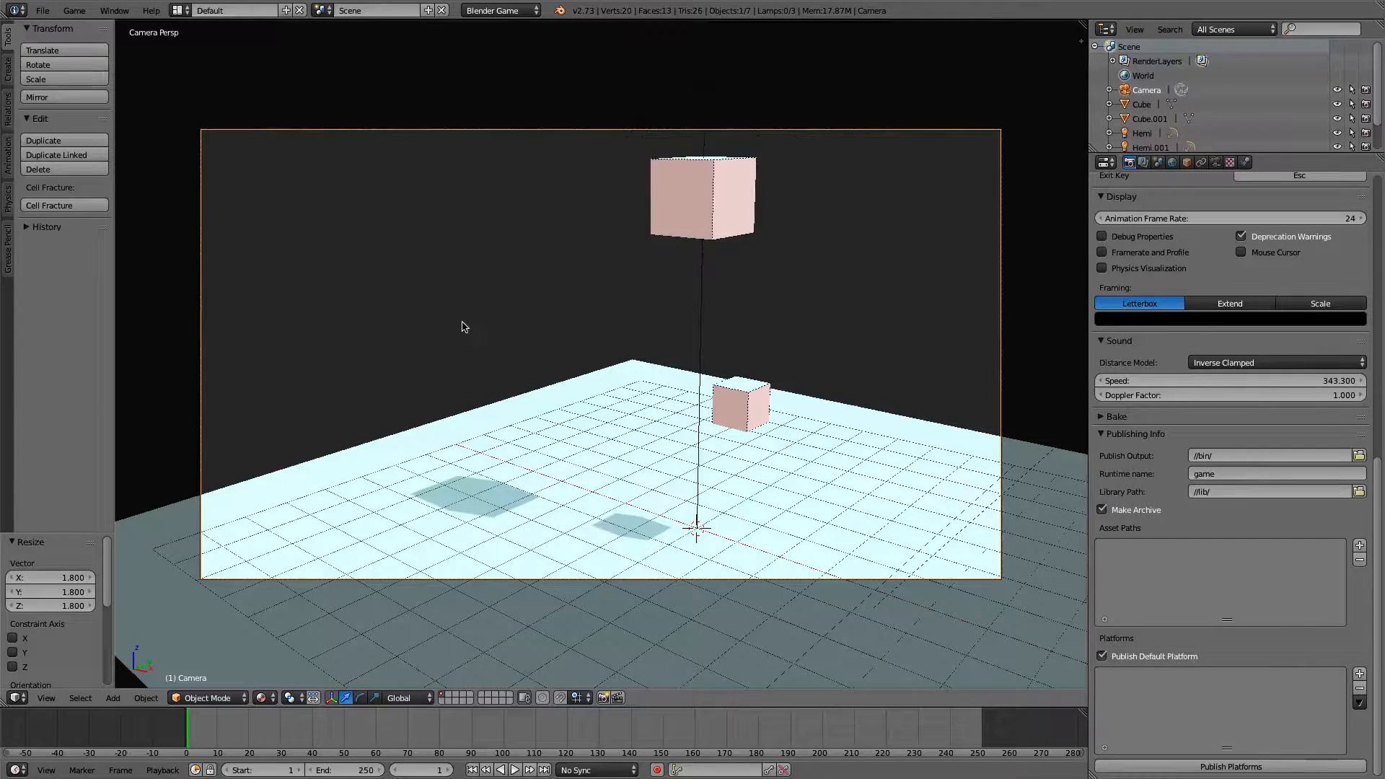
mouse_move(316, 104)
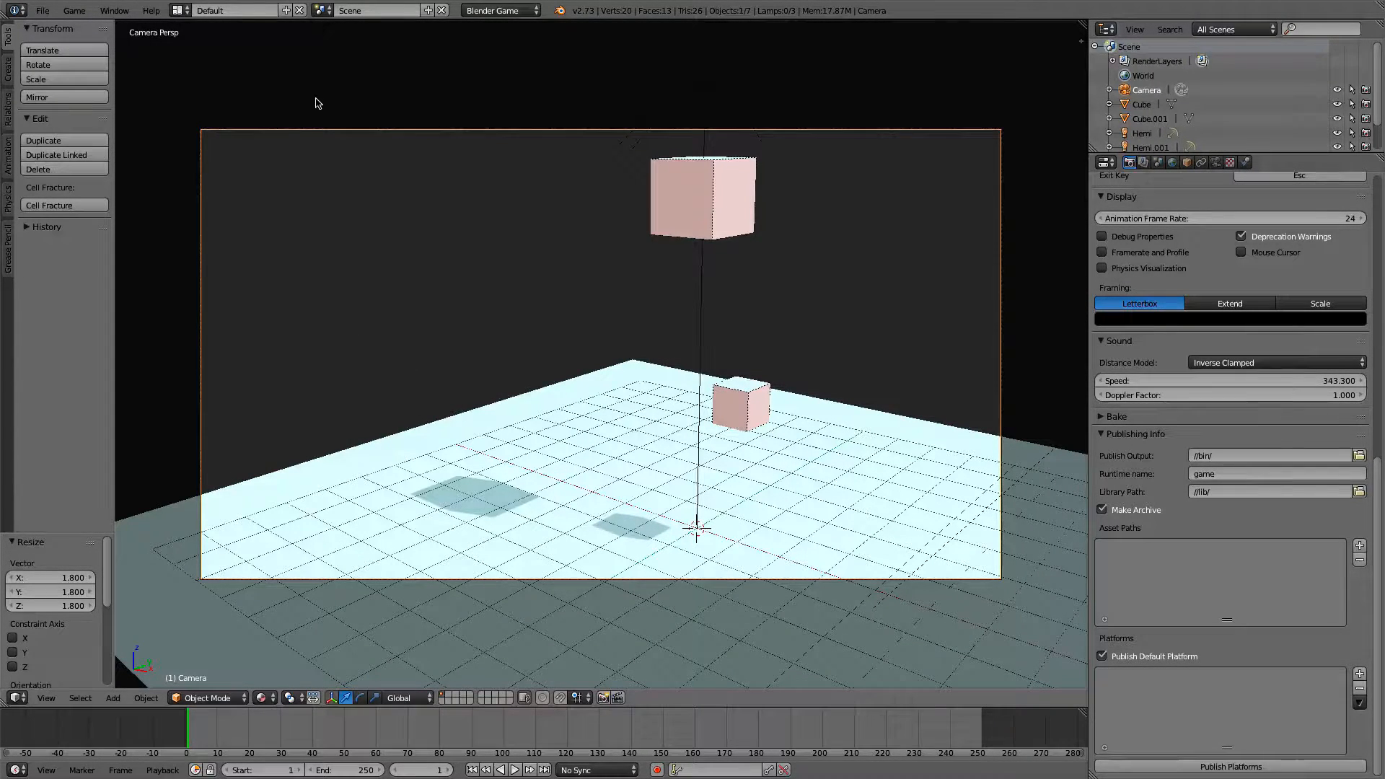
mouse_move(429, 143)
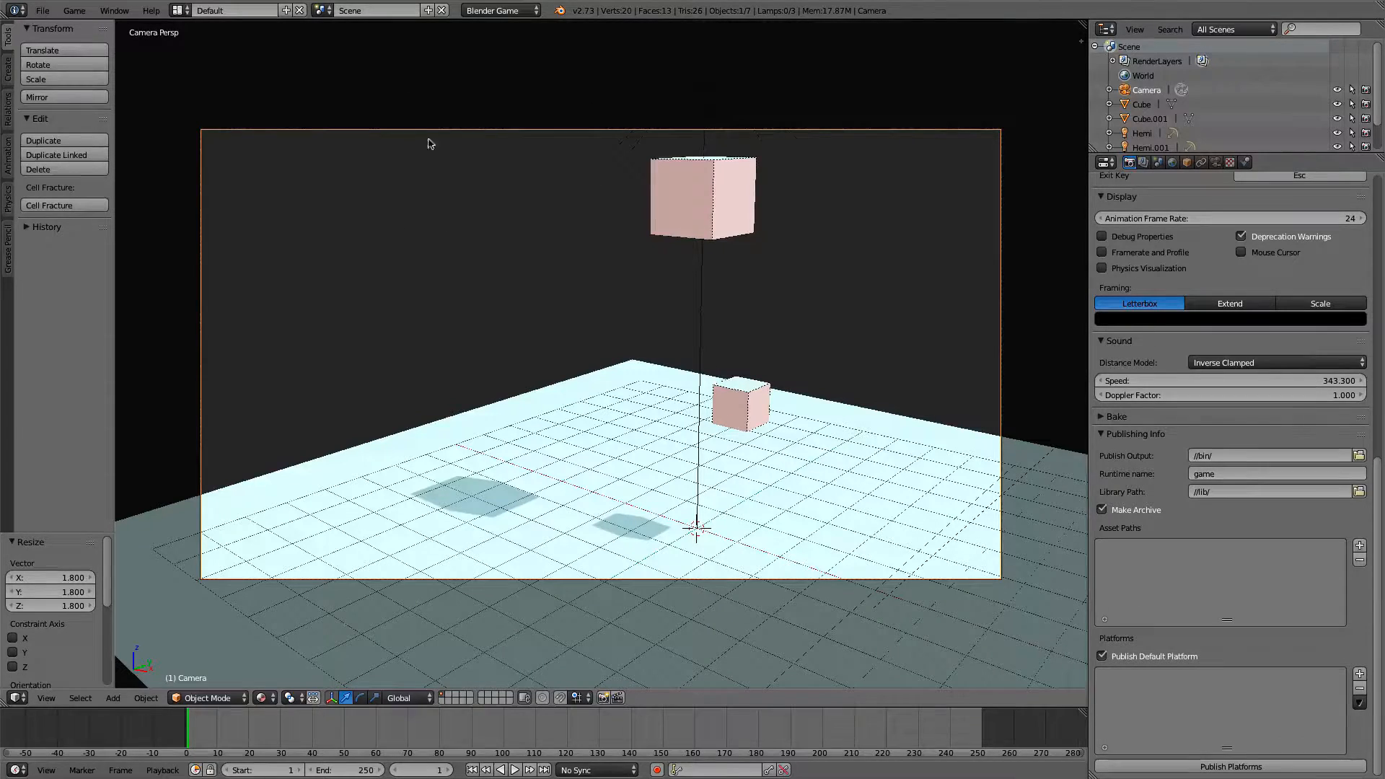
left_click(41, 10)
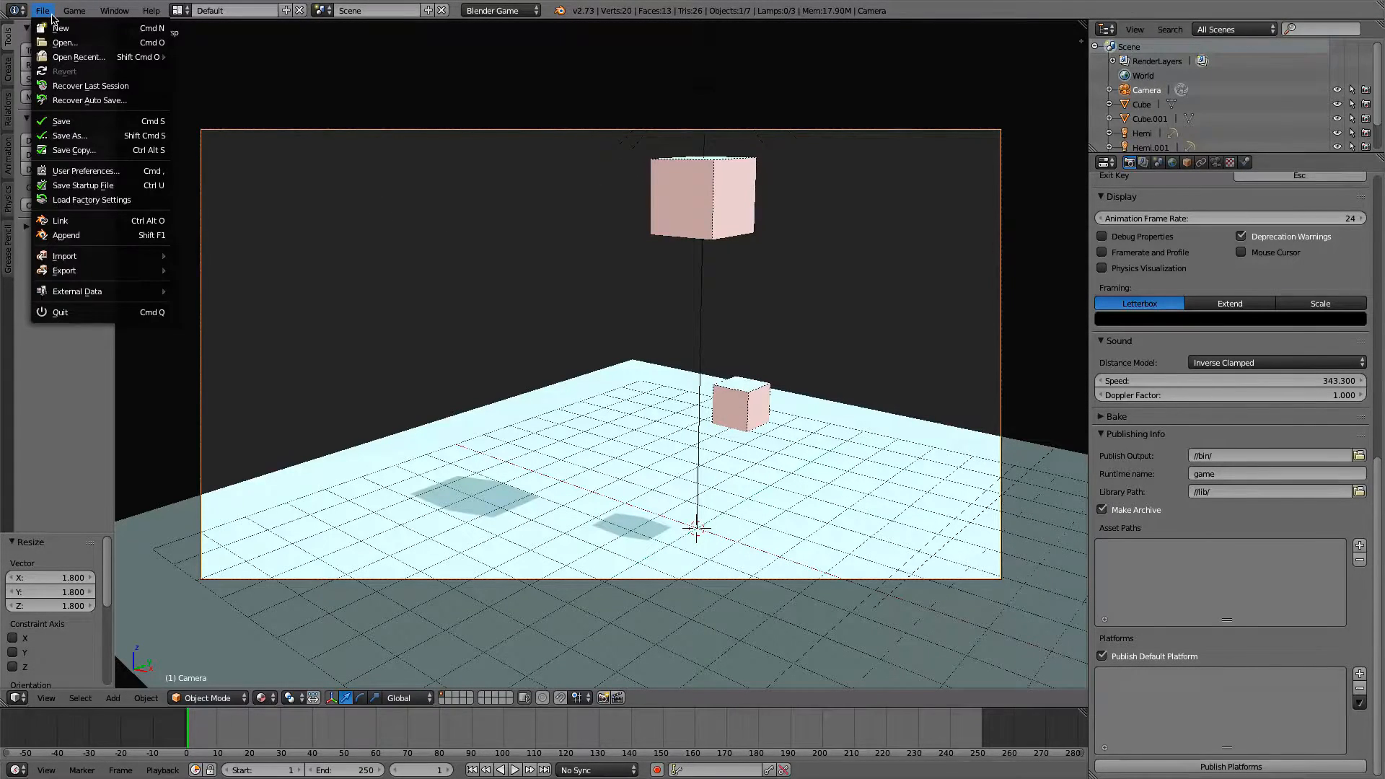
Bring up User Preferences and filter the Add-ons list with the search 'game'
left_click(85, 170)
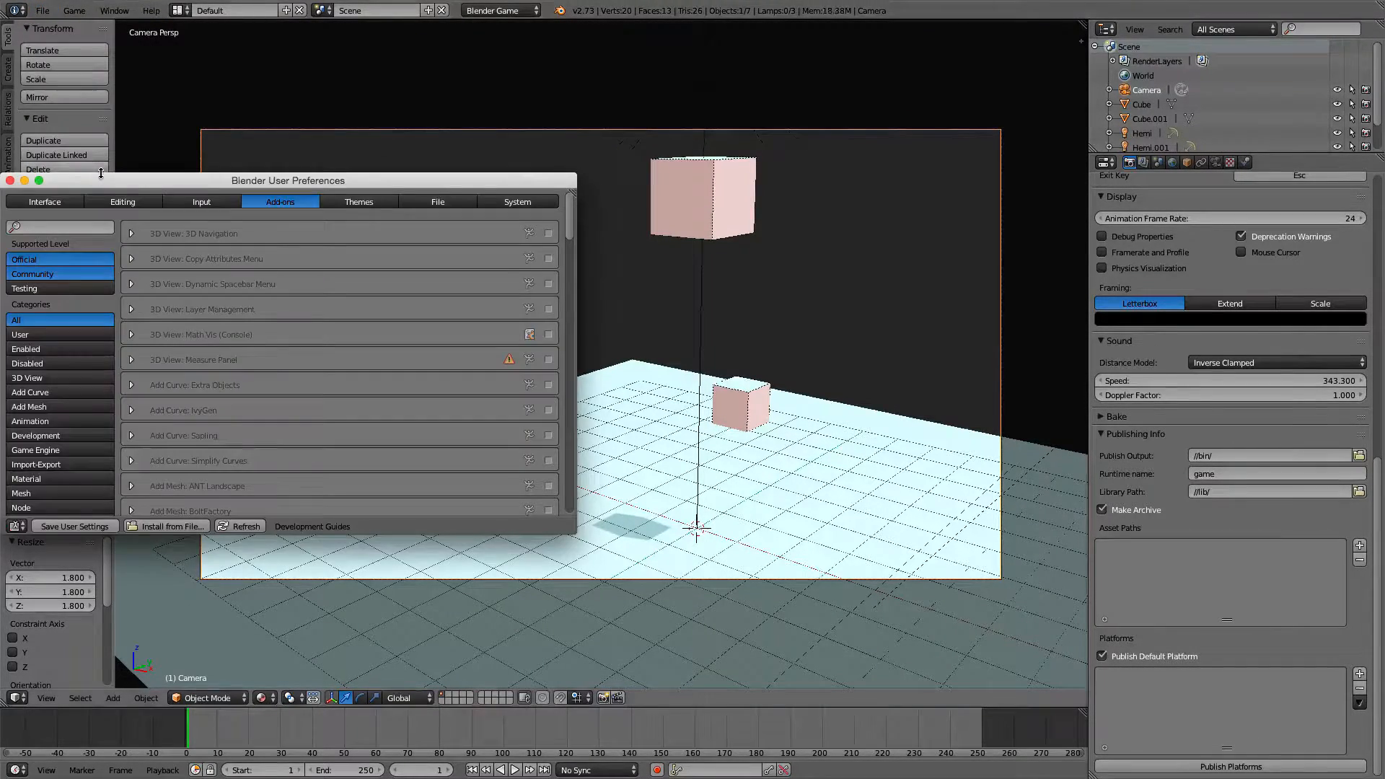
left_click_drag(289, 180, 430, 128)
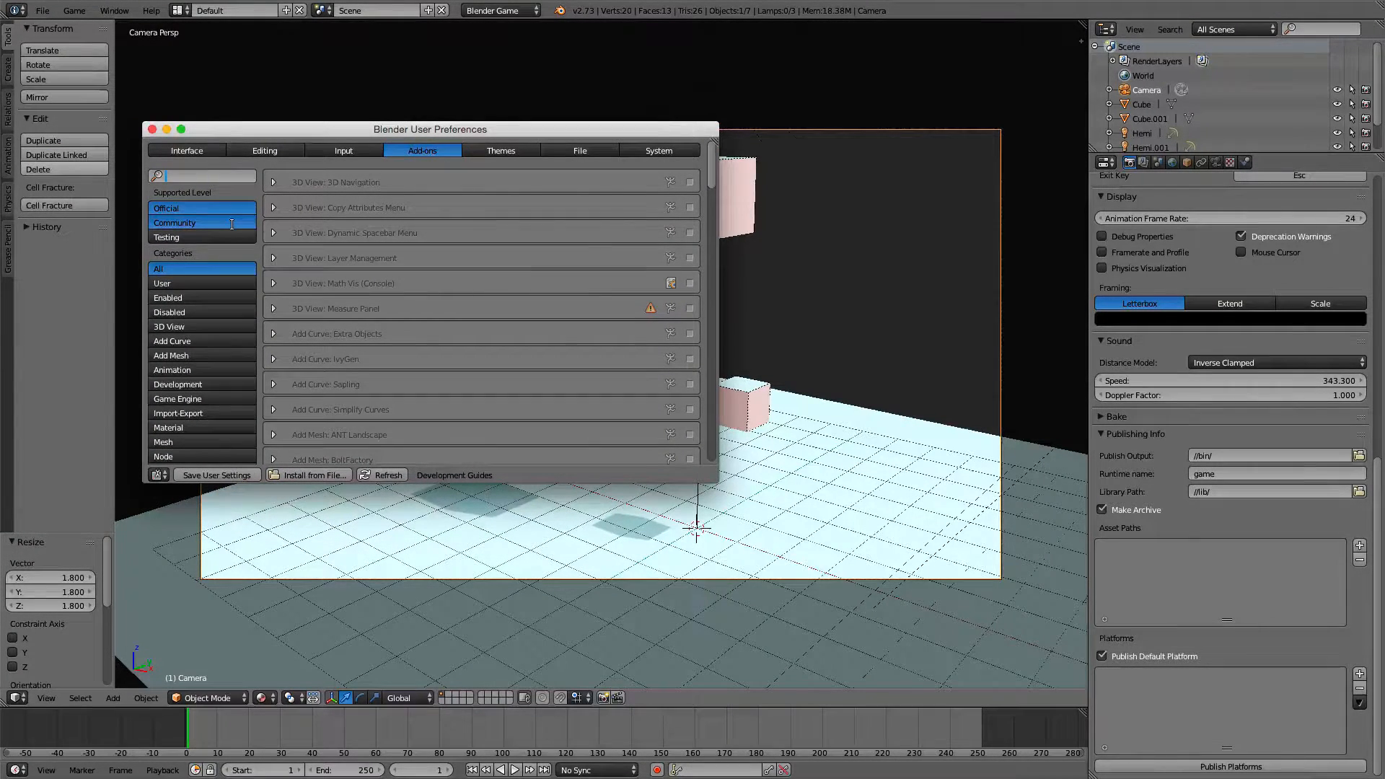
type("game")
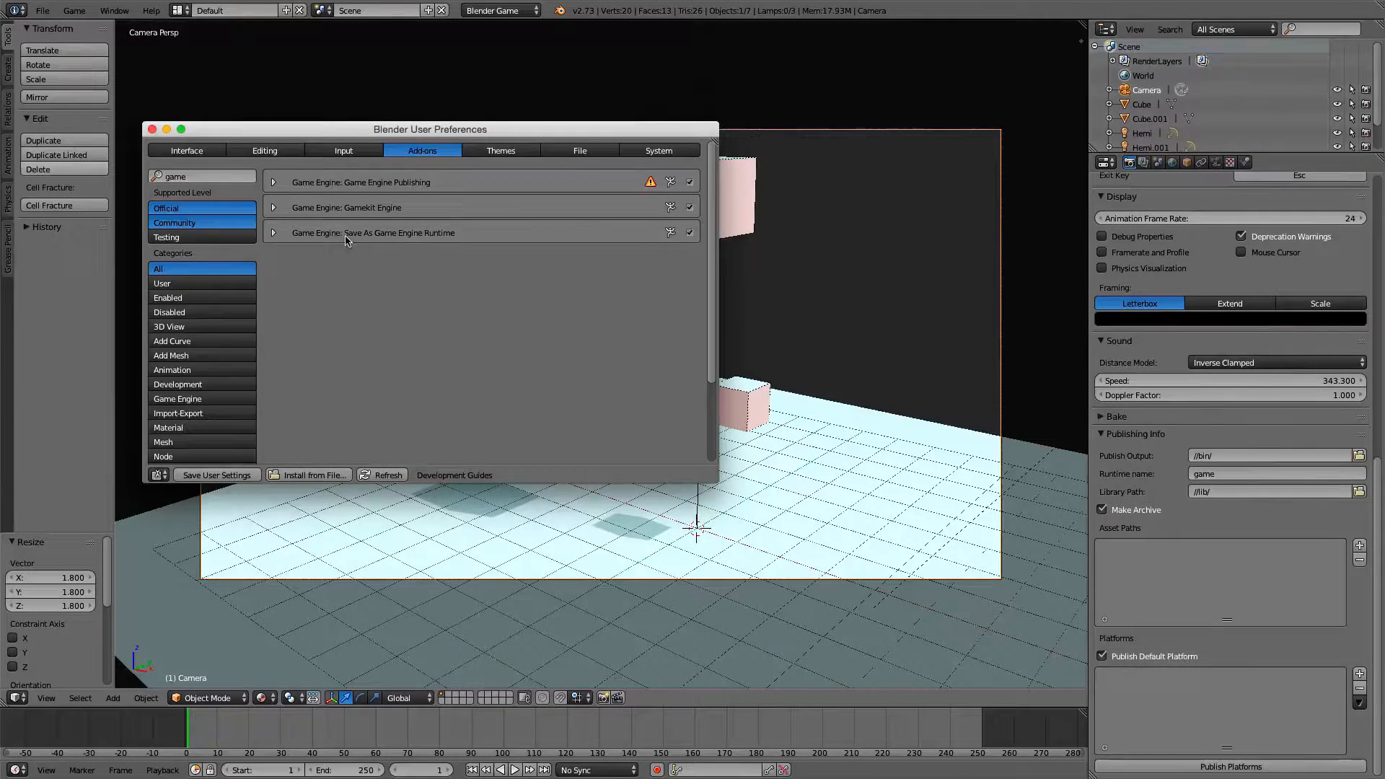
mouse_move(458, 259)
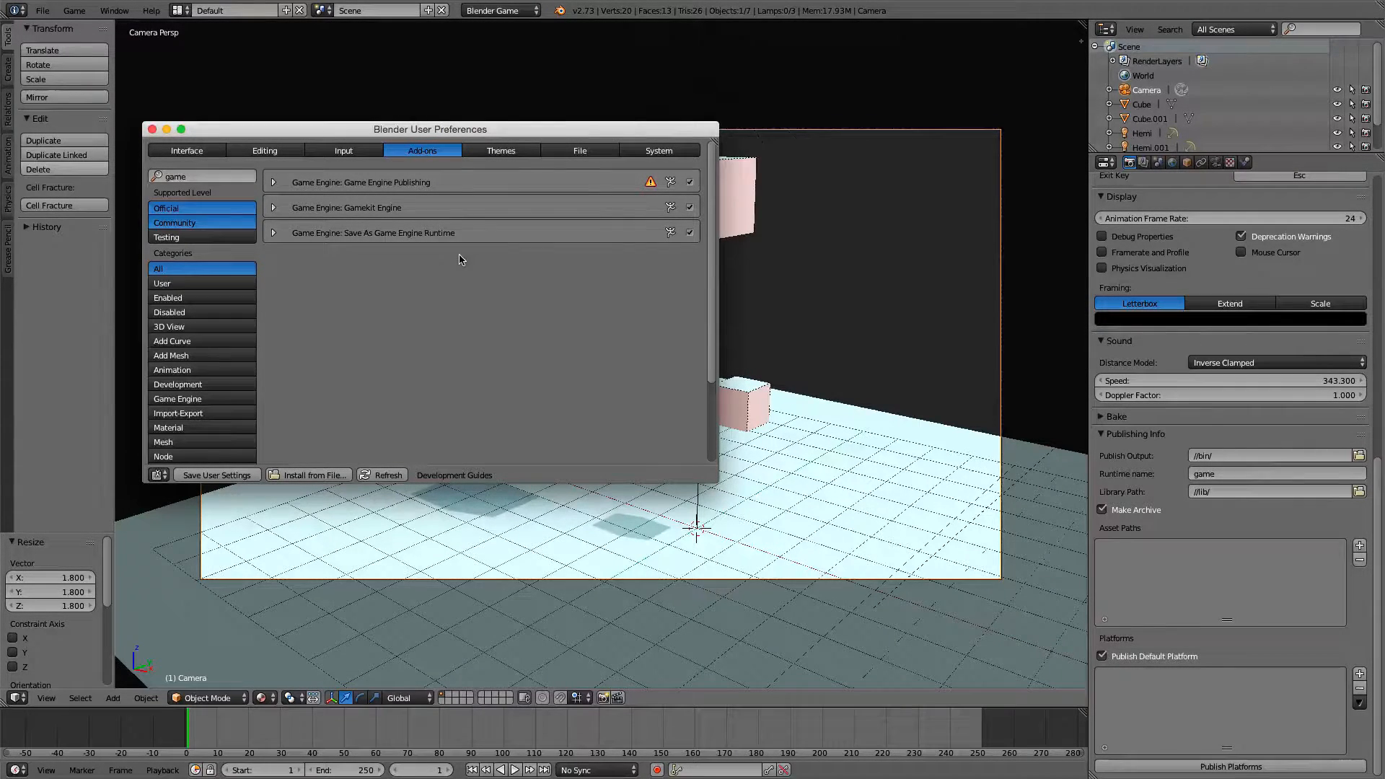
Expand and collapse details of the Save As Game Engine Runtime and Game Engine Publishing add-ons
left_click(274, 233)
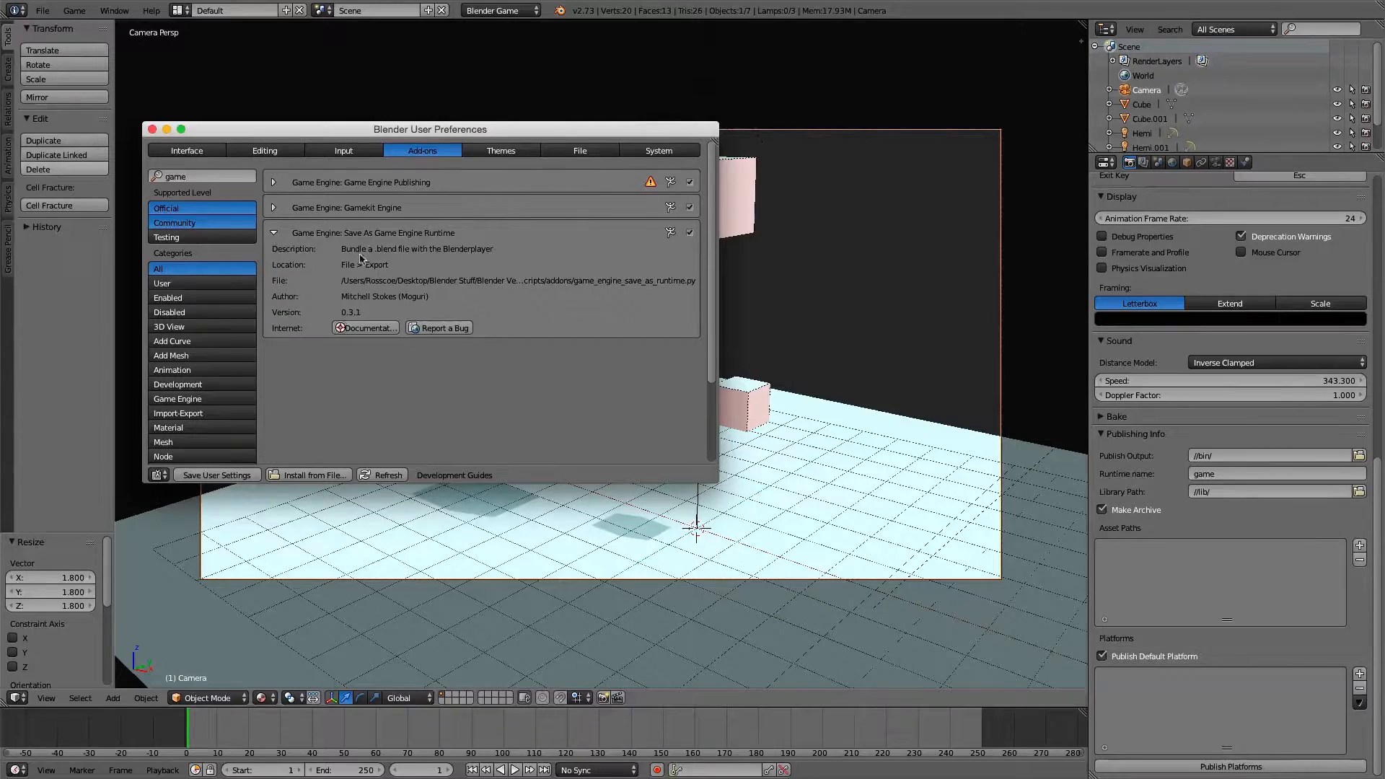
left_click(274, 232)
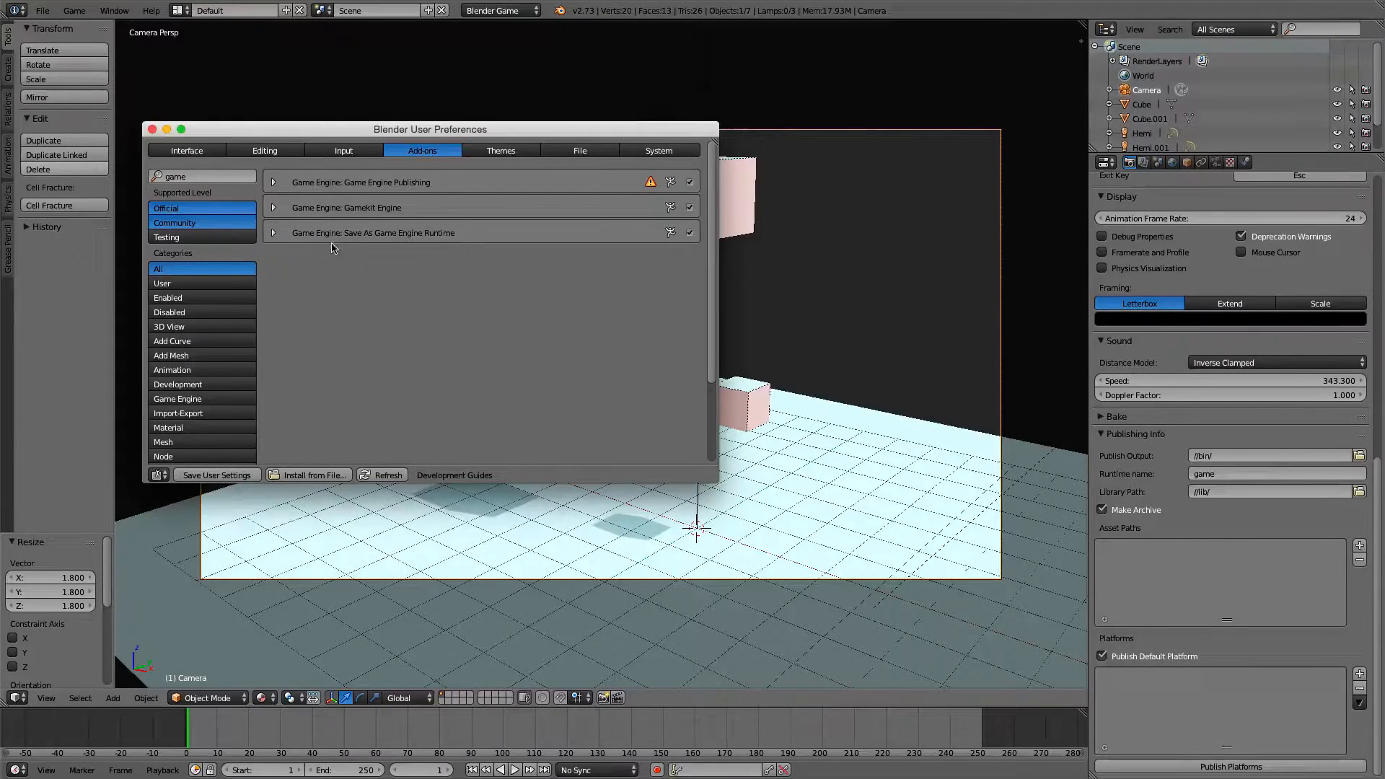
mouse_move(424, 251)
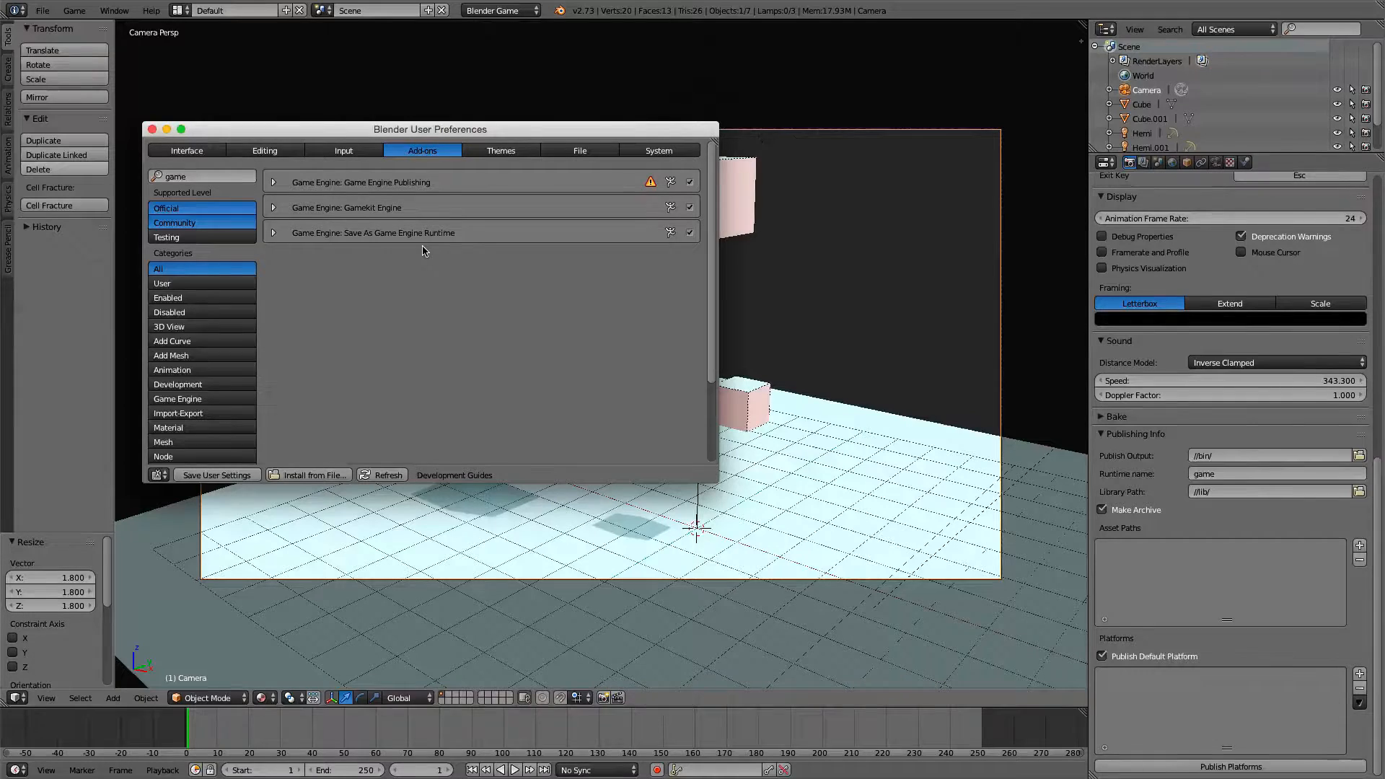
mouse_move(395, 247)
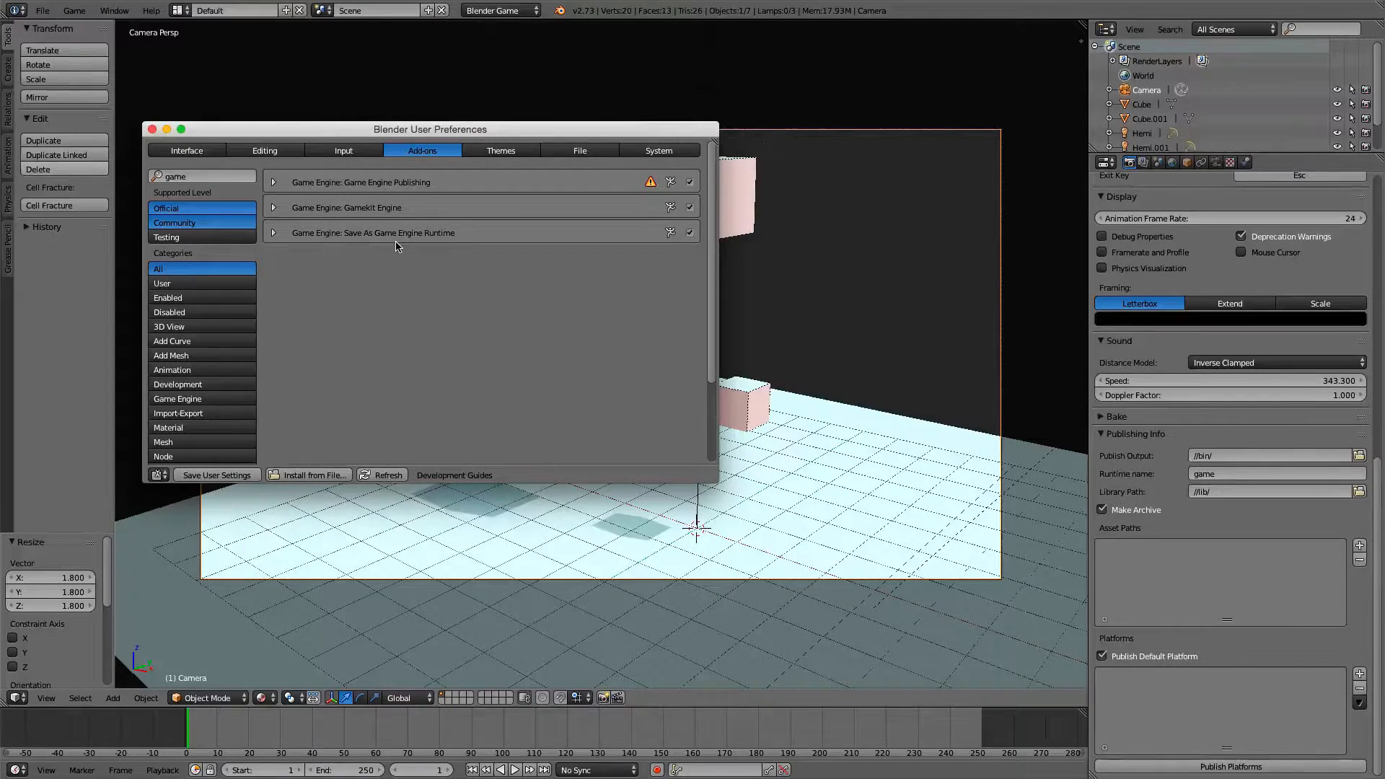
mouse_move(382, 265)
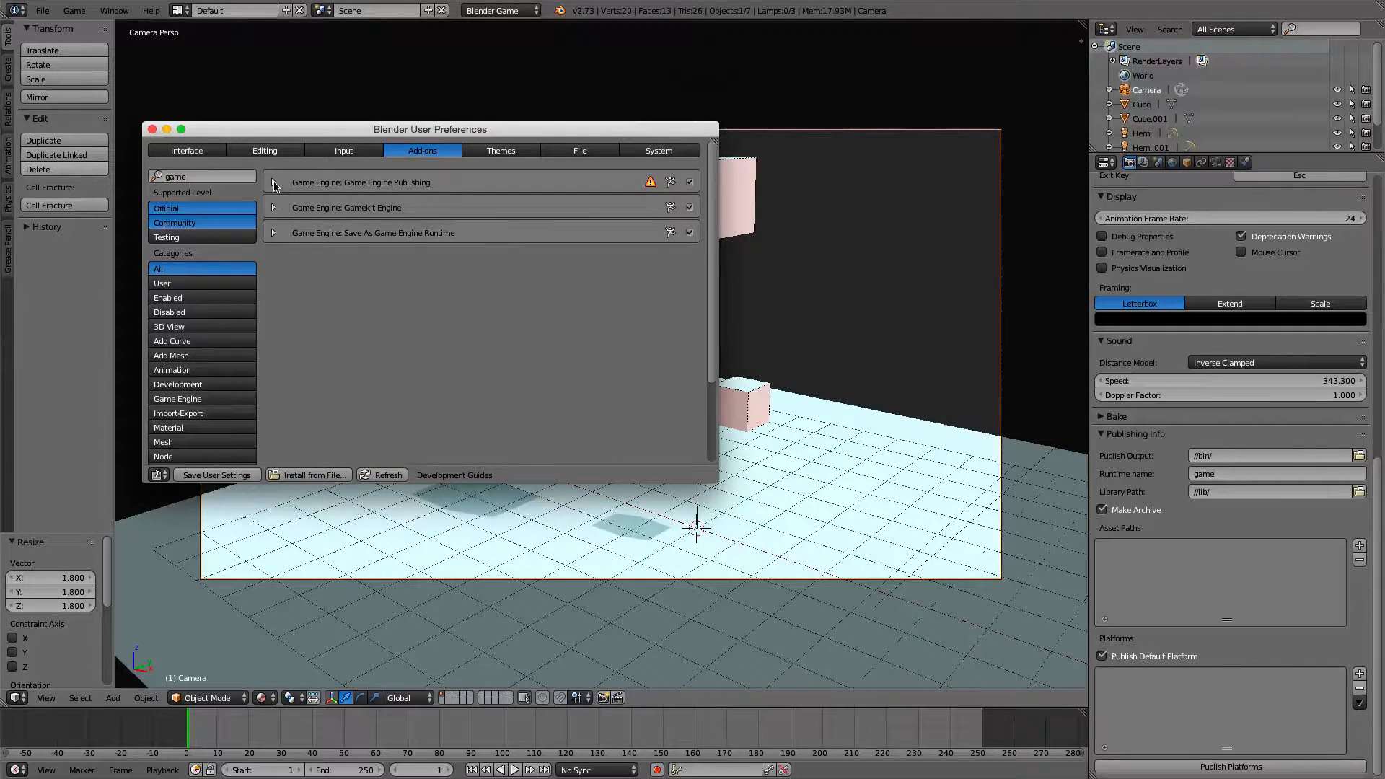
left_click(275, 182)
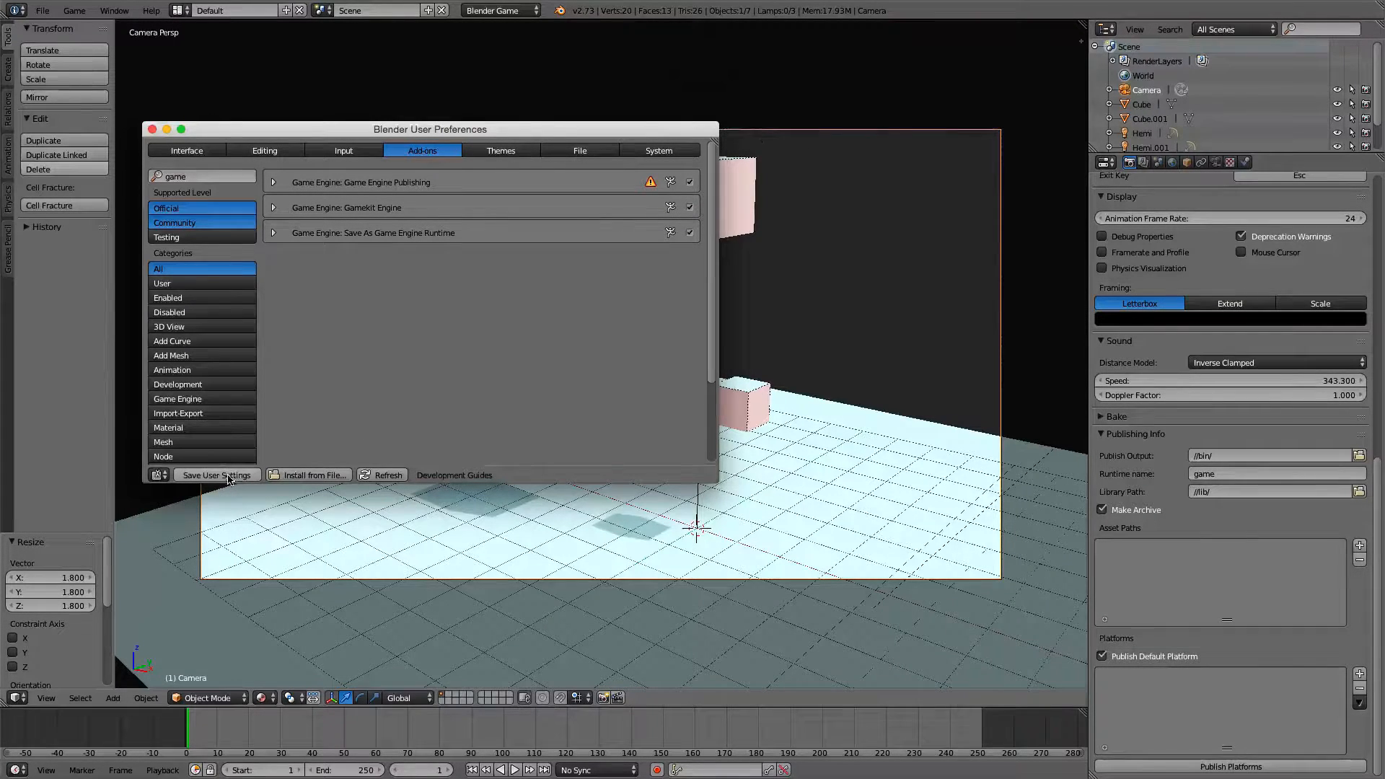
mouse_move(371, 427)
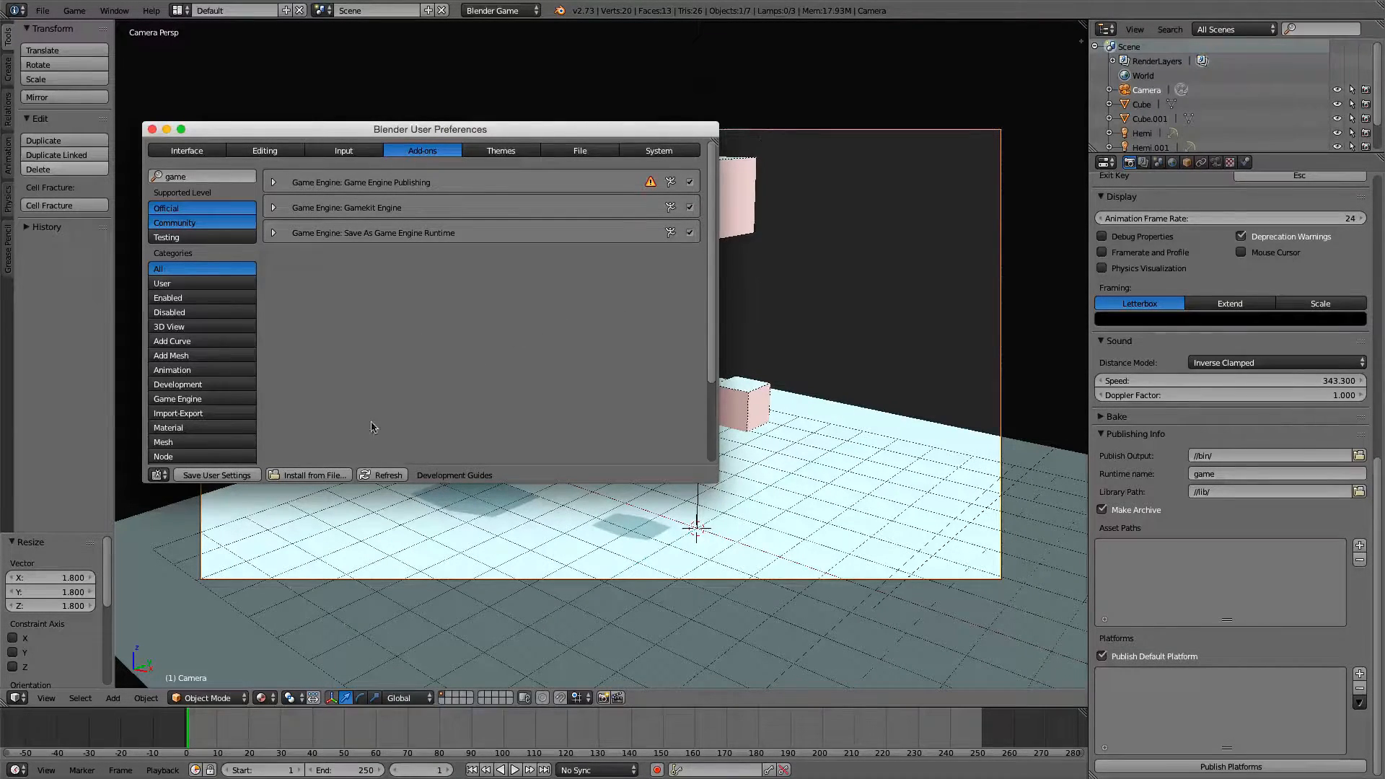
mouse_move(411, 446)
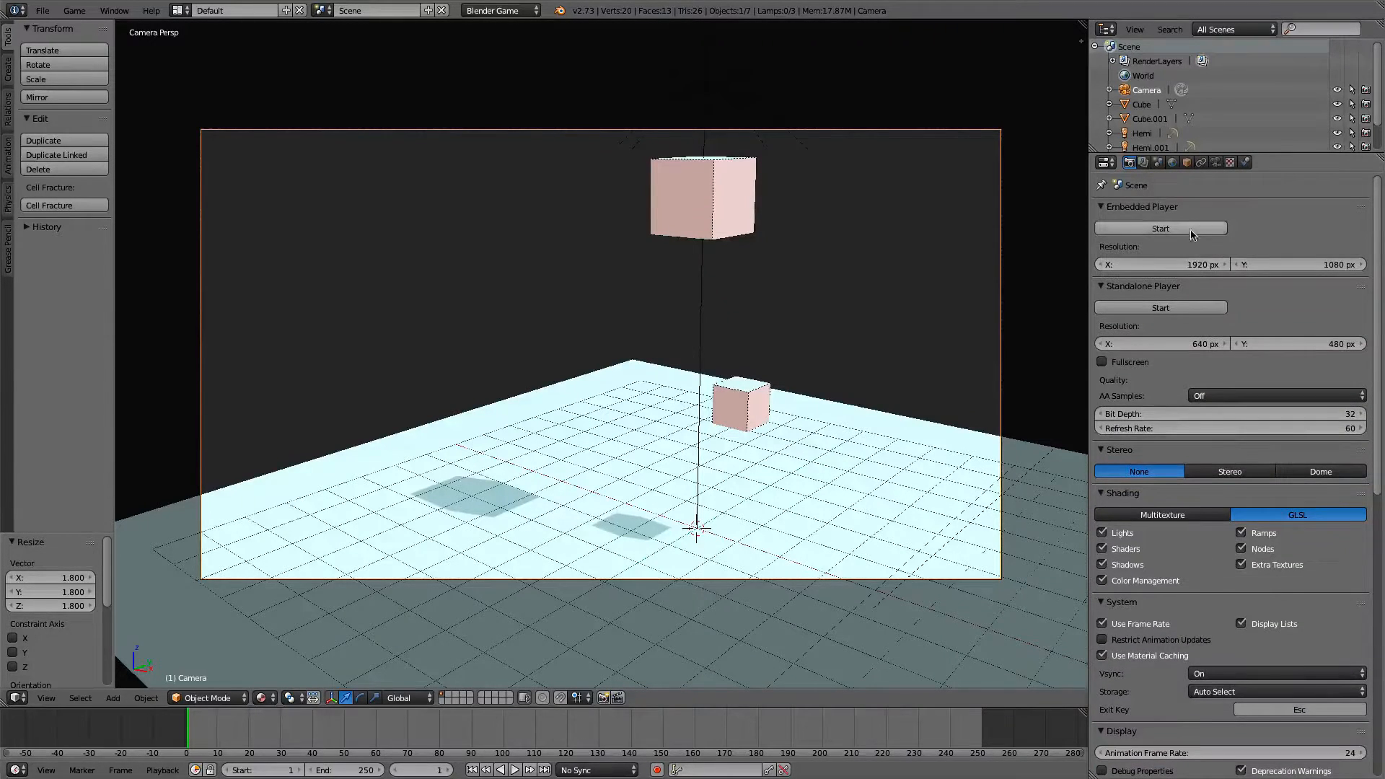
Expand the Publishing Info panel showing bin output, game runtime name and lib path
scroll("down", 3)
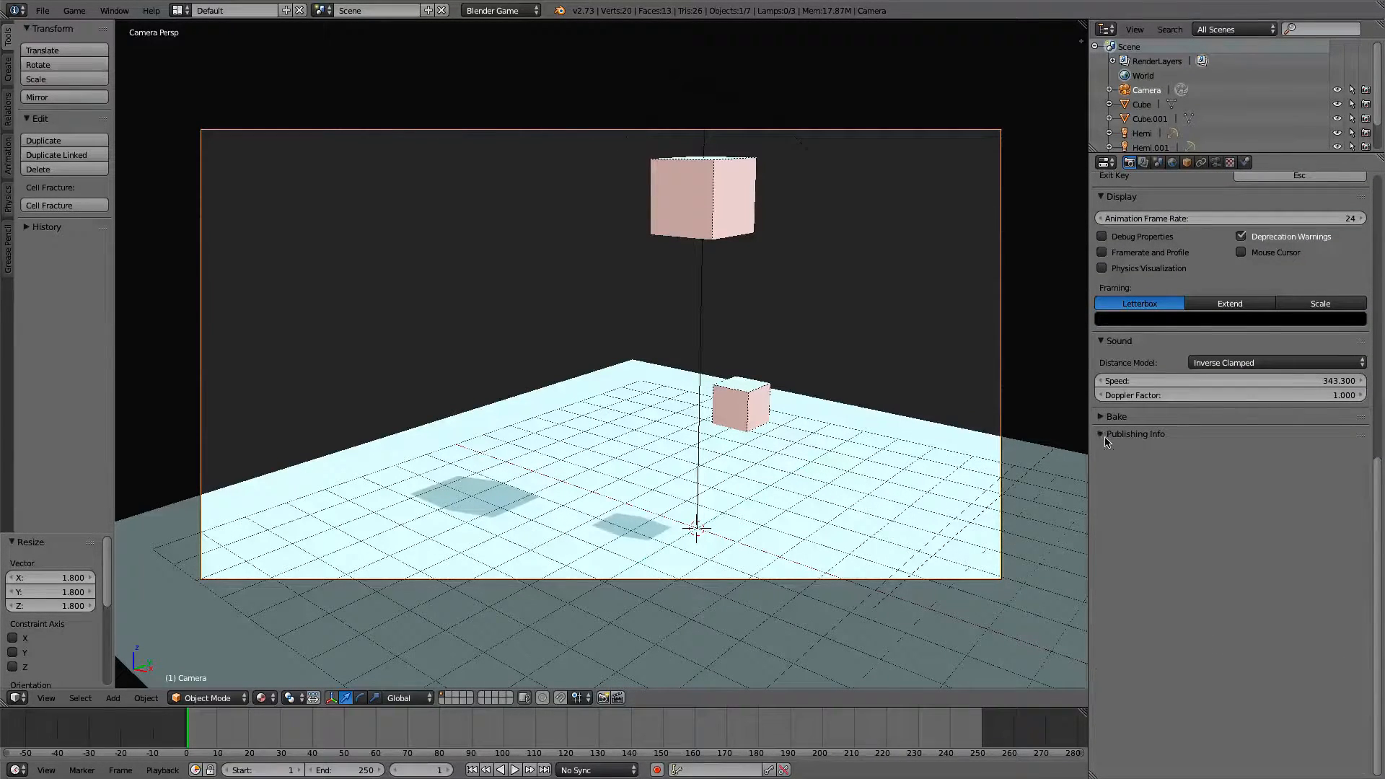
left_click(1136, 434)
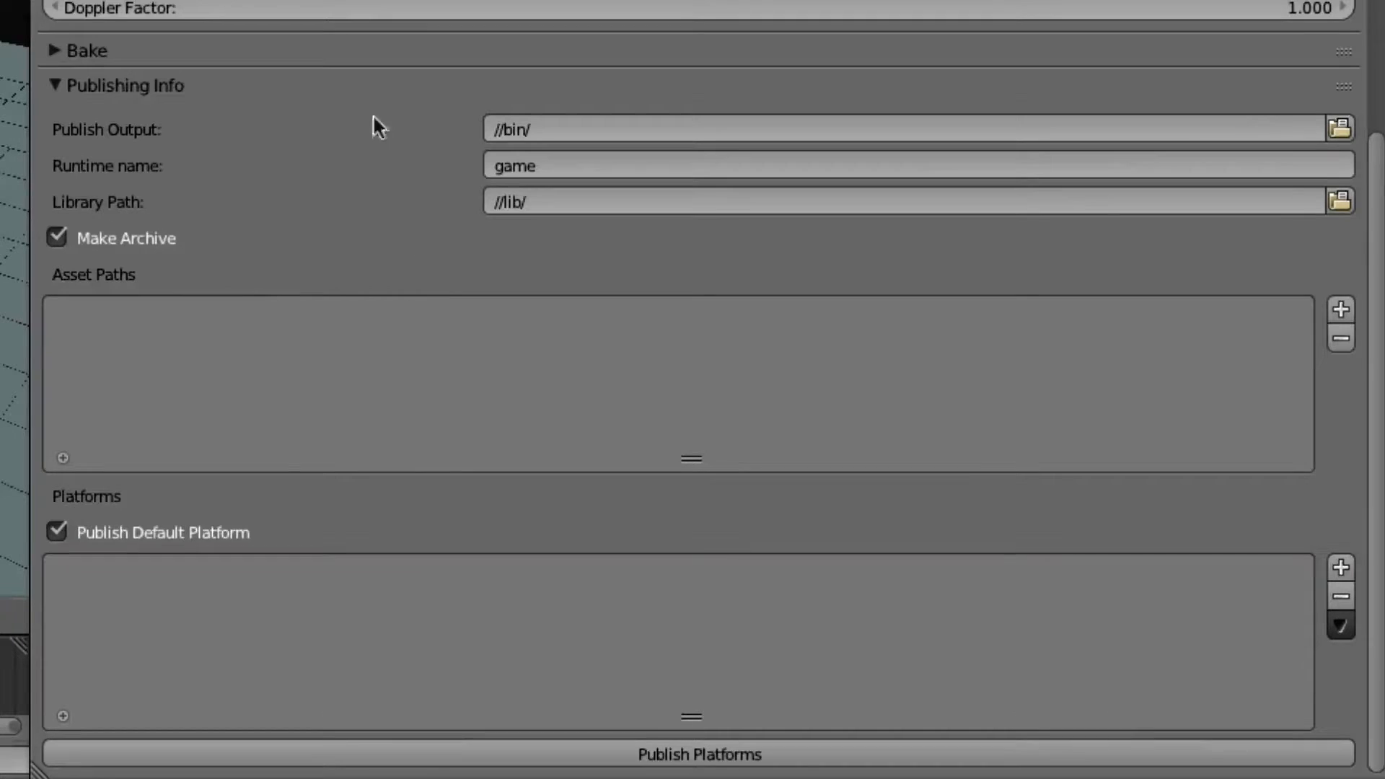
mouse_move(375, 309)
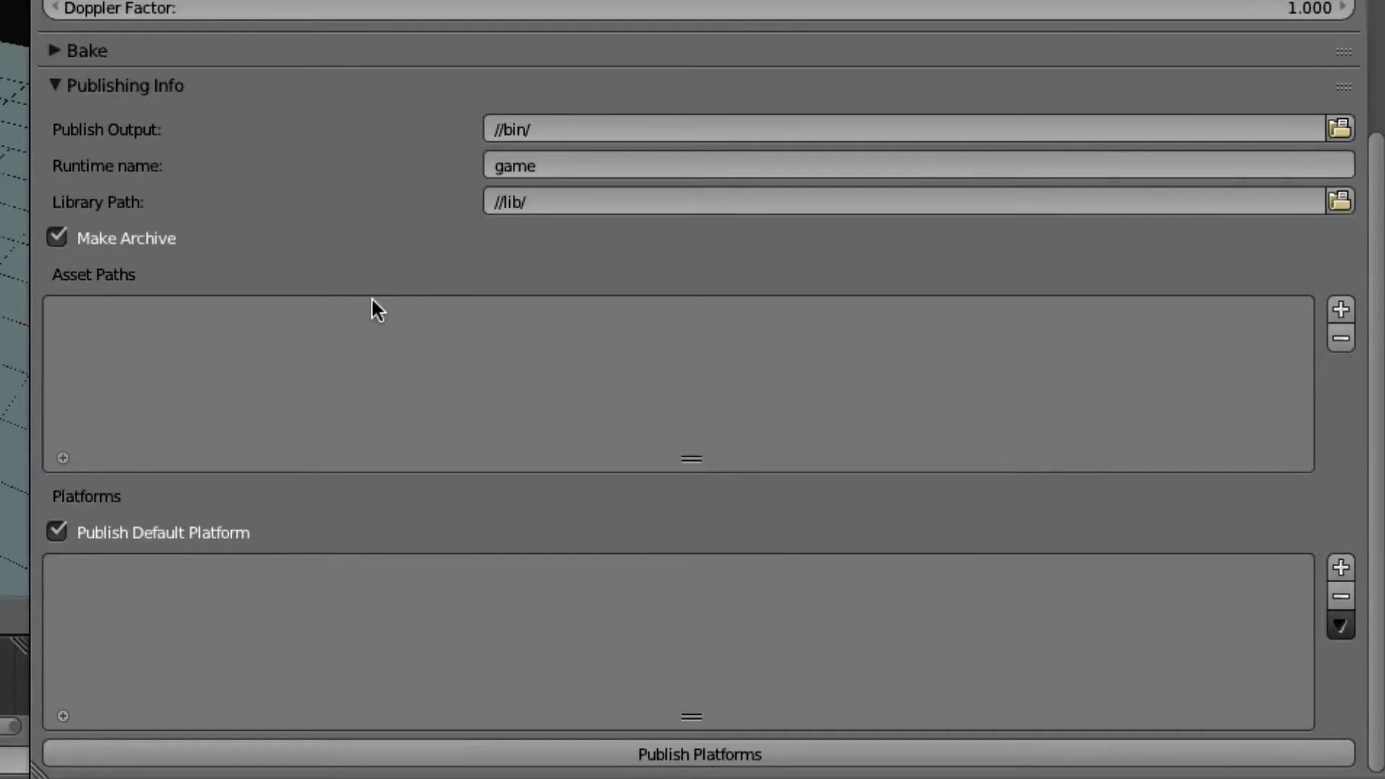
mouse_move(318, 188)
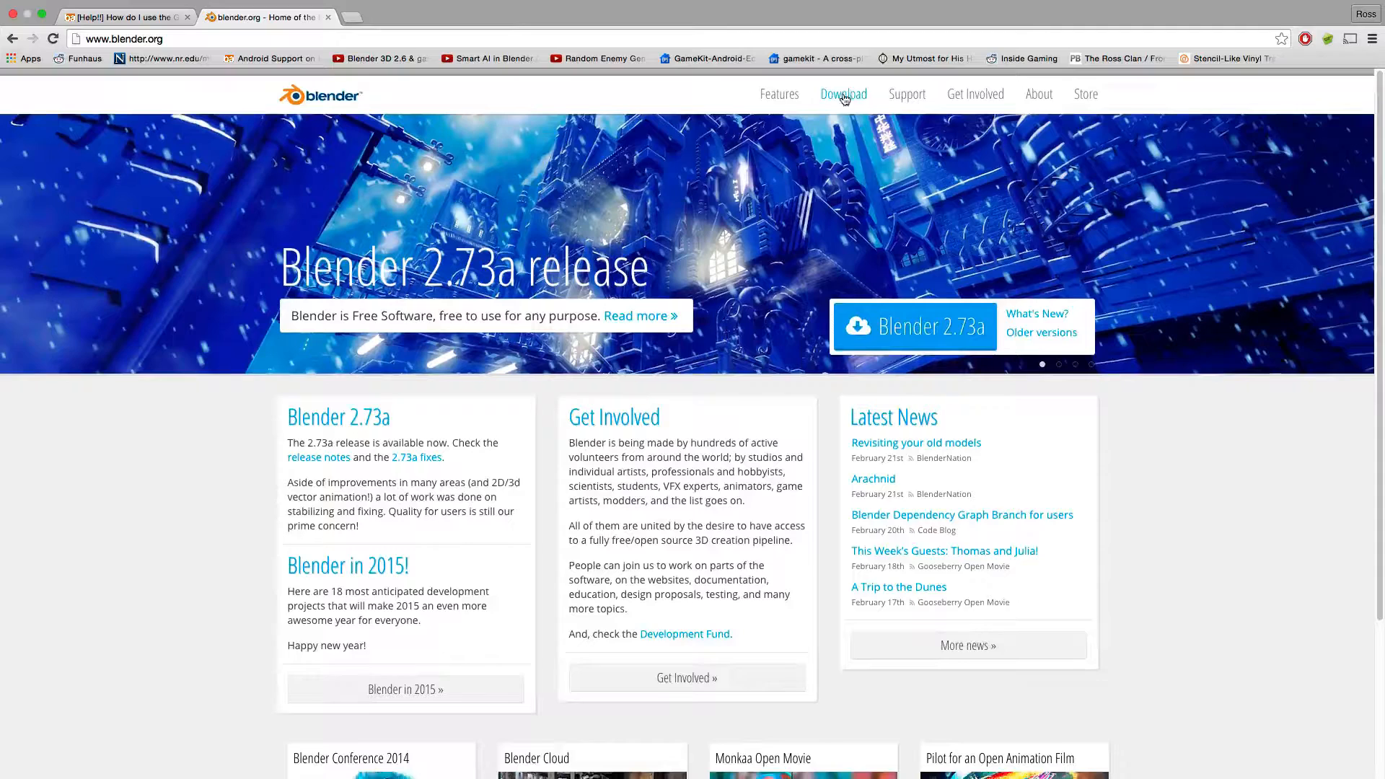
Show the Blender 2.73a Windows downloads on blender.org
left_click(842, 94)
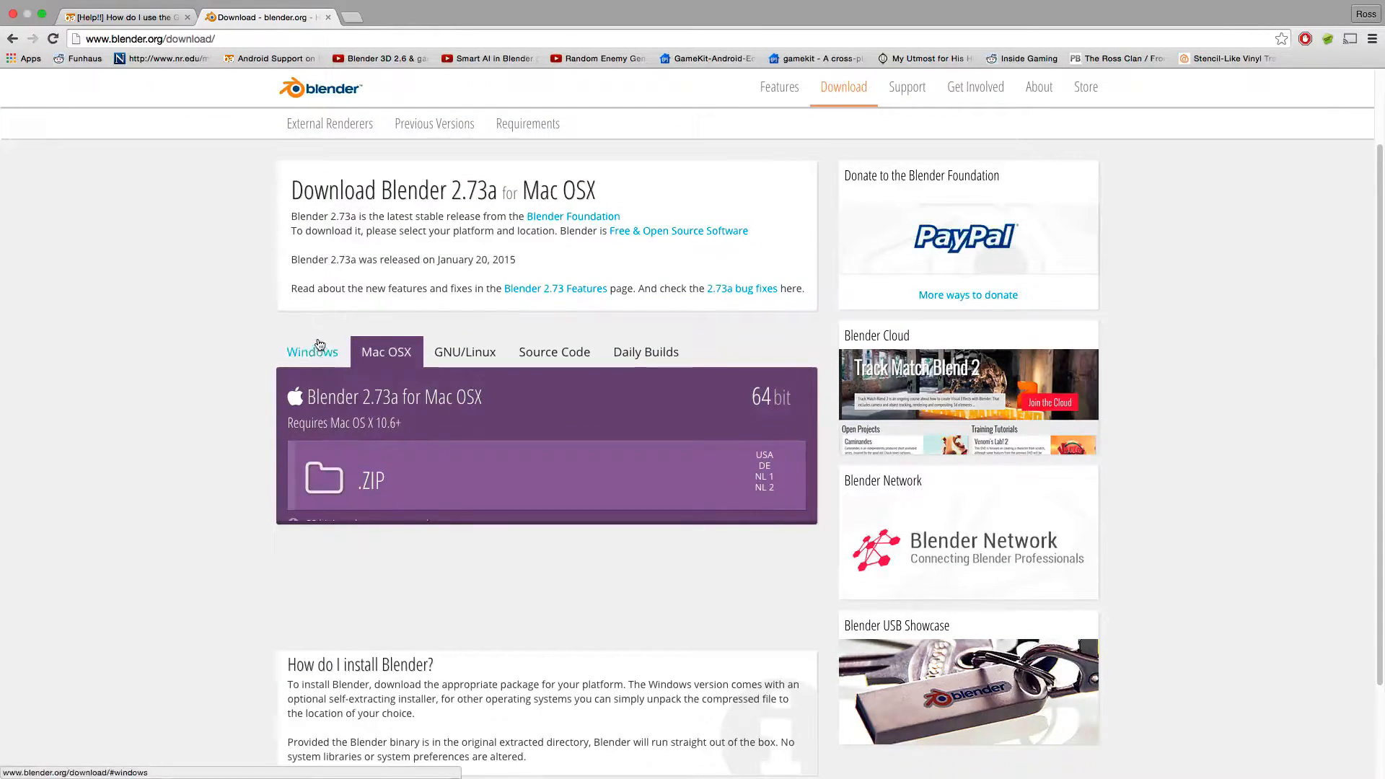
mouse_move(560, 333)
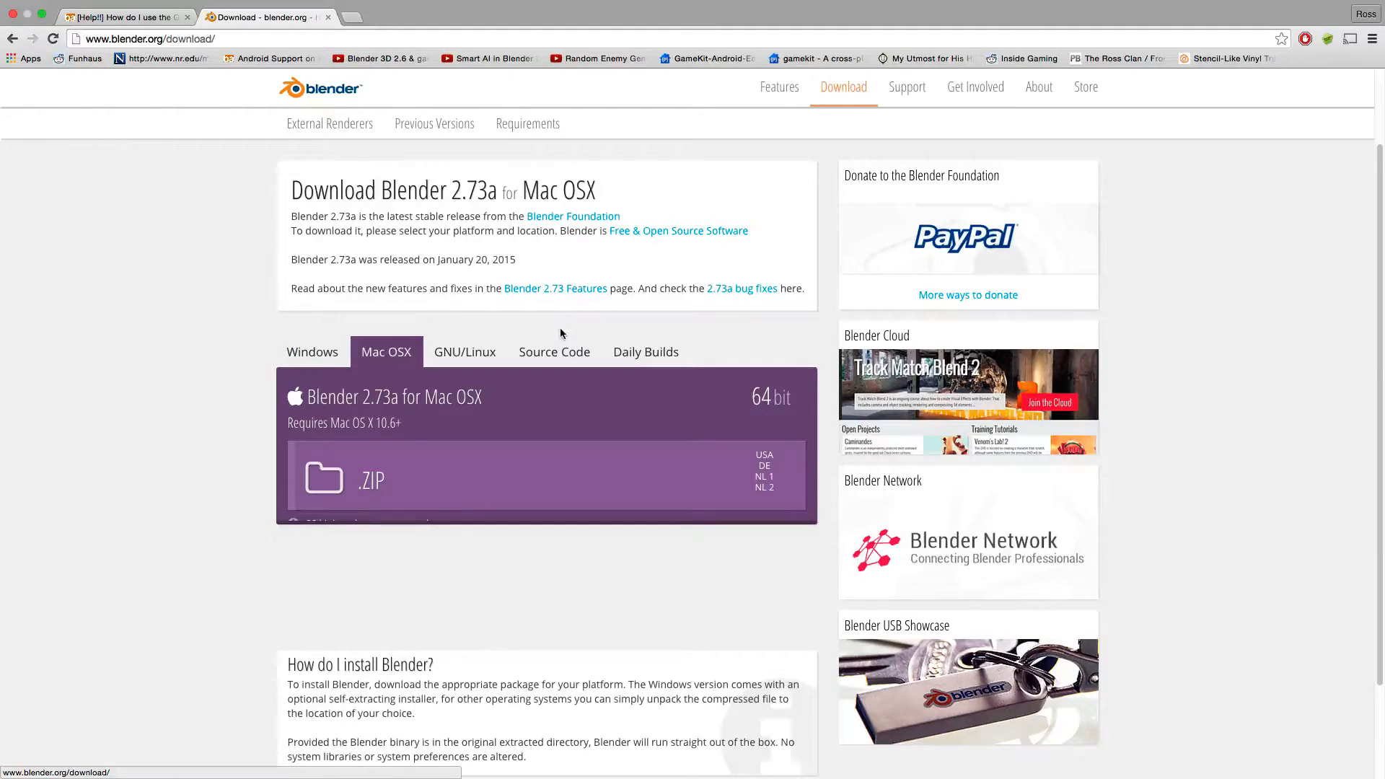
mouse_move(407, 319)
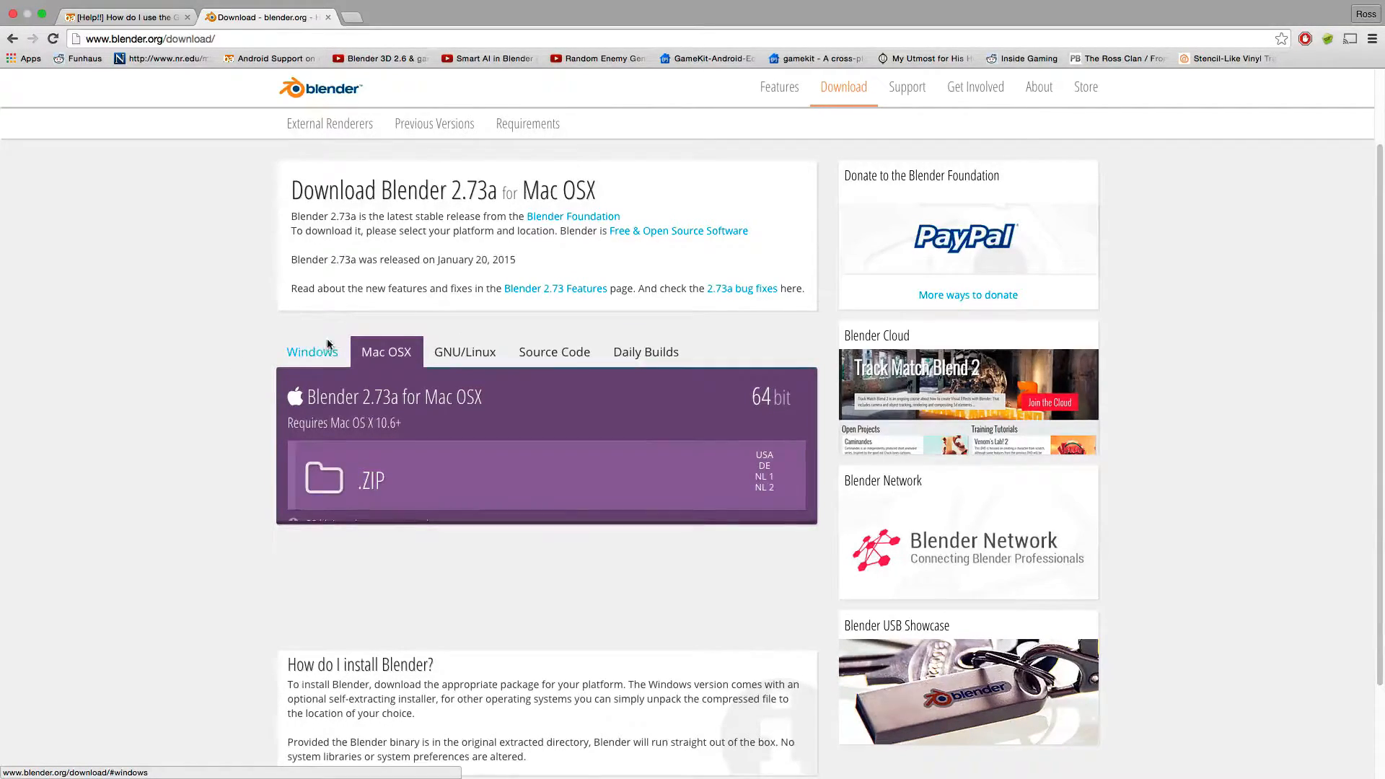
left_click(311, 351)
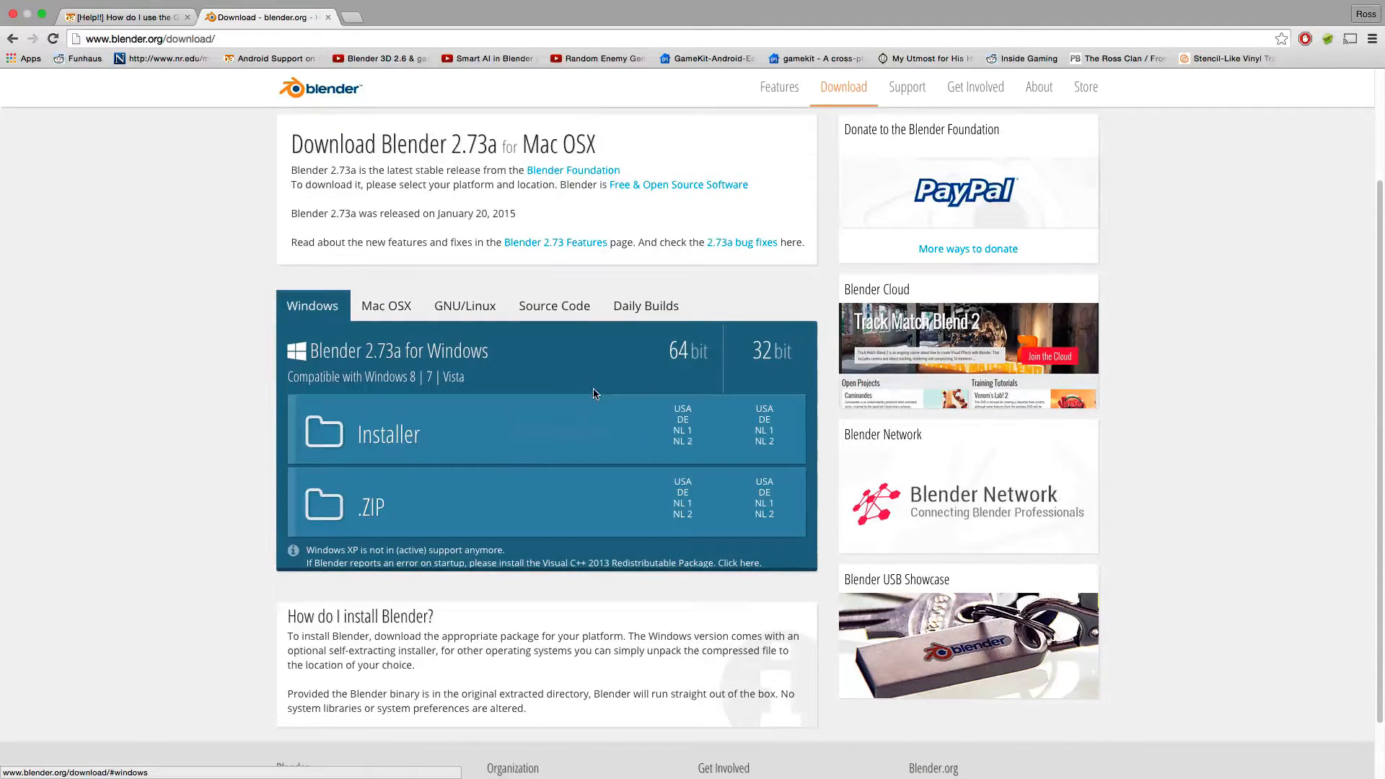
mouse_move(362, 508)
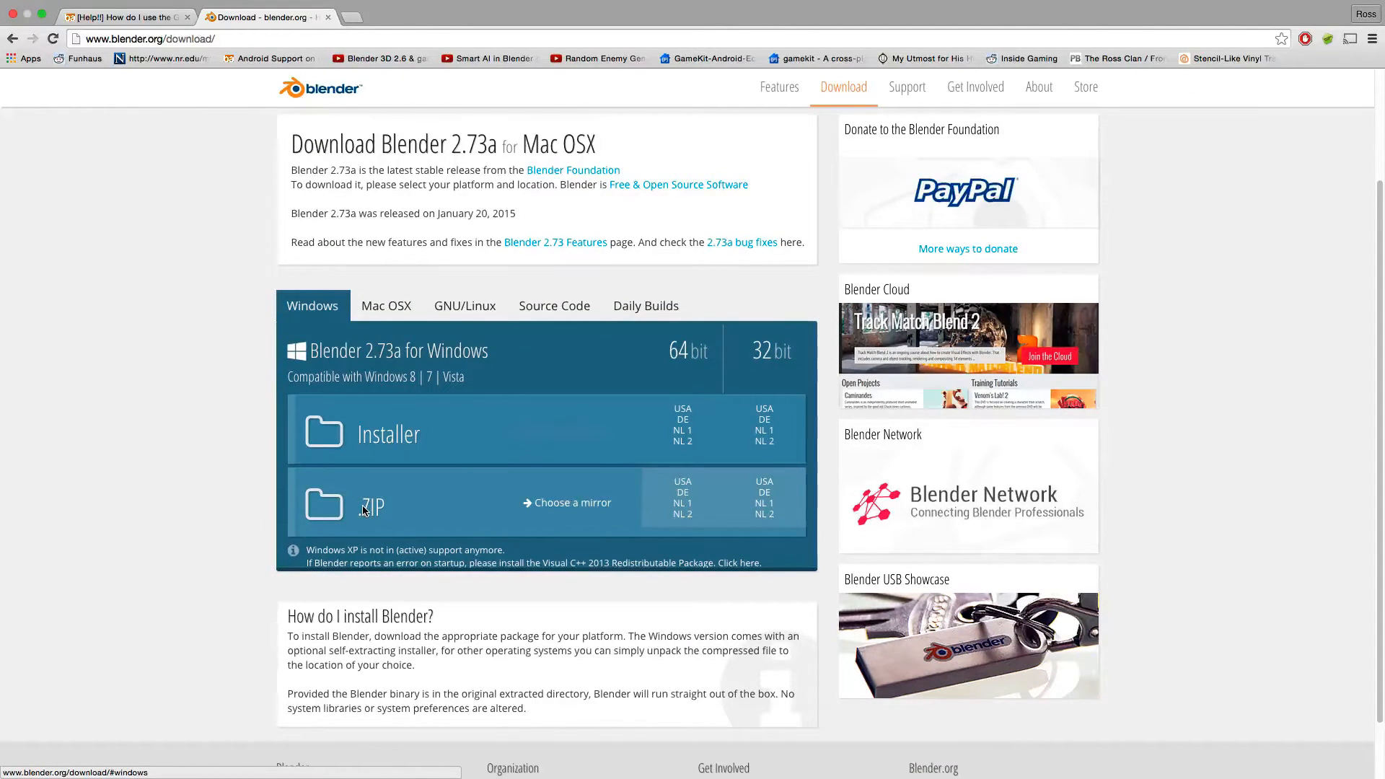
mouse_move(468, 514)
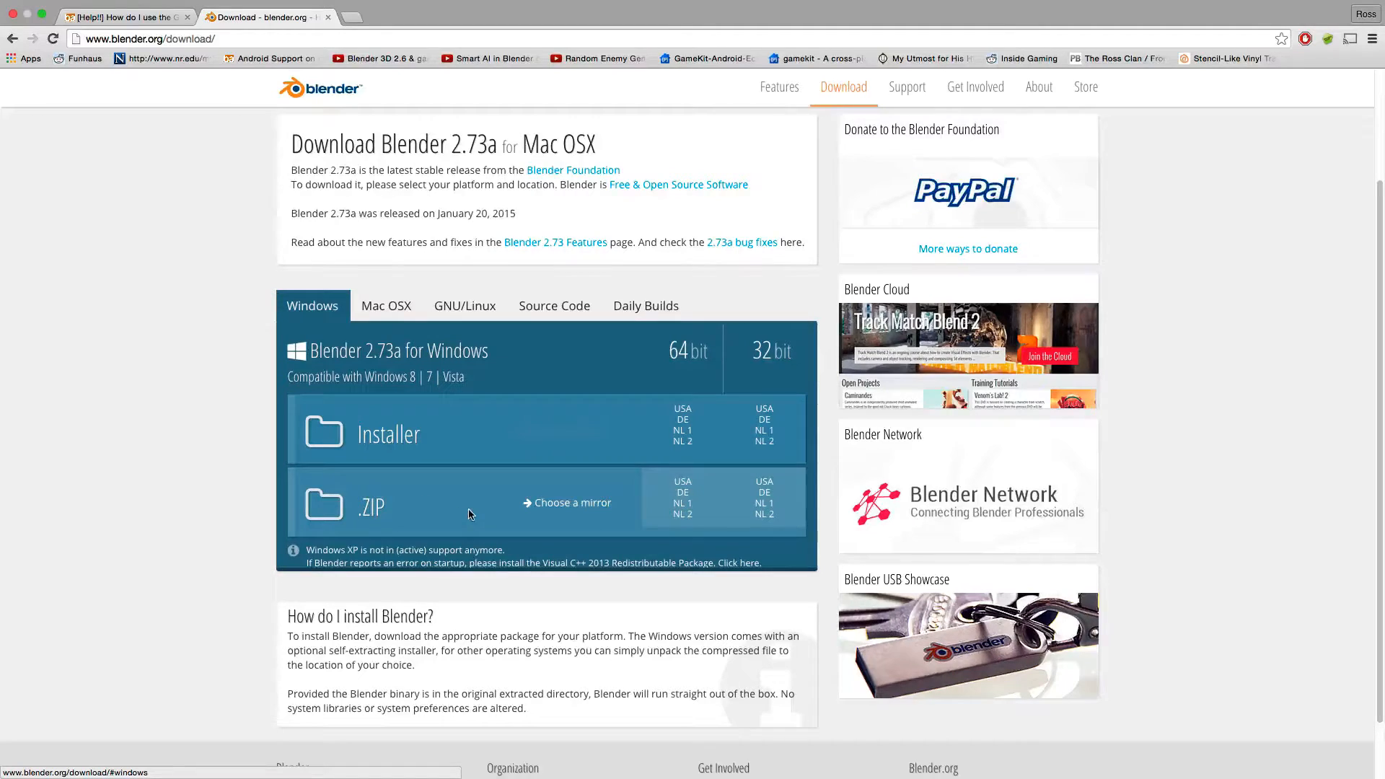
mouse_move(619, 512)
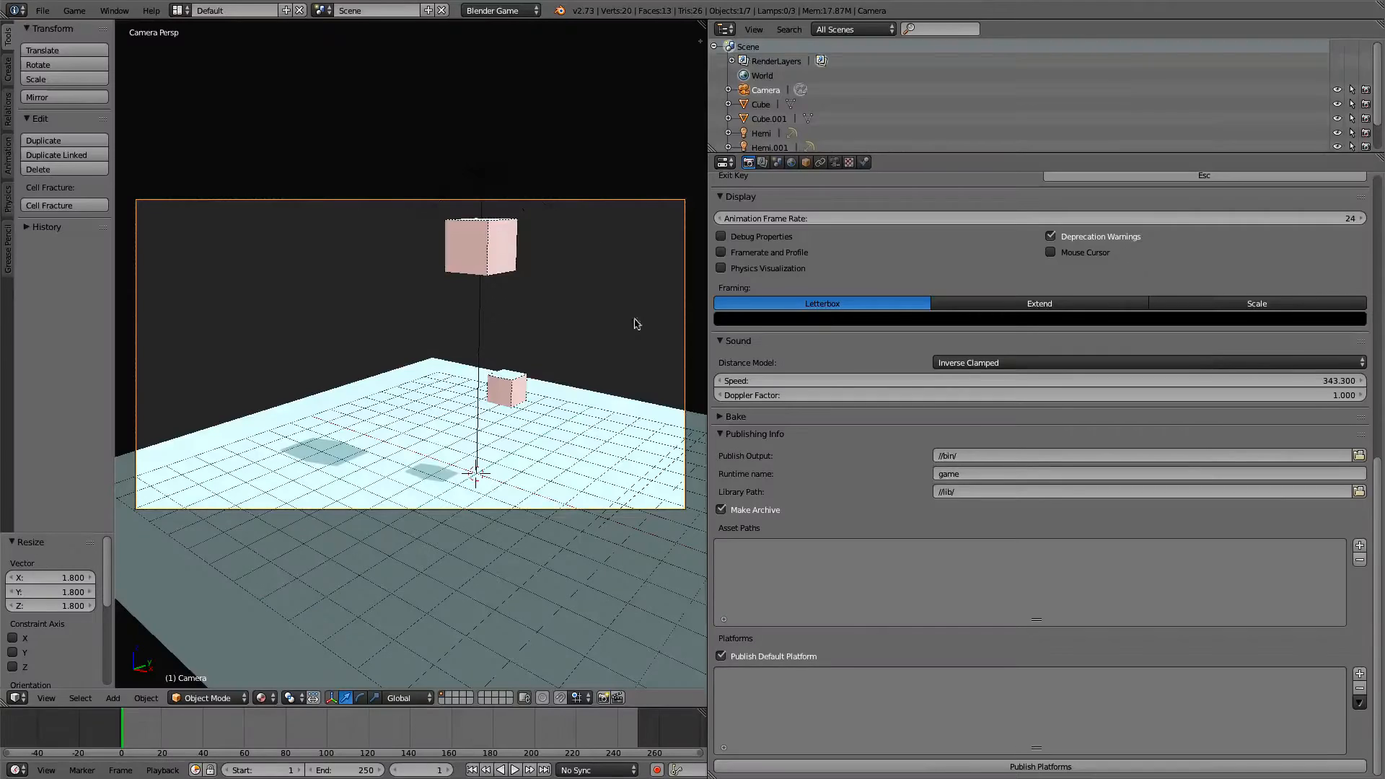
mouse_move(706, 355)
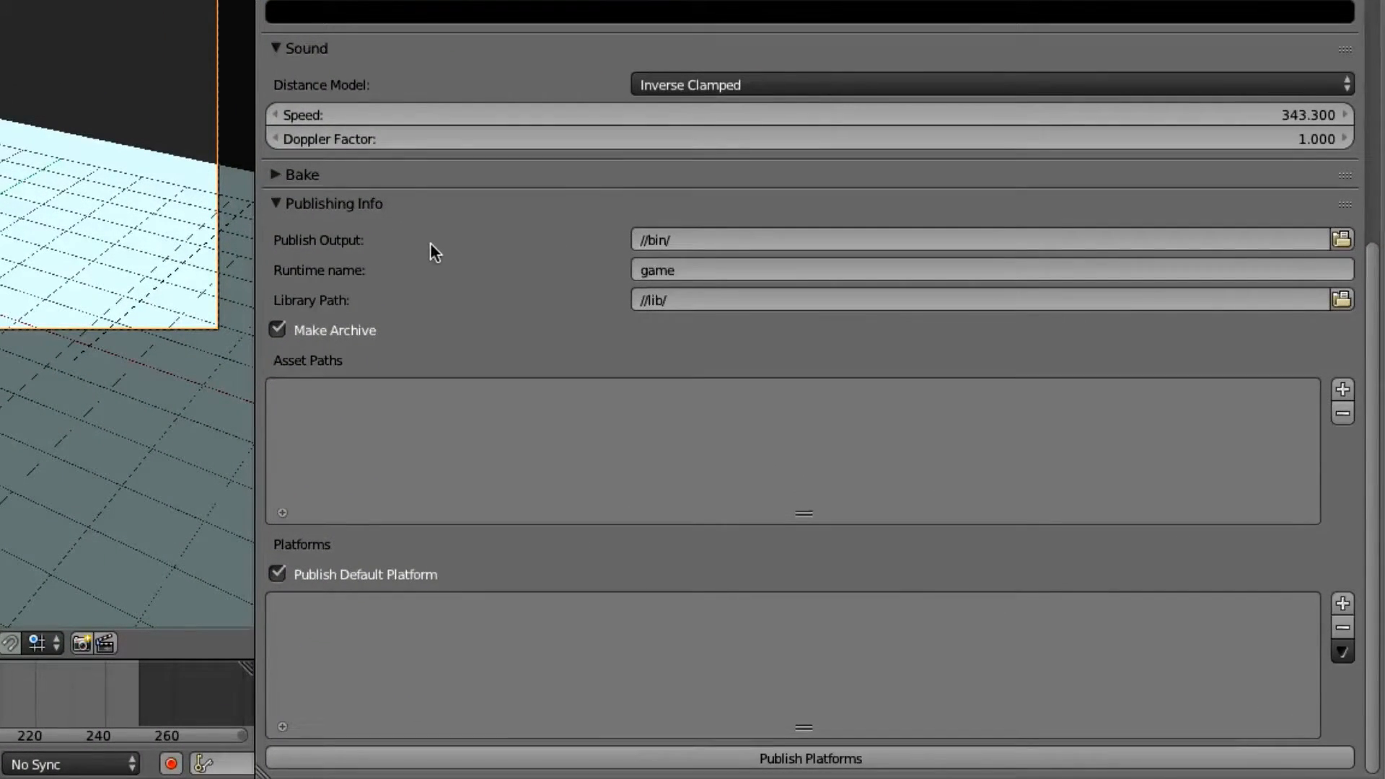
mouse_move(407, 247)
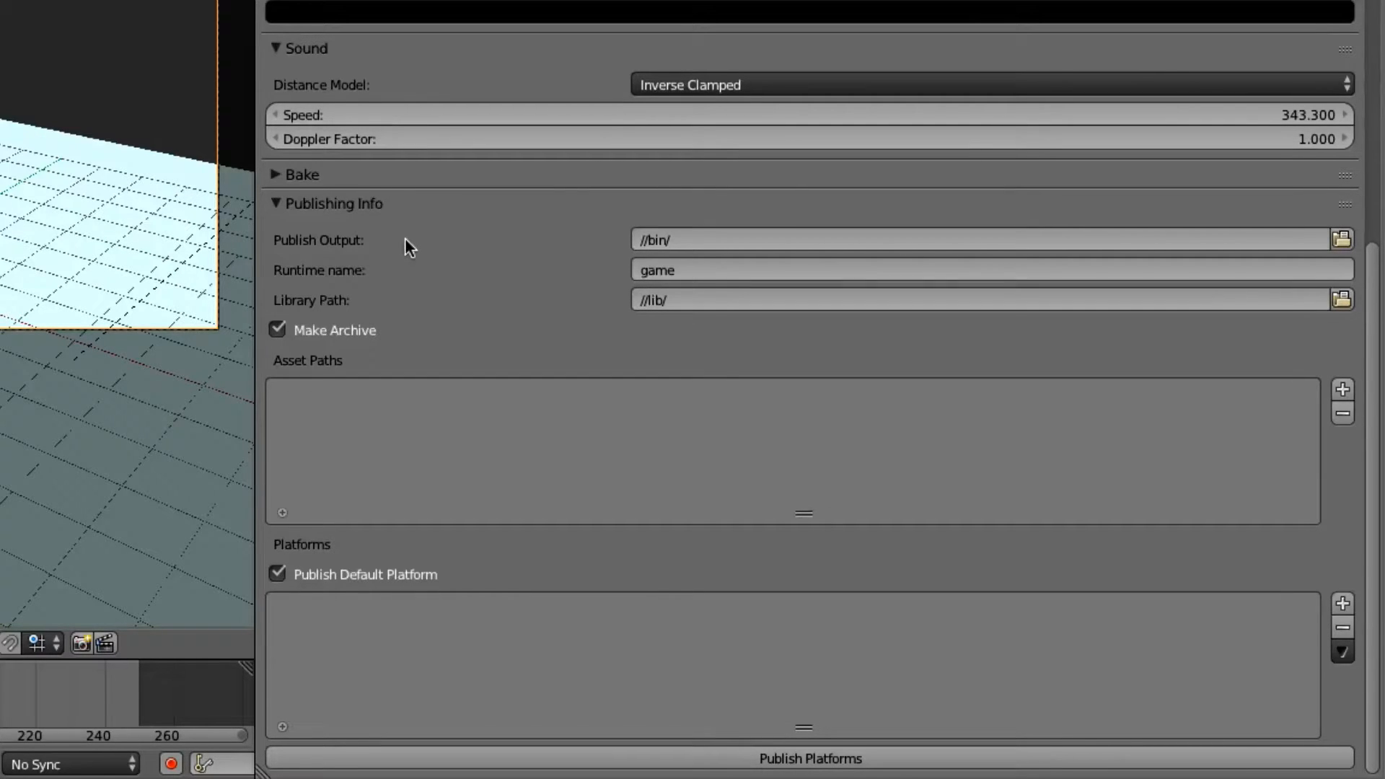
mouse_move(581, 165)
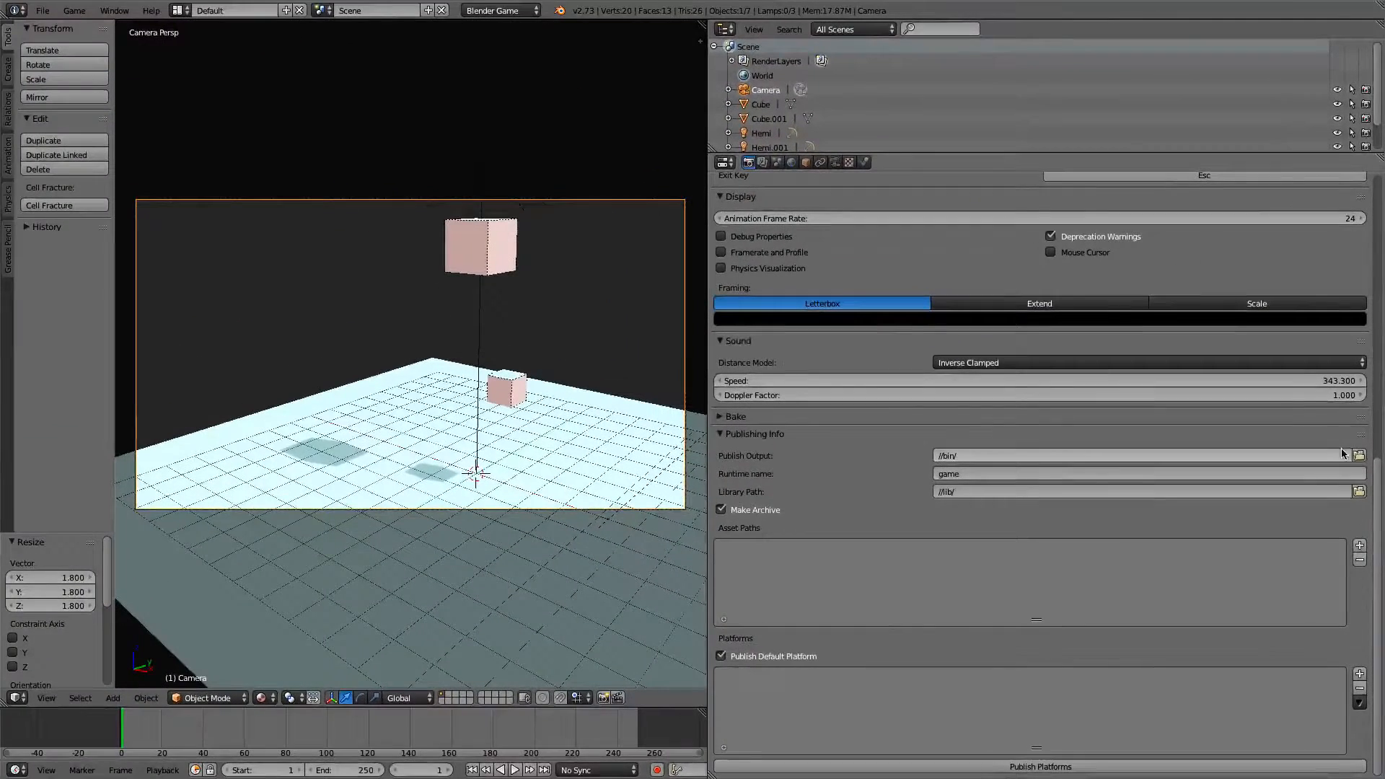
Set Publish Output to the Game folder inside the Game Publishing Tutorial directory
left_click(1359, 454)
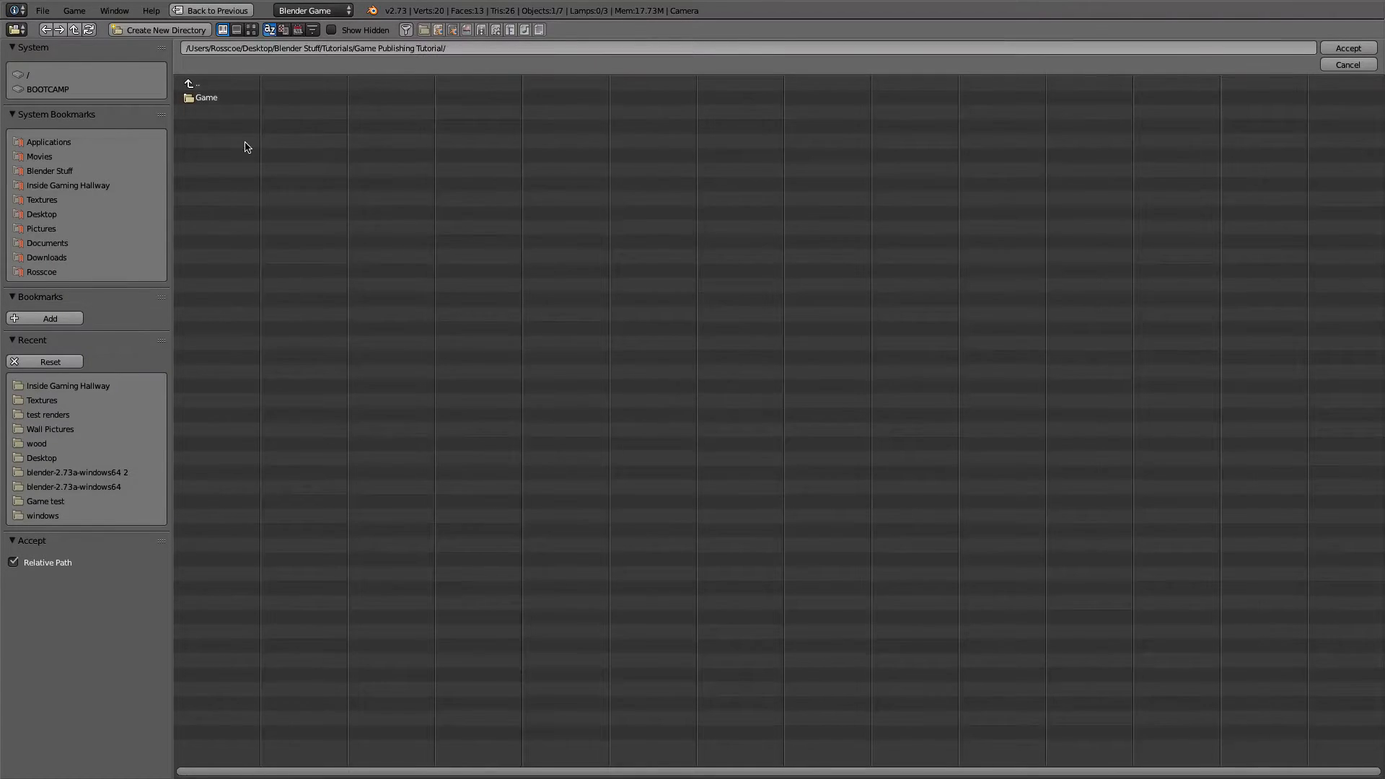
mouse_move(262, 122)
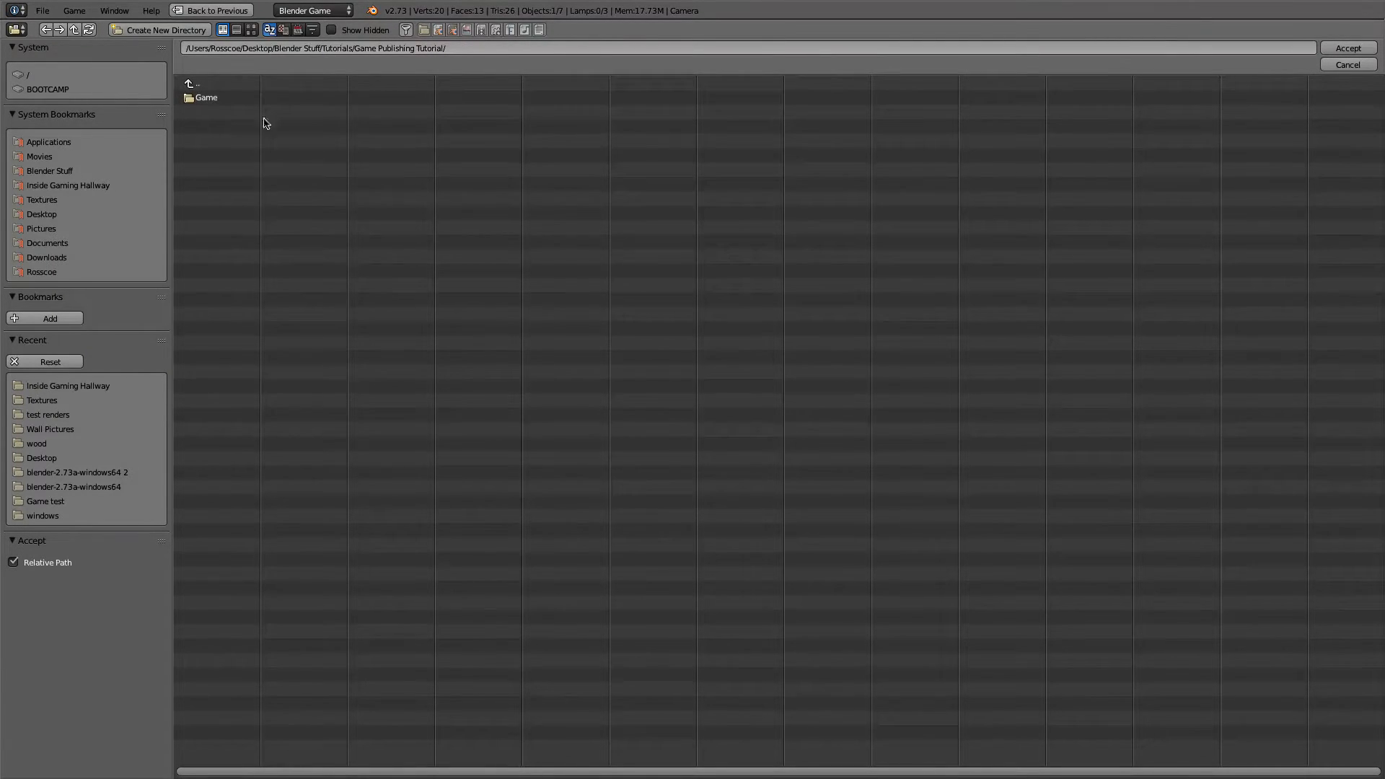
double_click(206, 97)
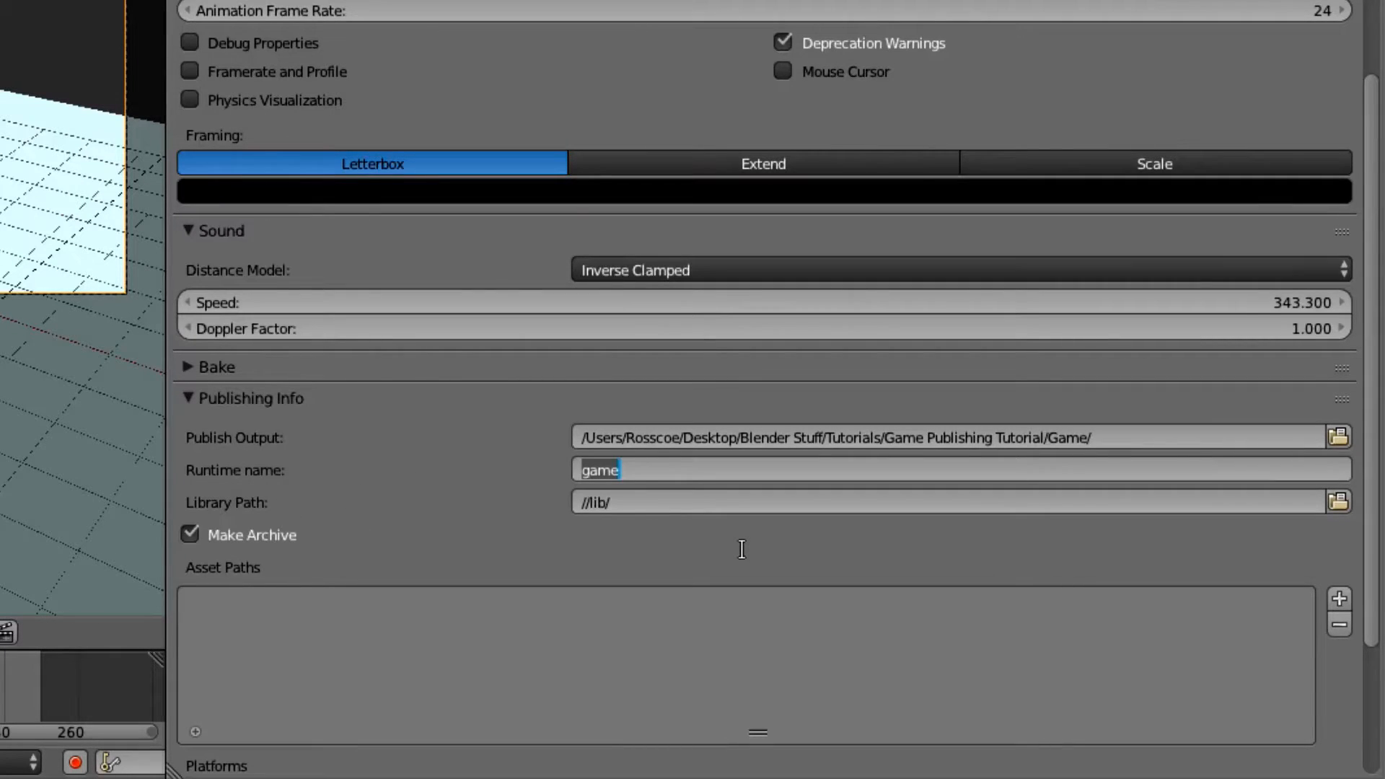
Rename the runtime from 'game' to 'Game Tutorial'
type("Game TUto")
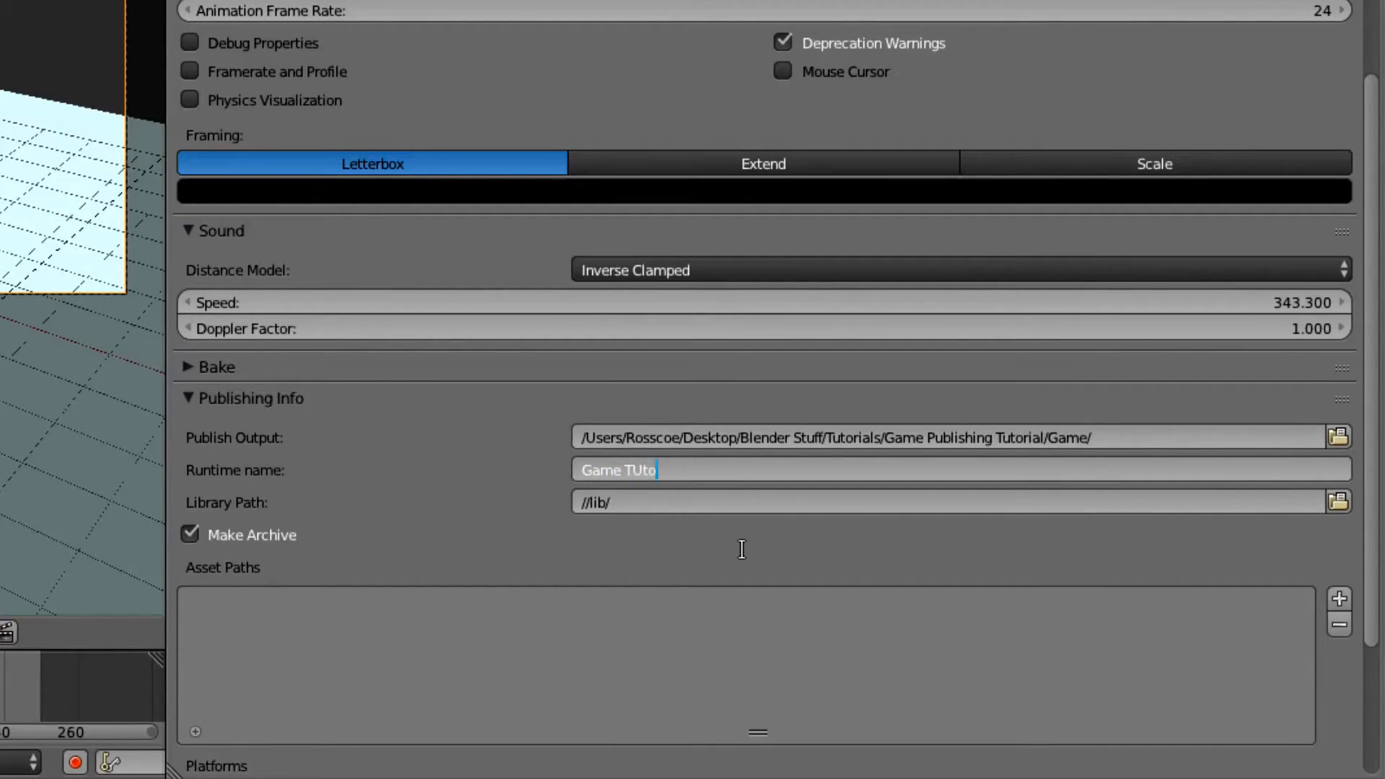
type("rial")
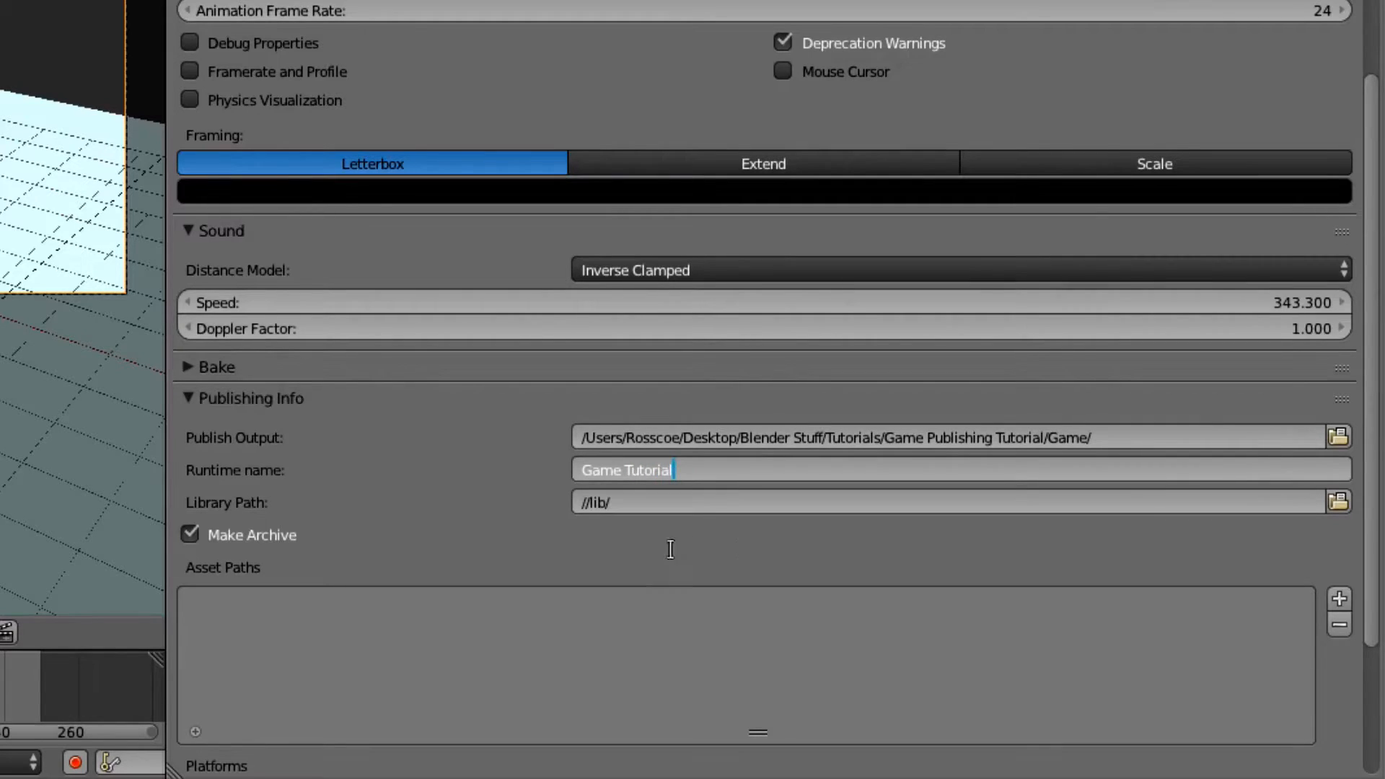
scroll("down", 3)
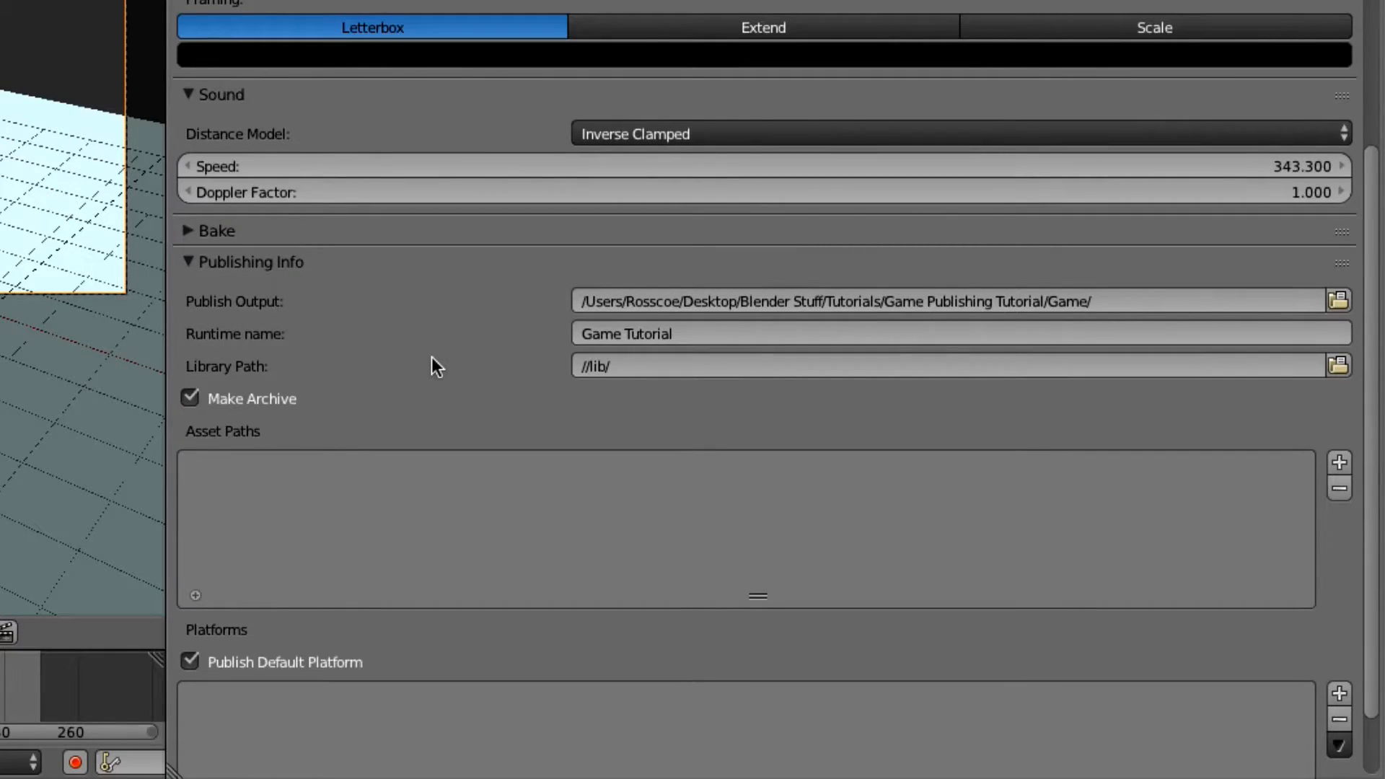
mouse_move(445, 391)
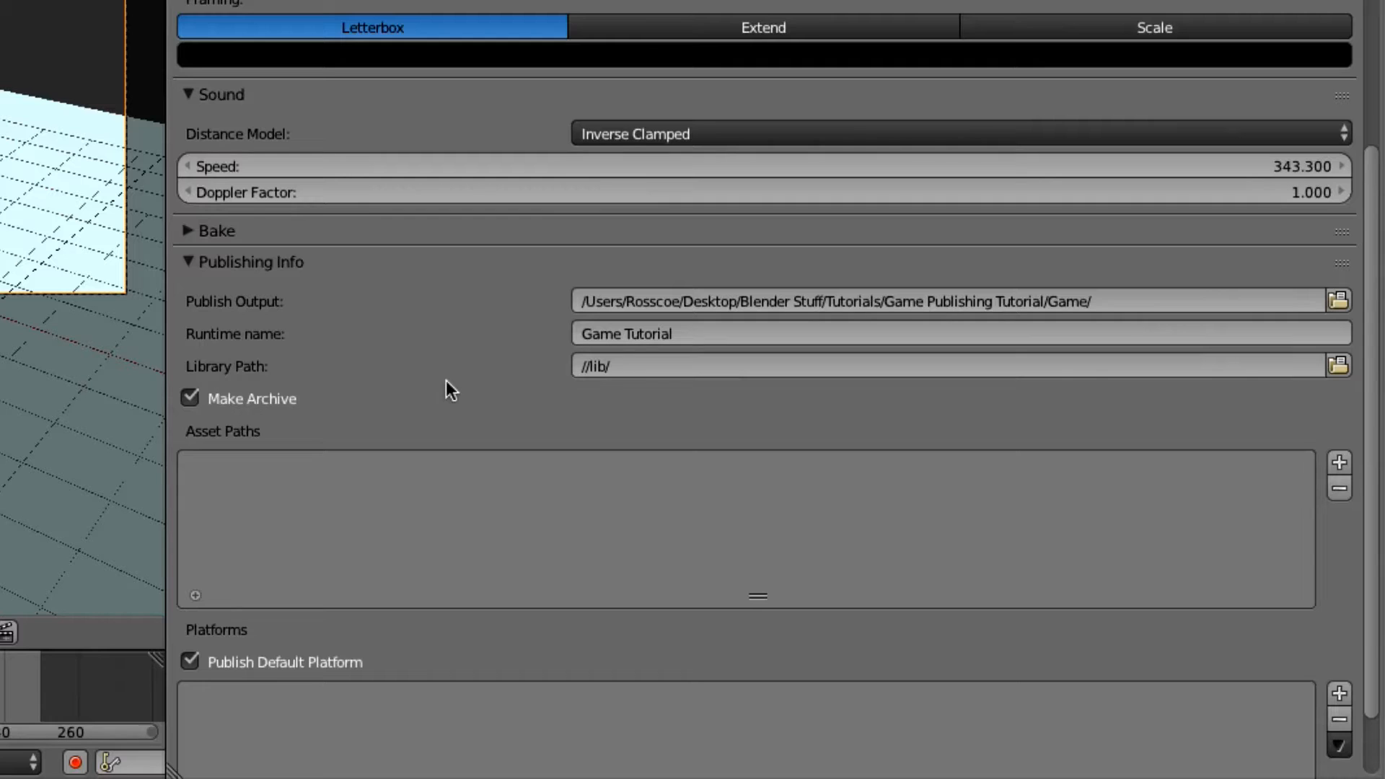
mouse_move(524, 373)
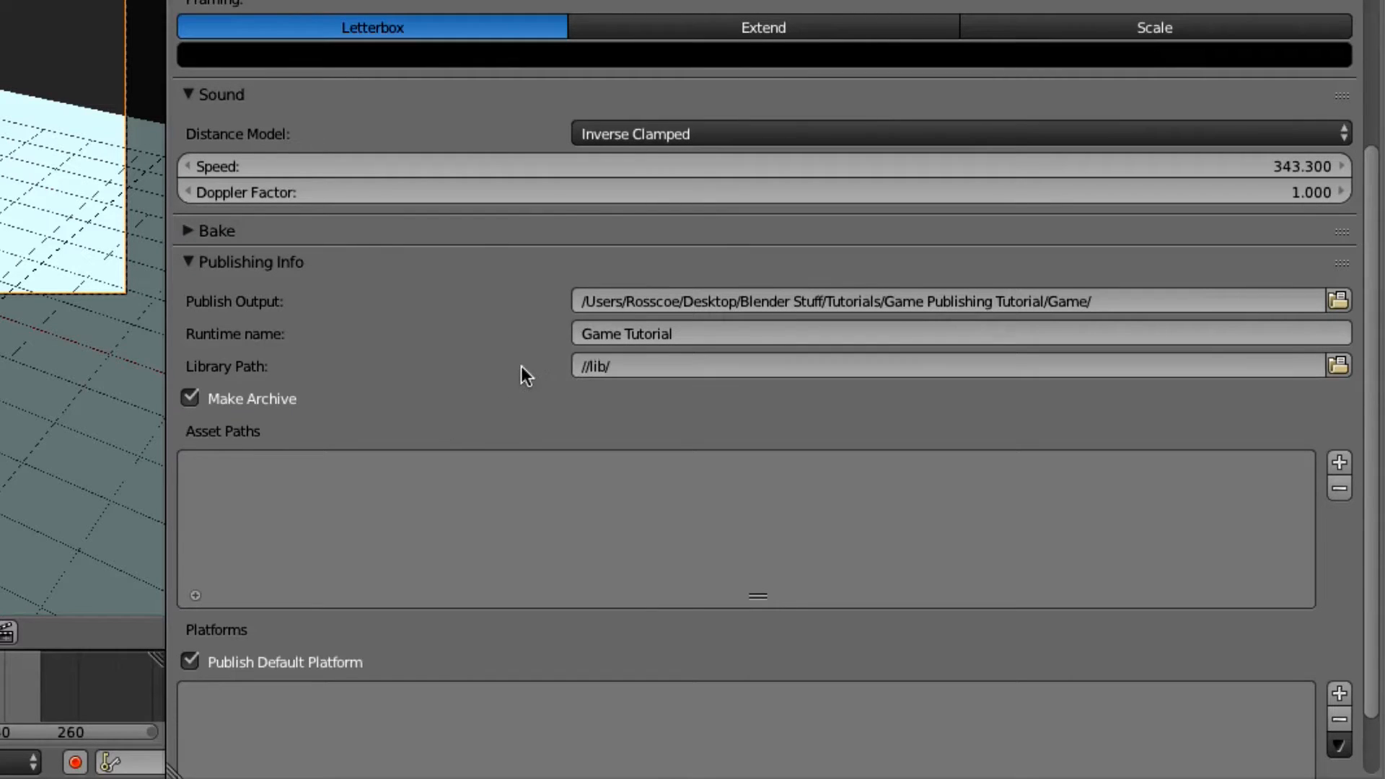
mouse_move(1339, 365)
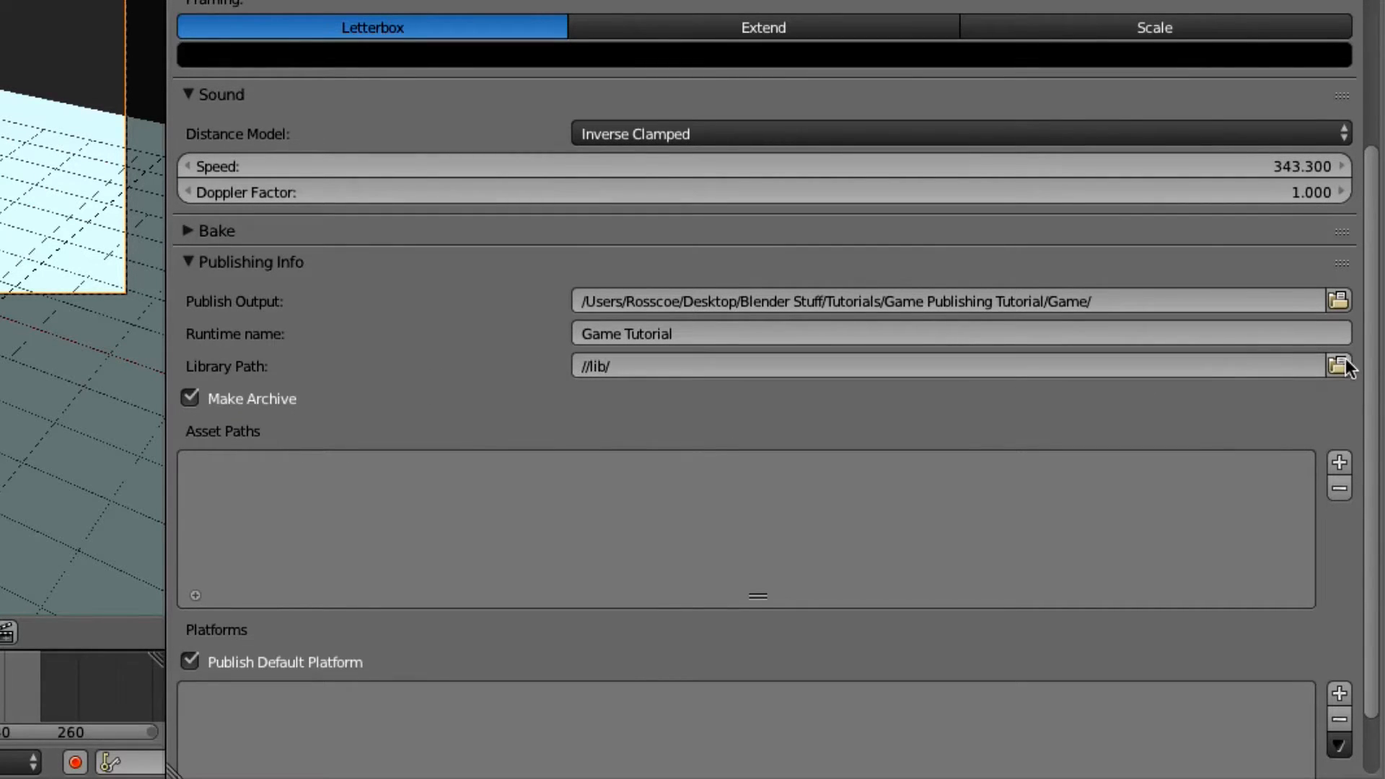
Point Library Path to the blender-2.73a-windows64 folder and accept it
left_click(1337, 365)
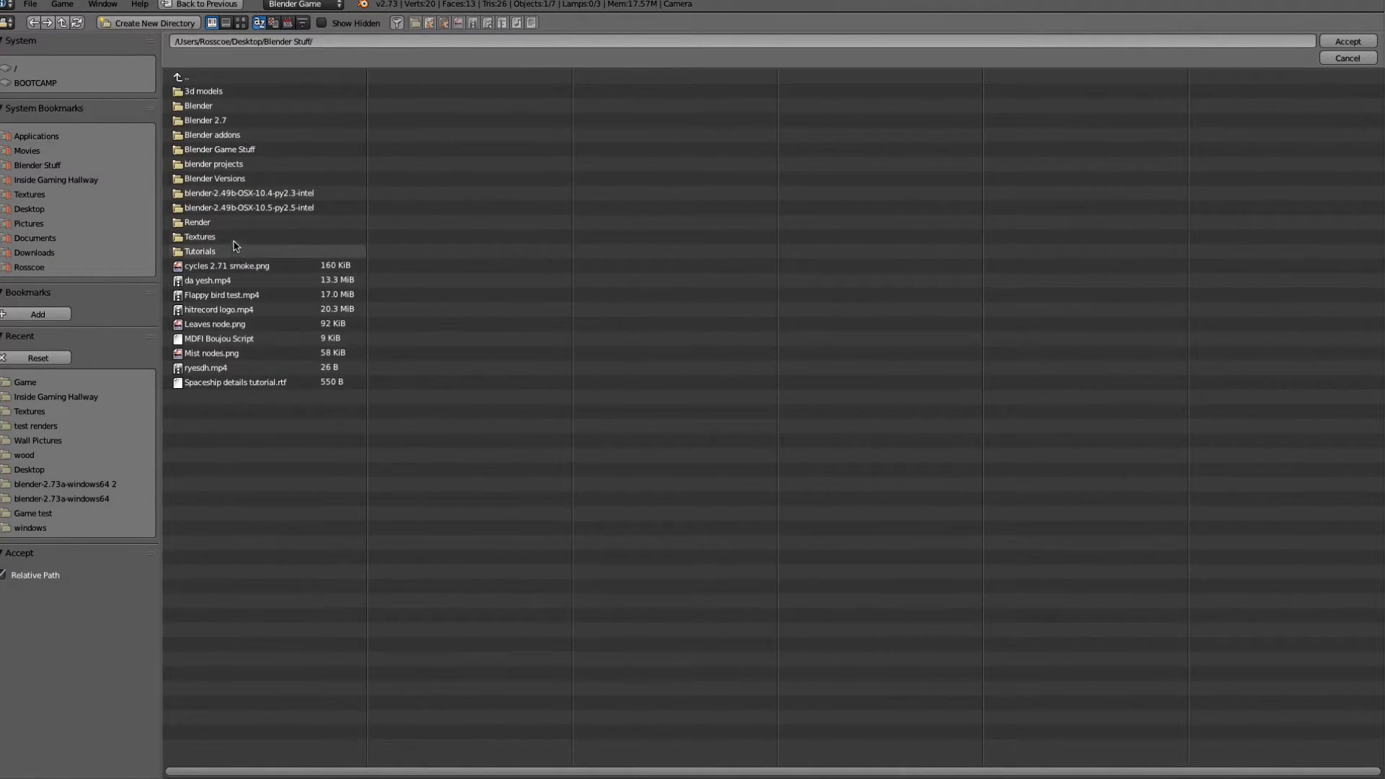
double_click(214, 178)
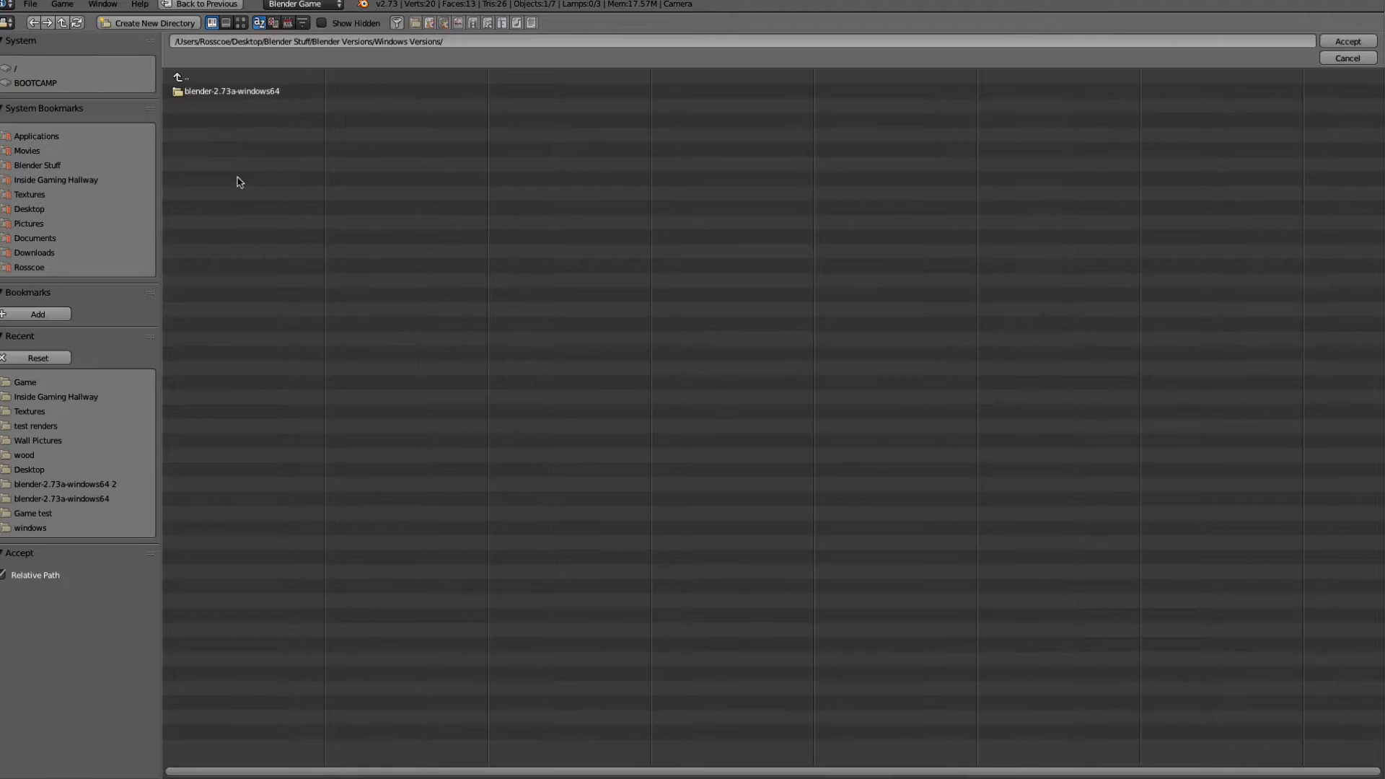
double_click(231, 91)
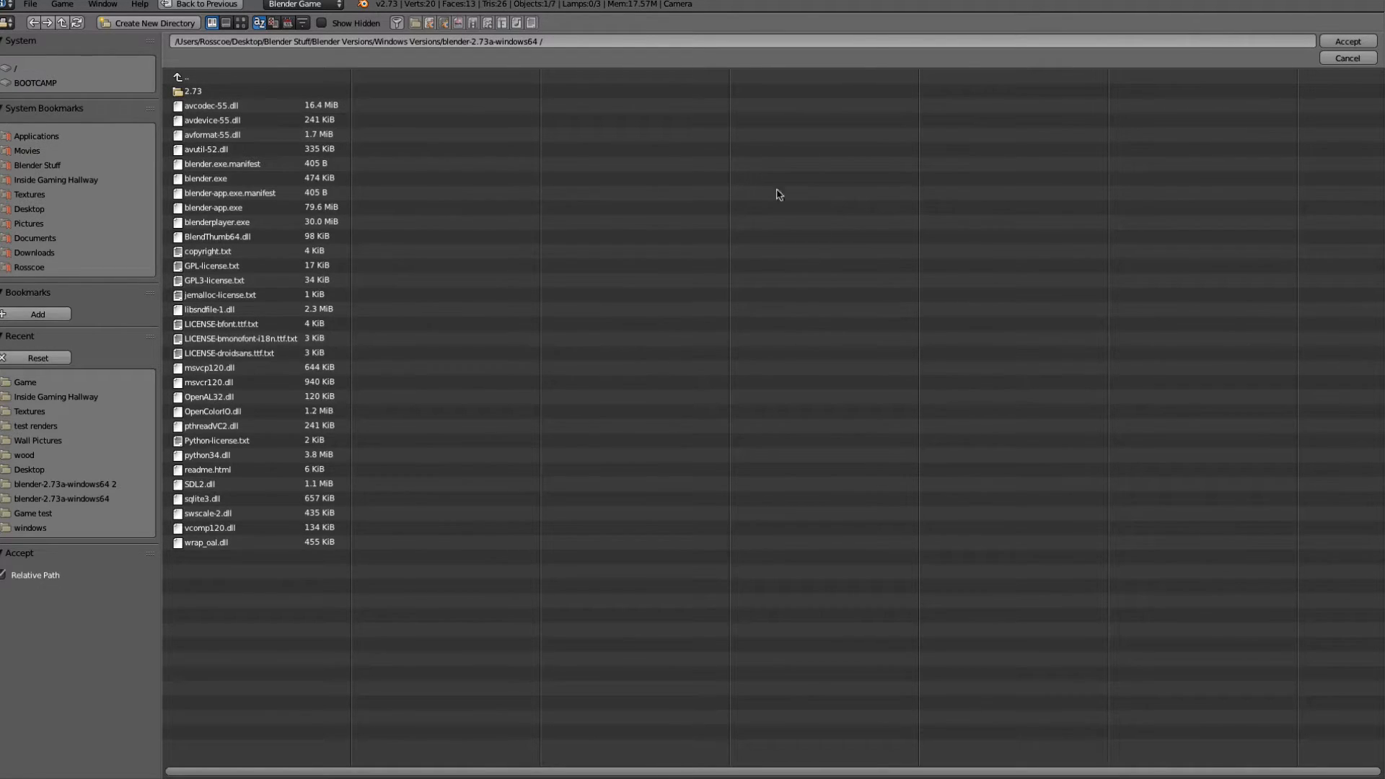
left_click(1346, 41)
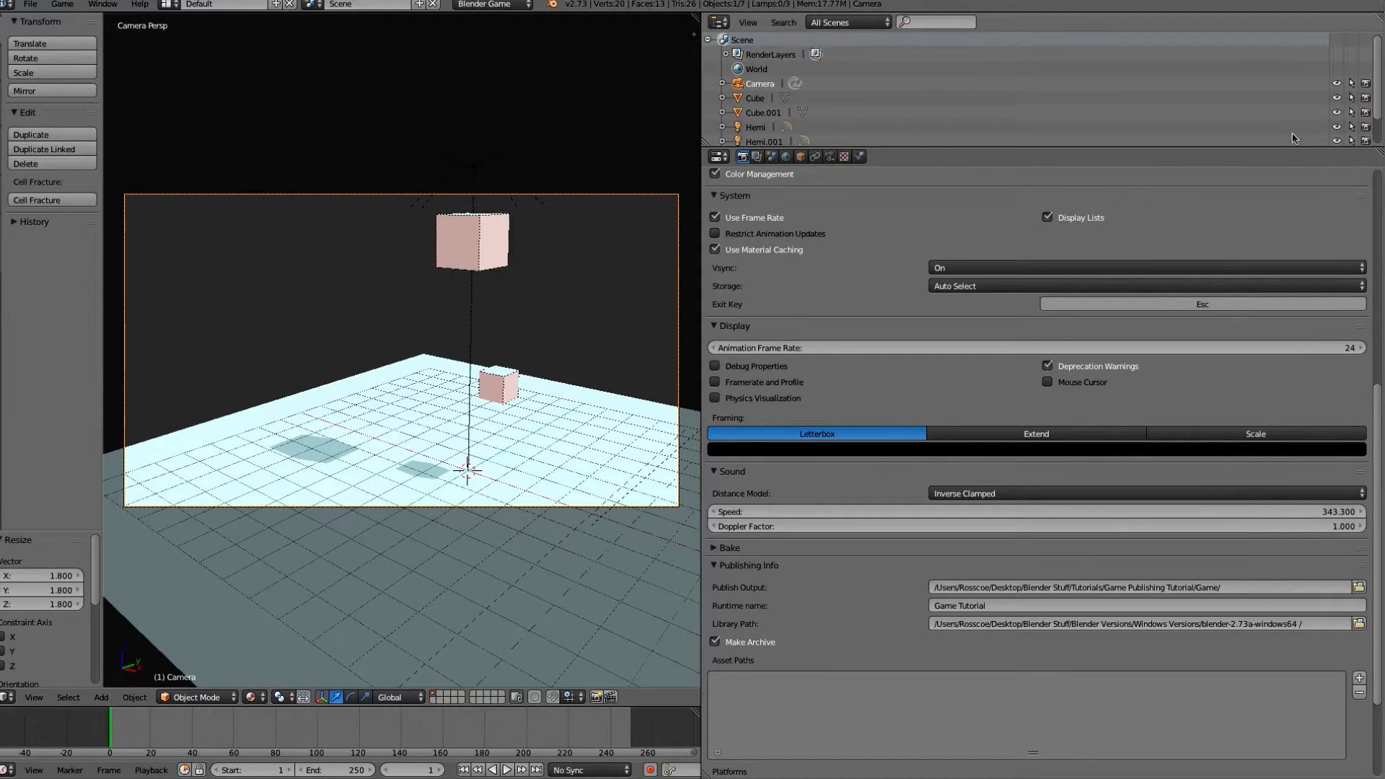
scroll("down", 3)
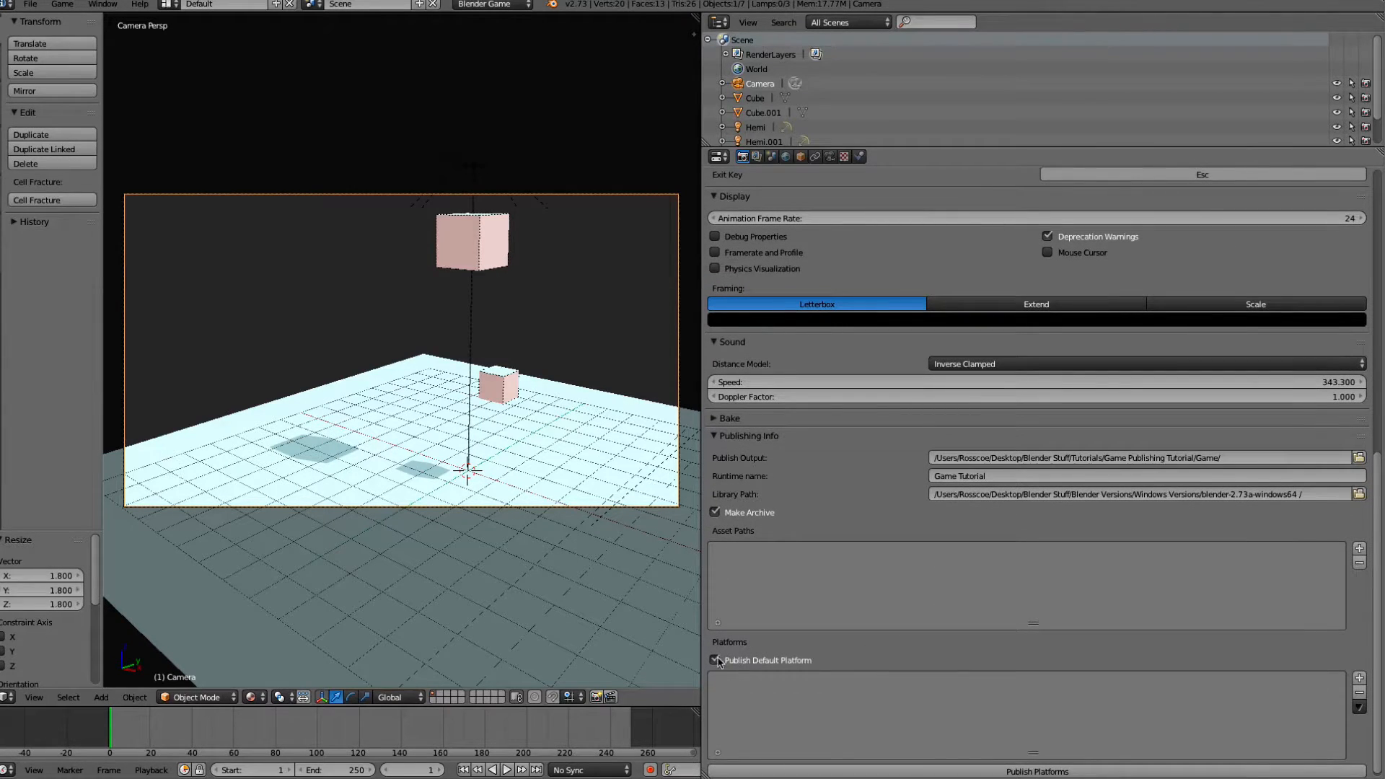
Turn off Publish Default Platform, leaving the platforms list empty
left_click(716, 659)
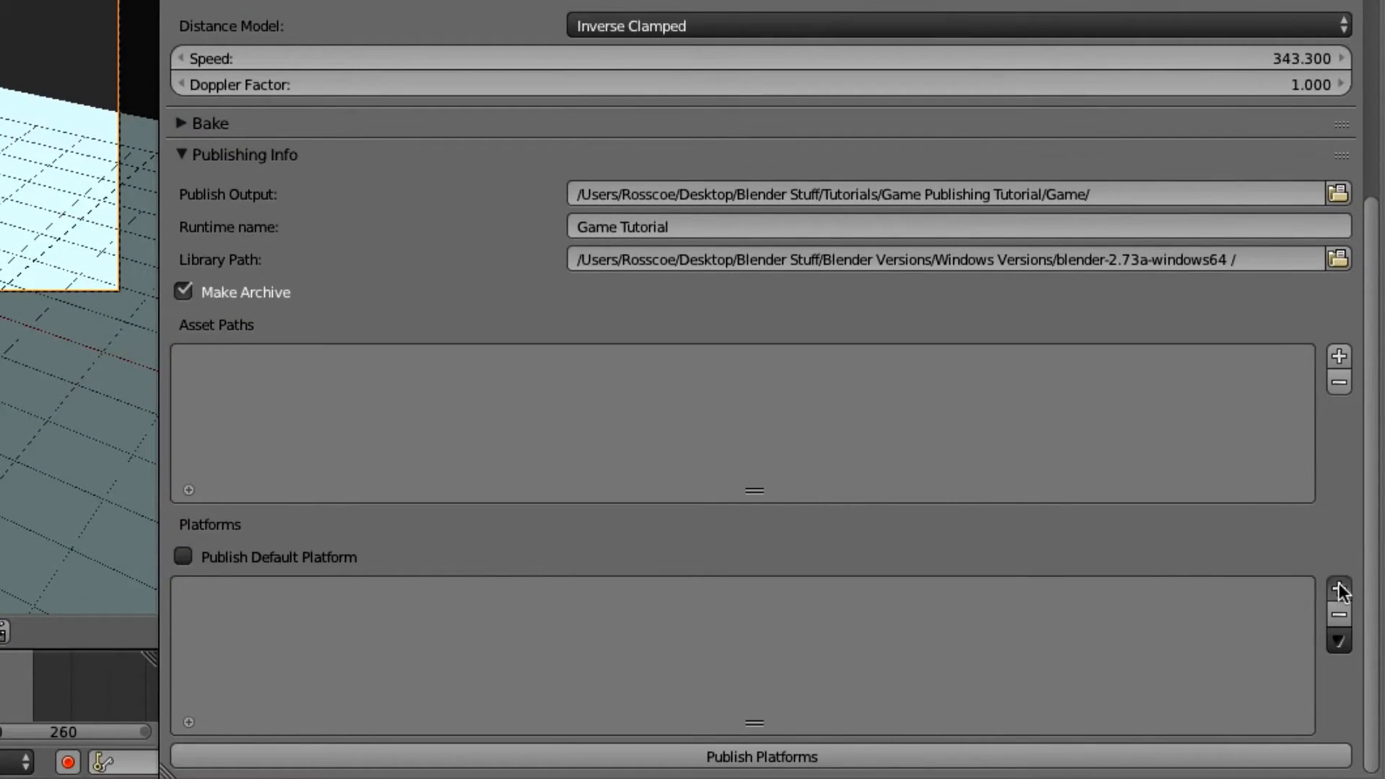
Add a new platform and name it Windows64
left_click(1339, 590)
type("Wind")
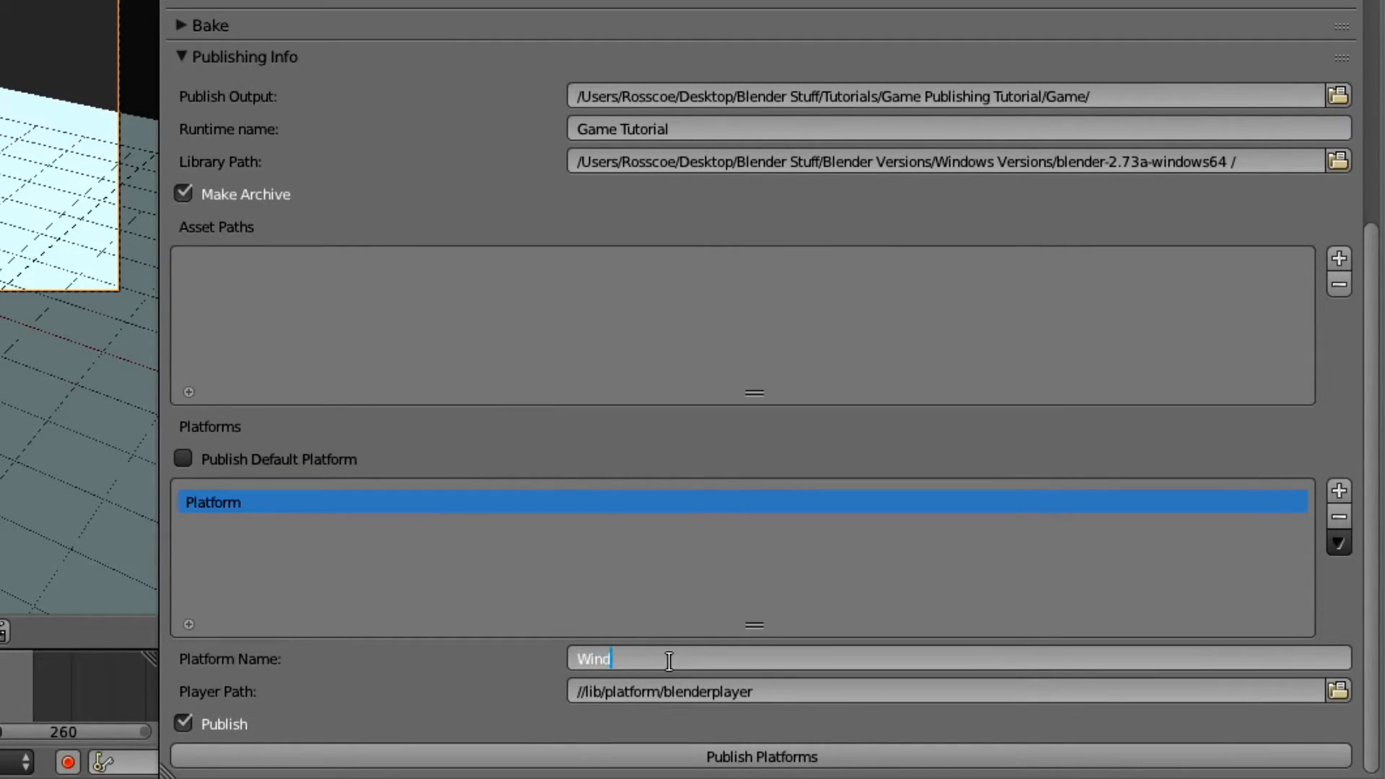
type("ows")
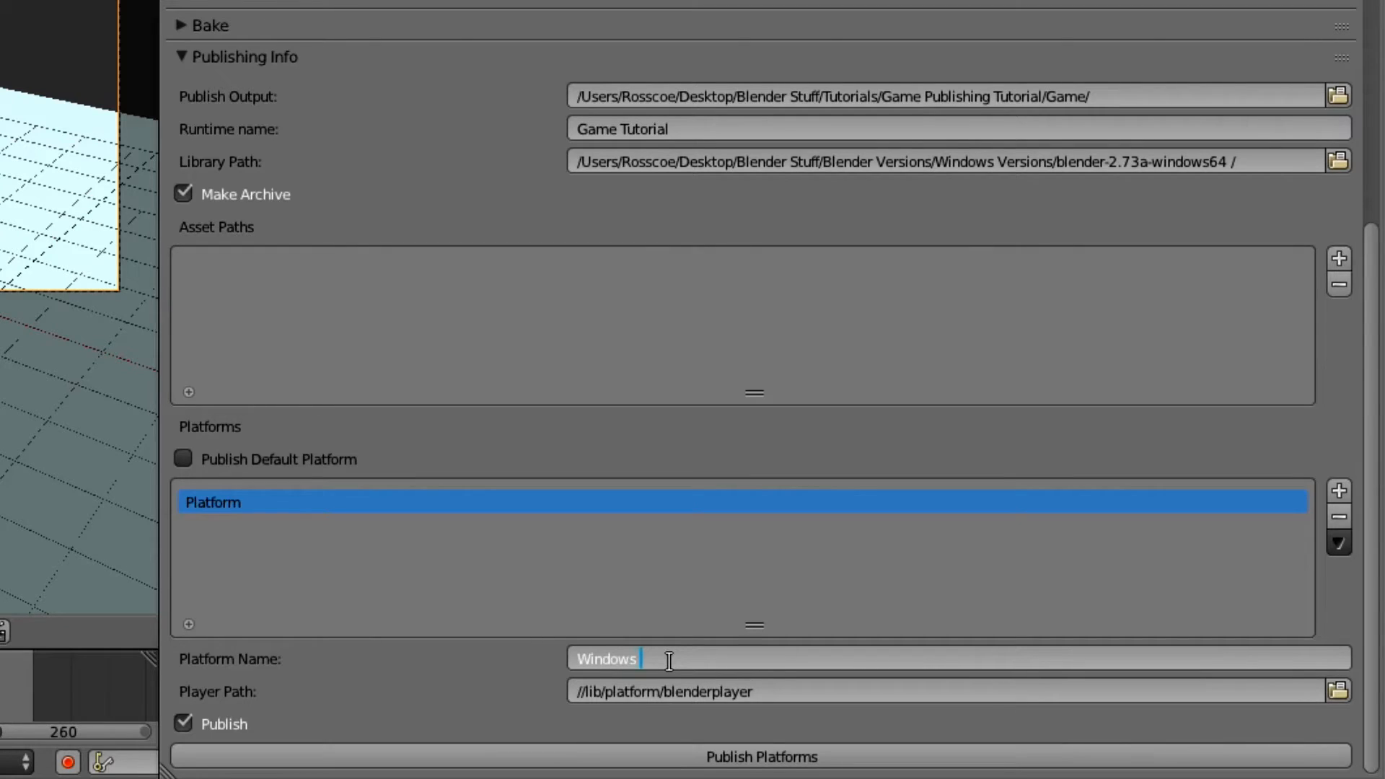
type("64")
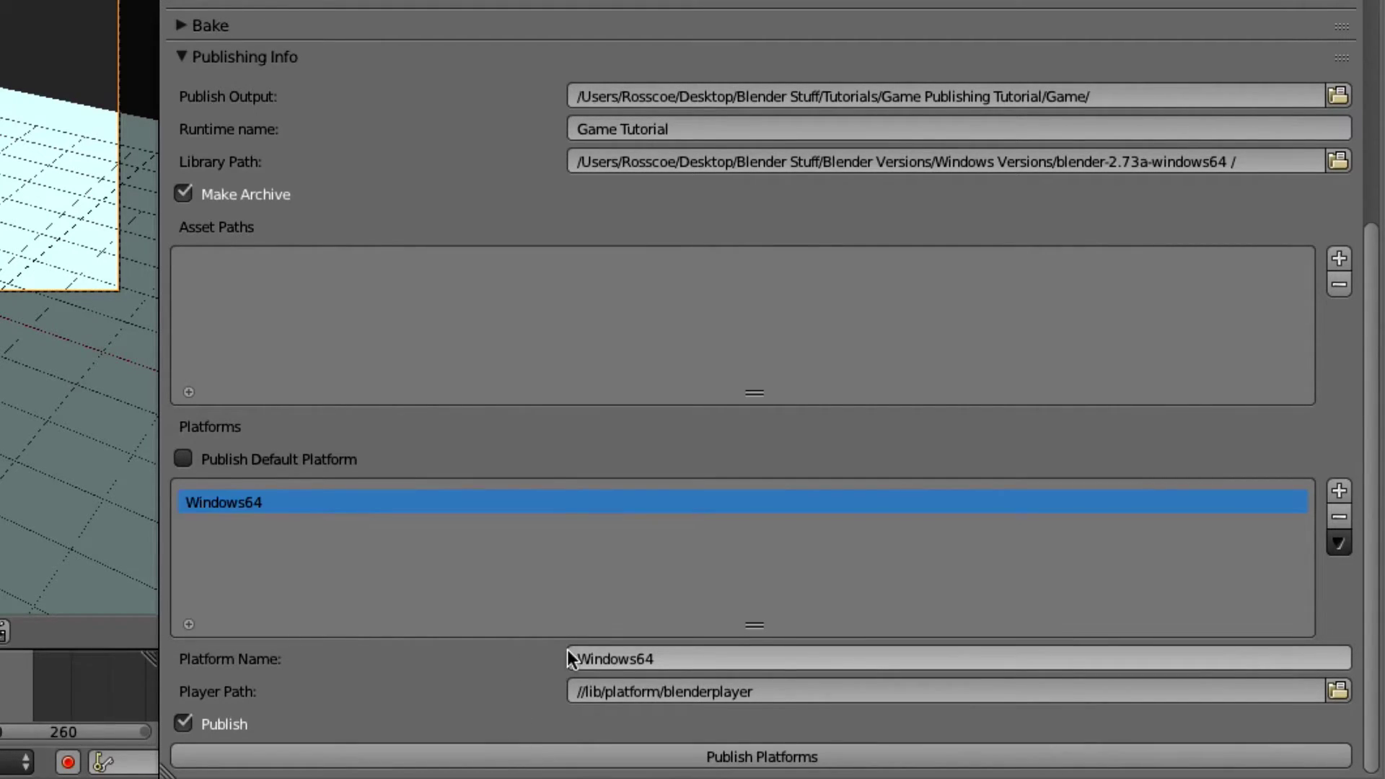
mouse_move(427, 704)
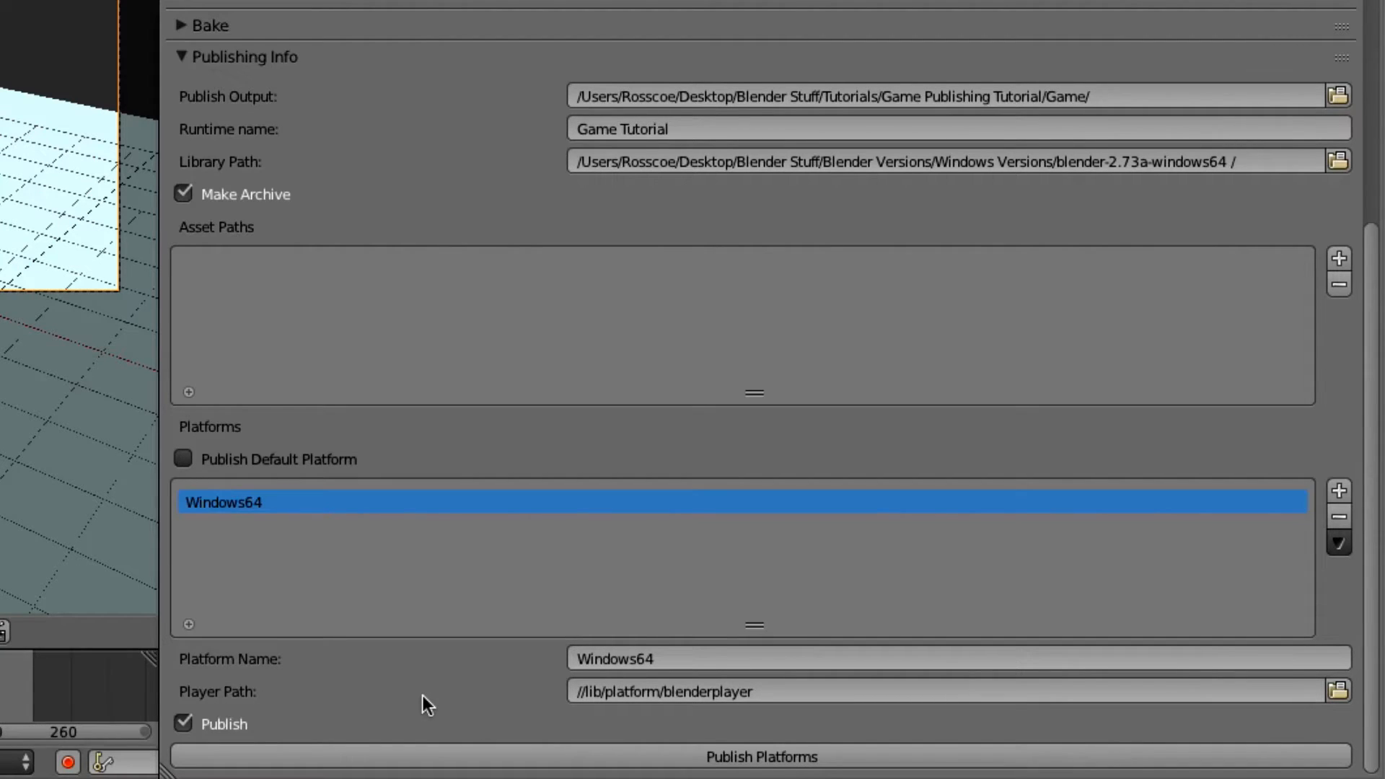
mouse_move(608, 716)
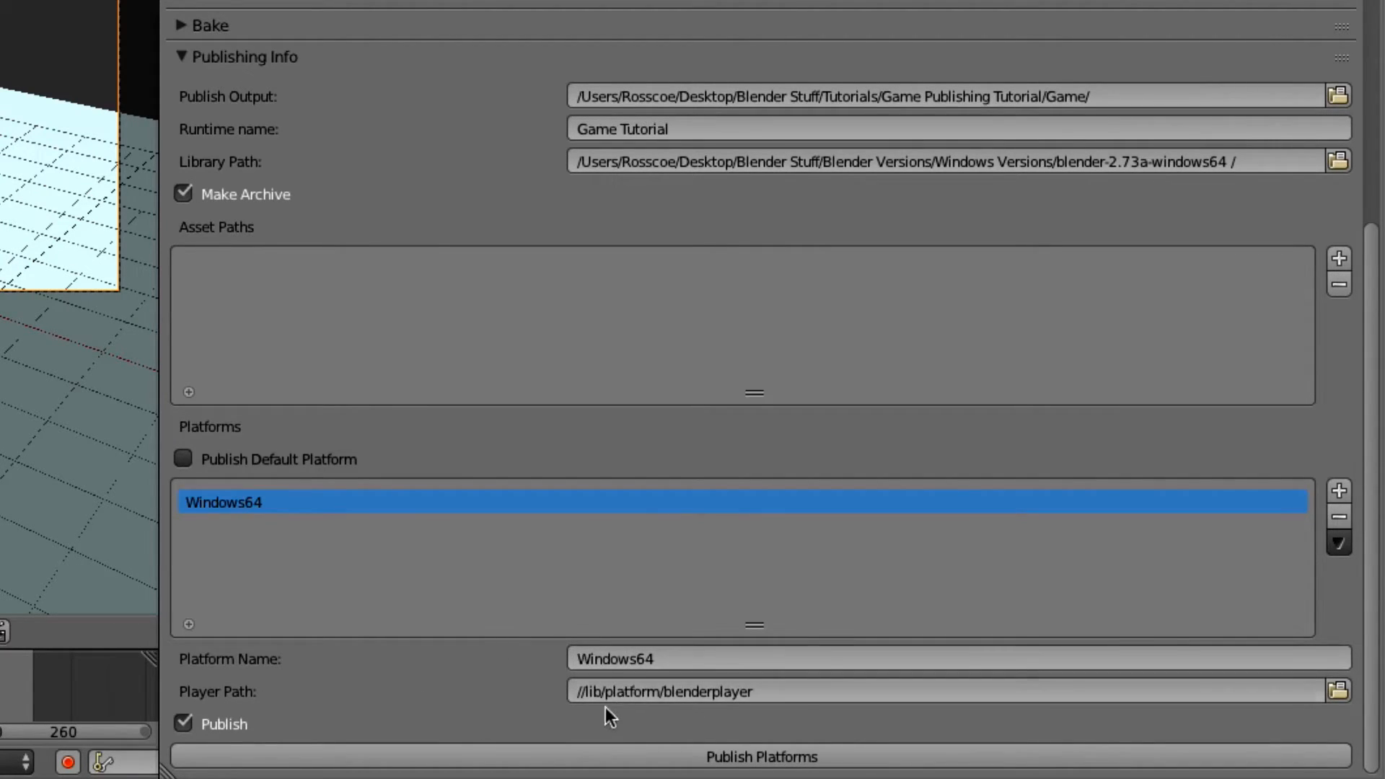
mouse_move(532, 710)
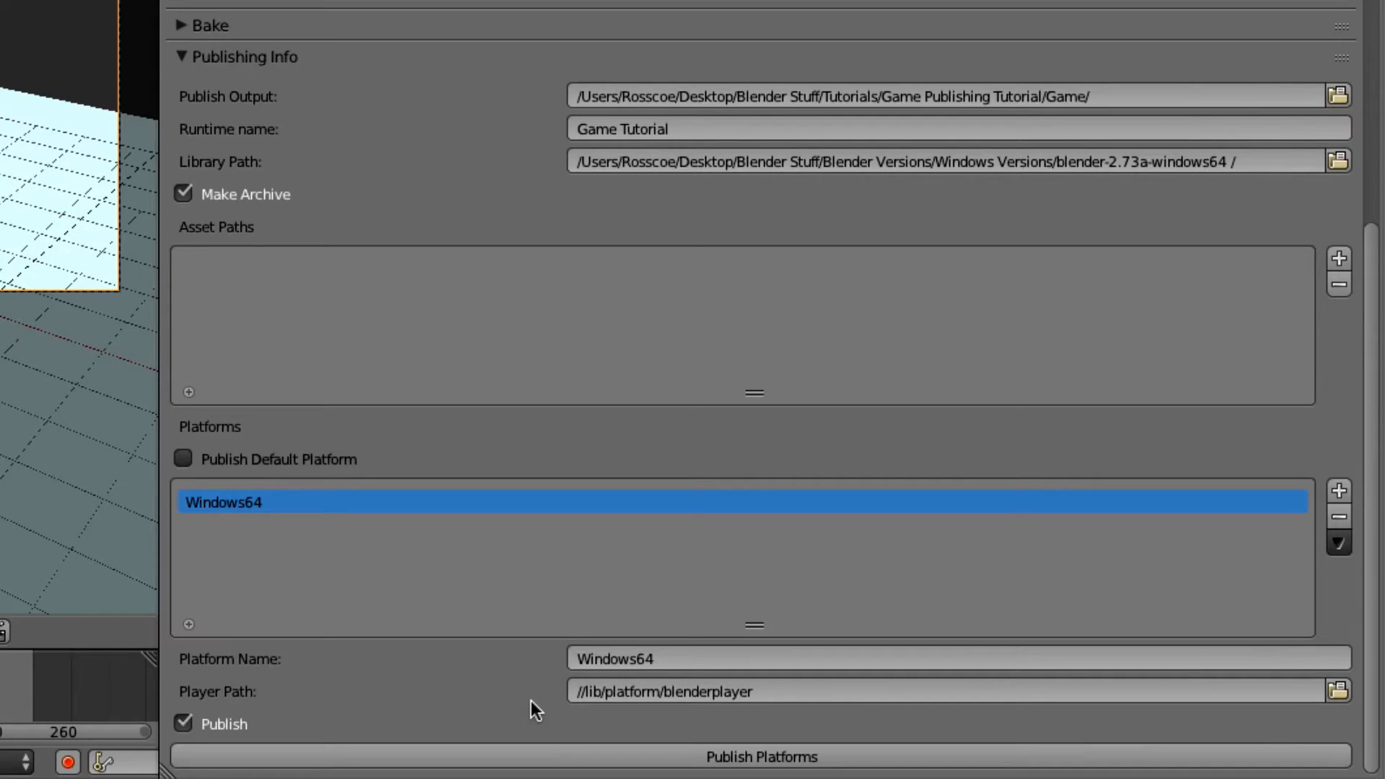
mouse_move(522, 702)
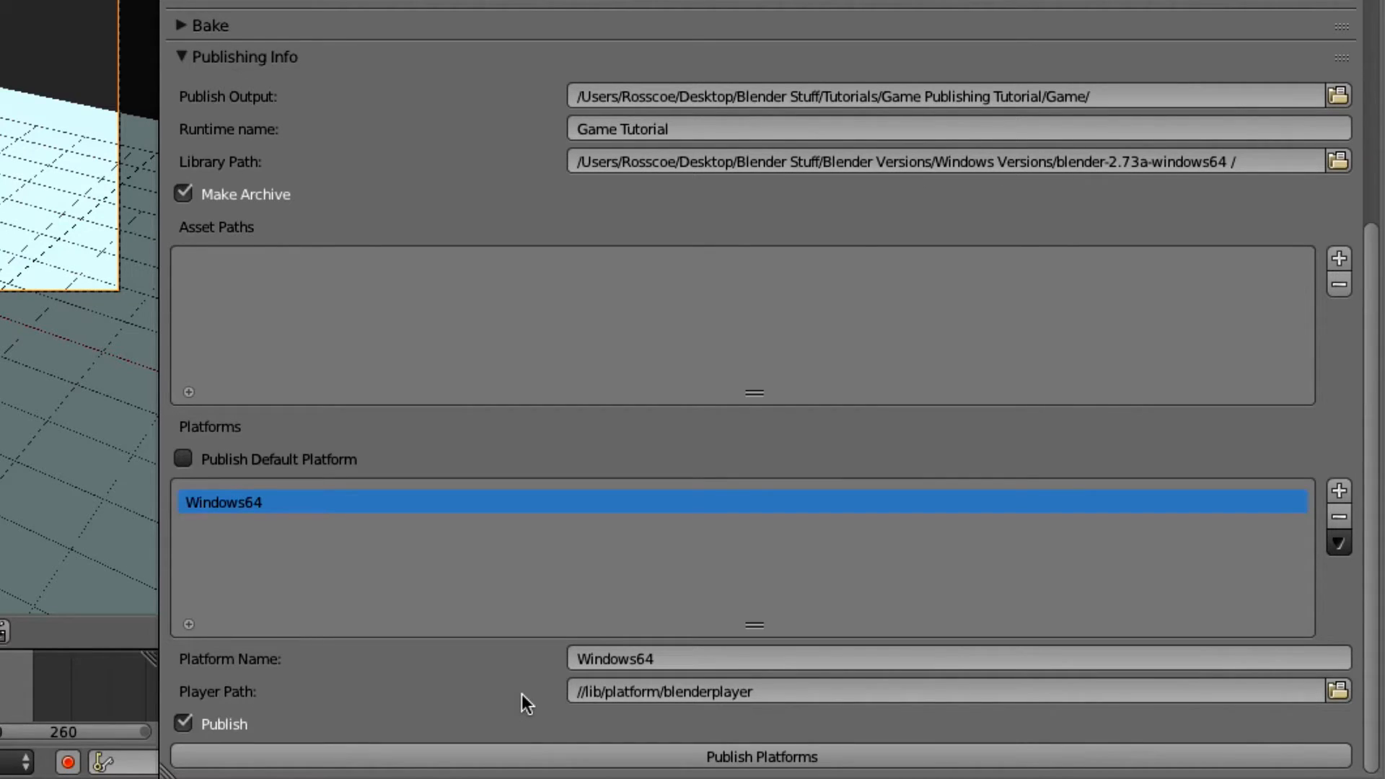
mouse_move(466, 670)
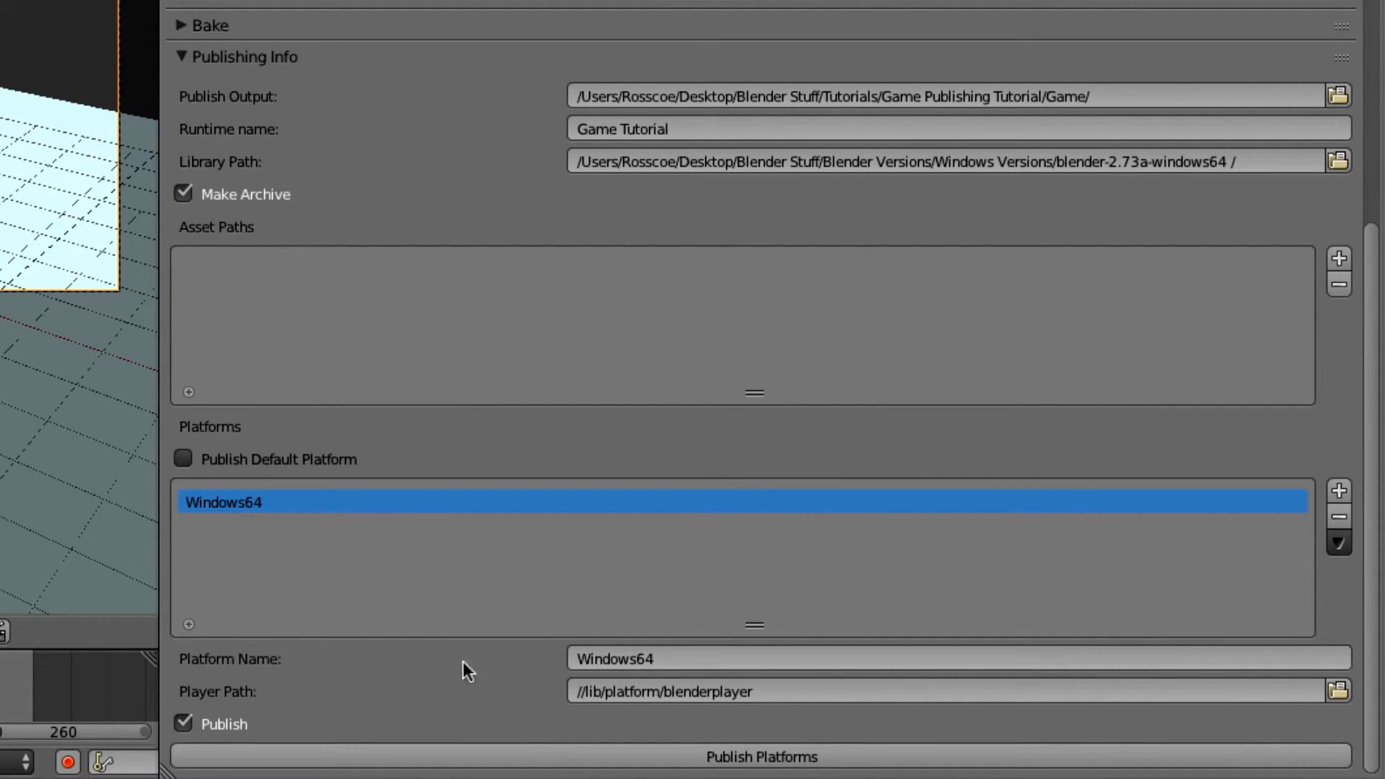
mouse_move(453, 678)
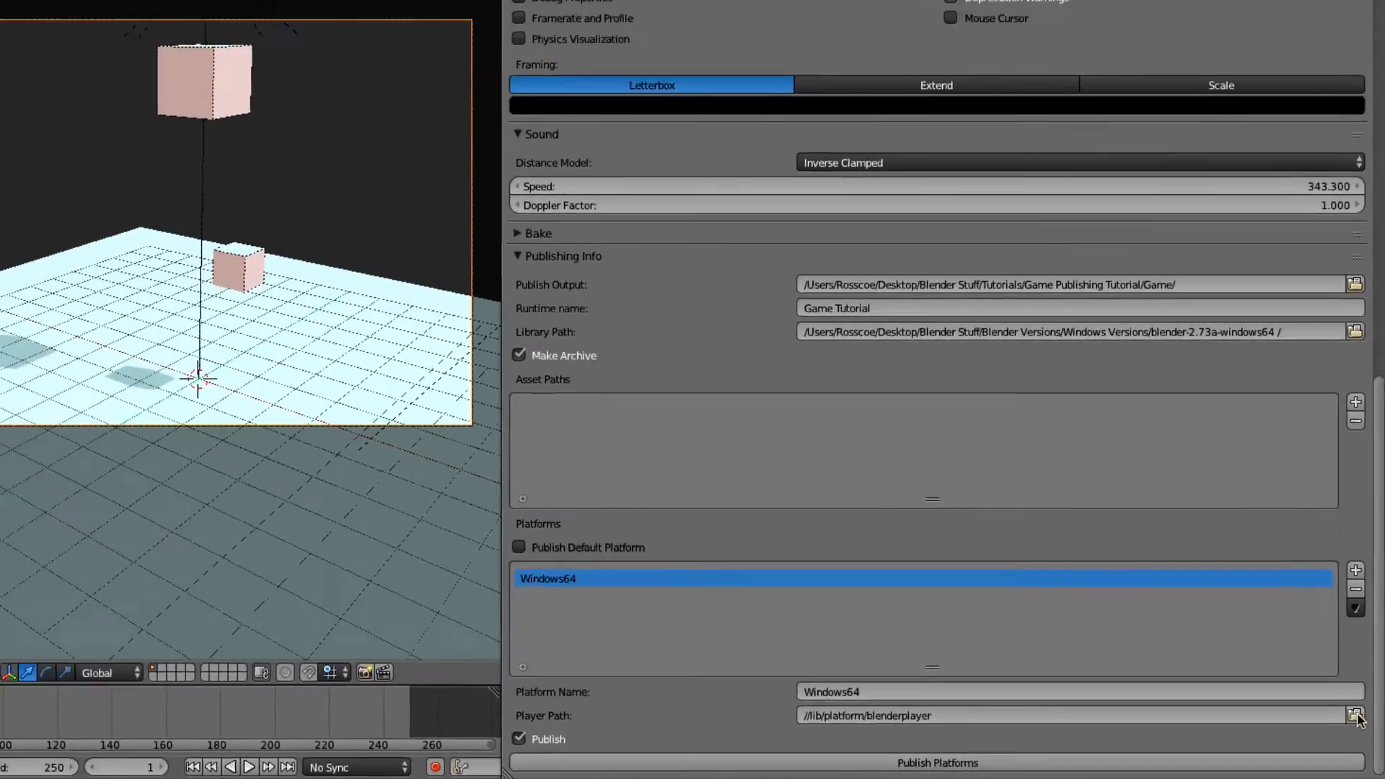
Set the Windows64 Player Path to blenderplayer.exe from blender-2.73a-windows64
left_click(1356, 716)
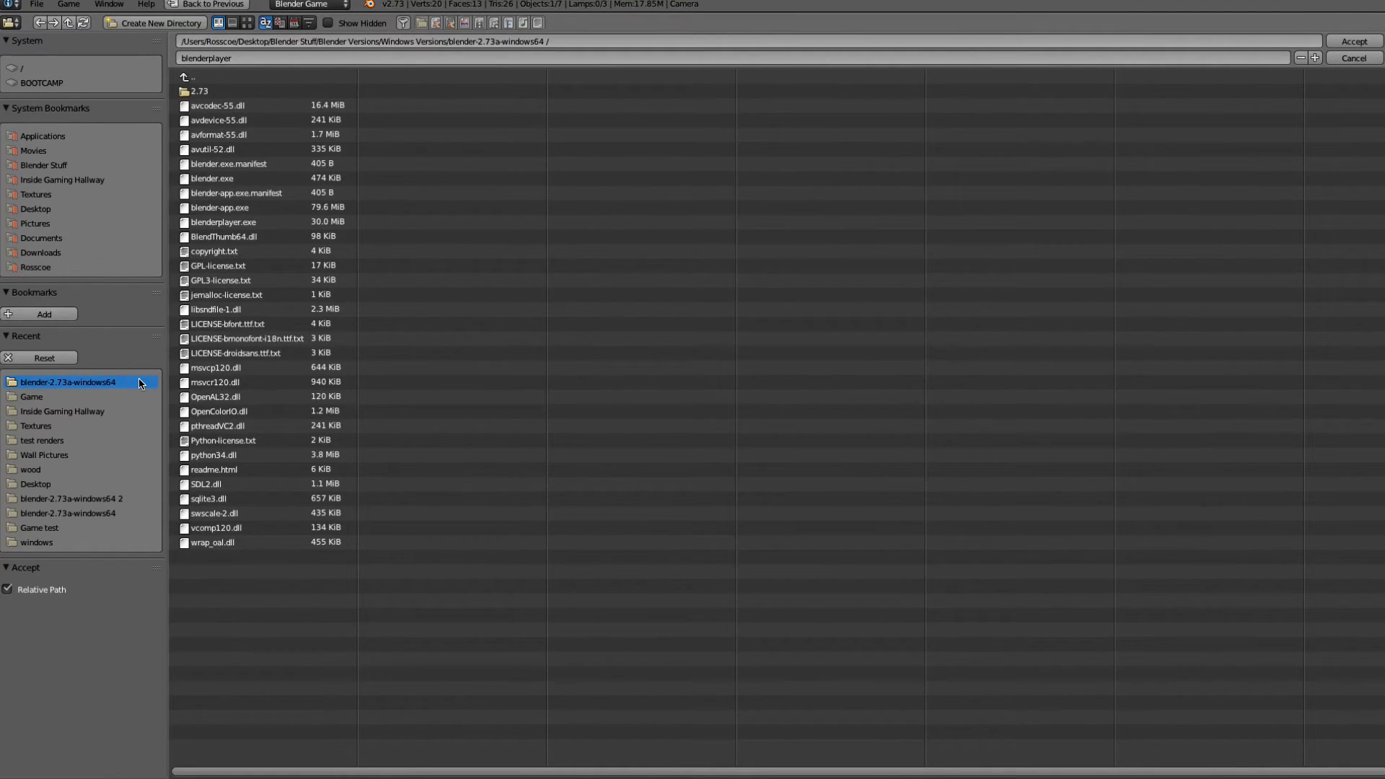
mouse_move(231, 222)
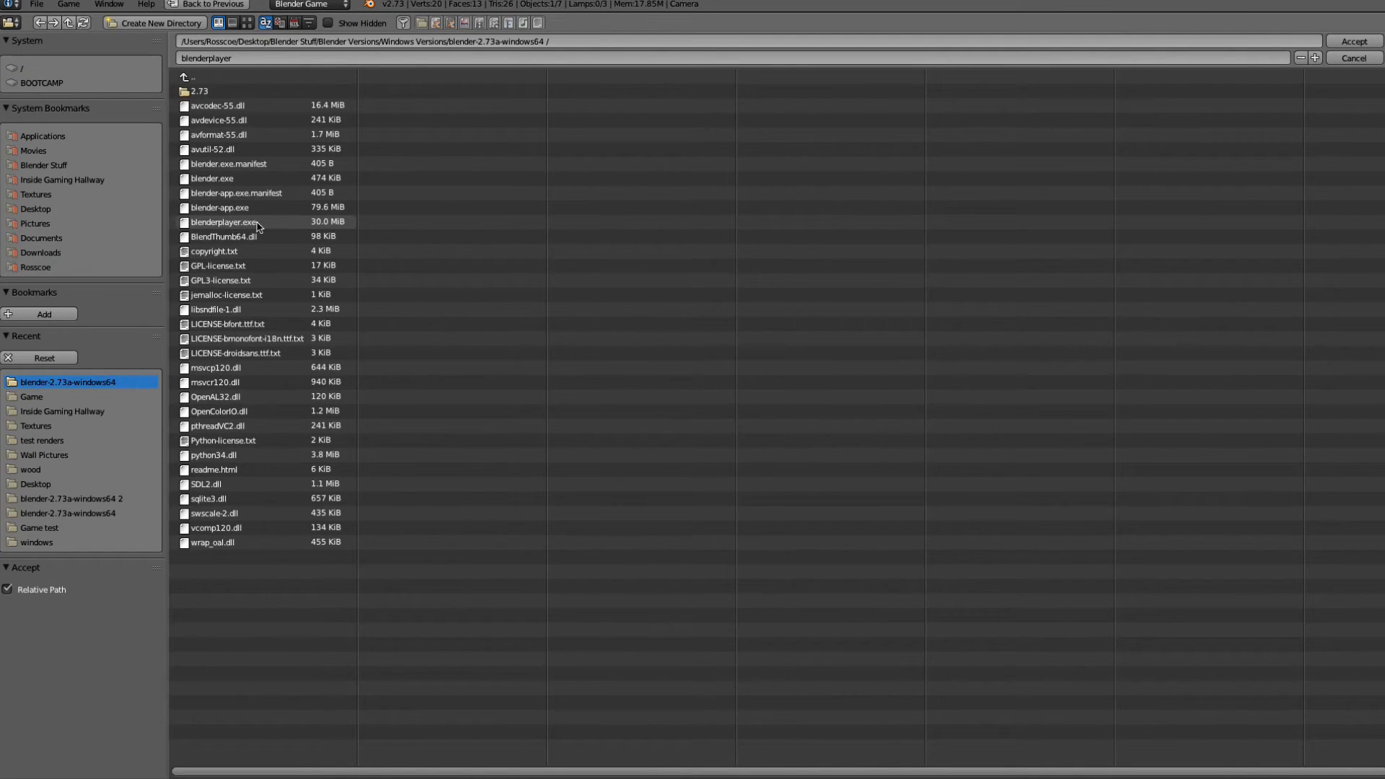
left_click(225, 223)
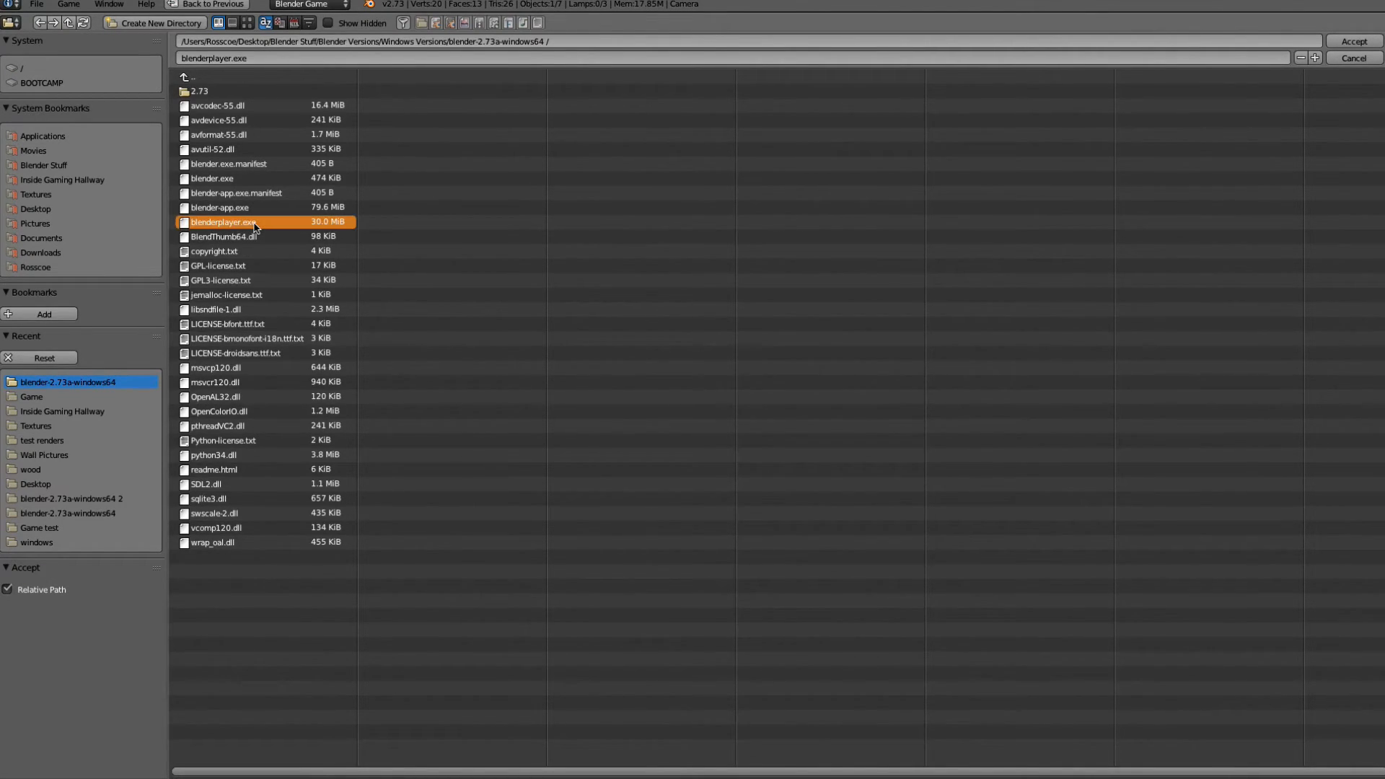
left_click(1352, 40)
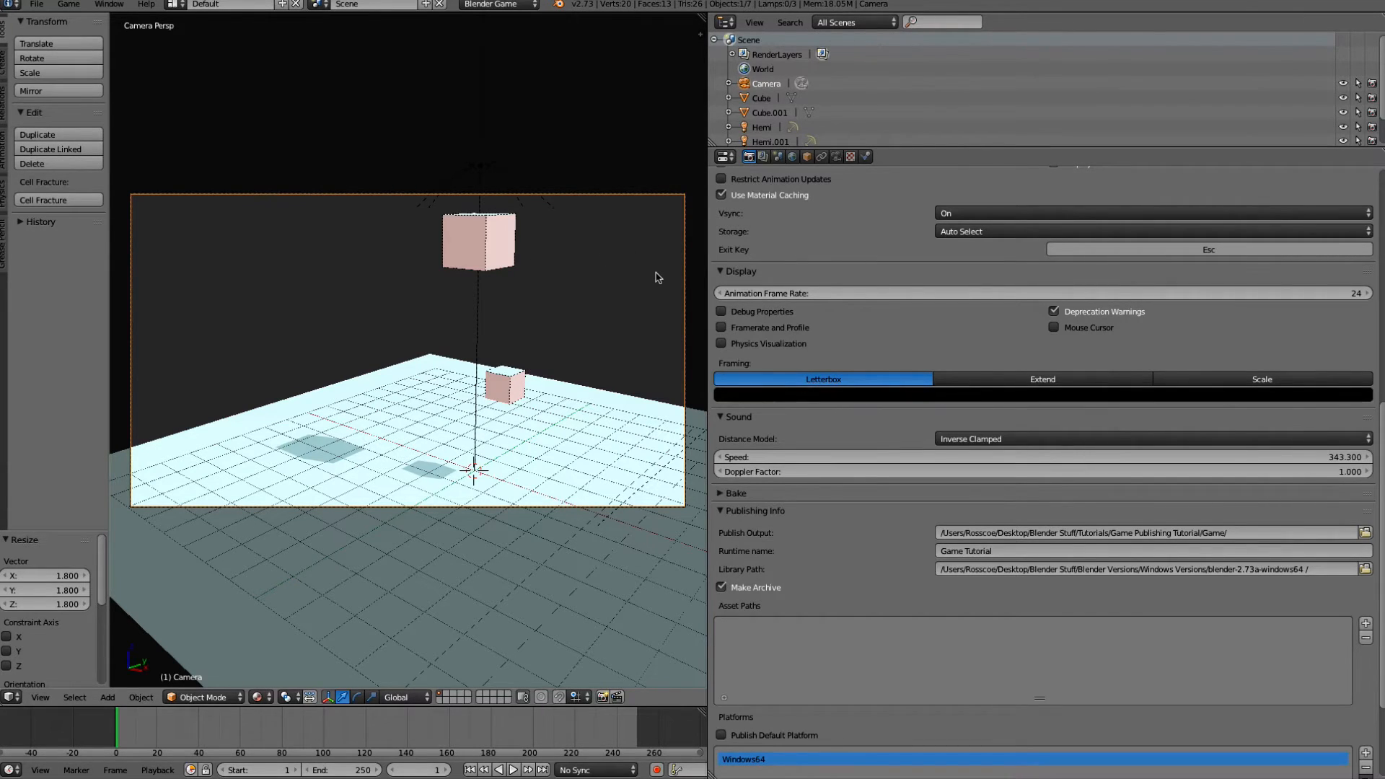
Review the Windows64 Player Path pointing to the blender-2.73a-windows64 blenderplayer and publish the platform
scroll("down", 3)
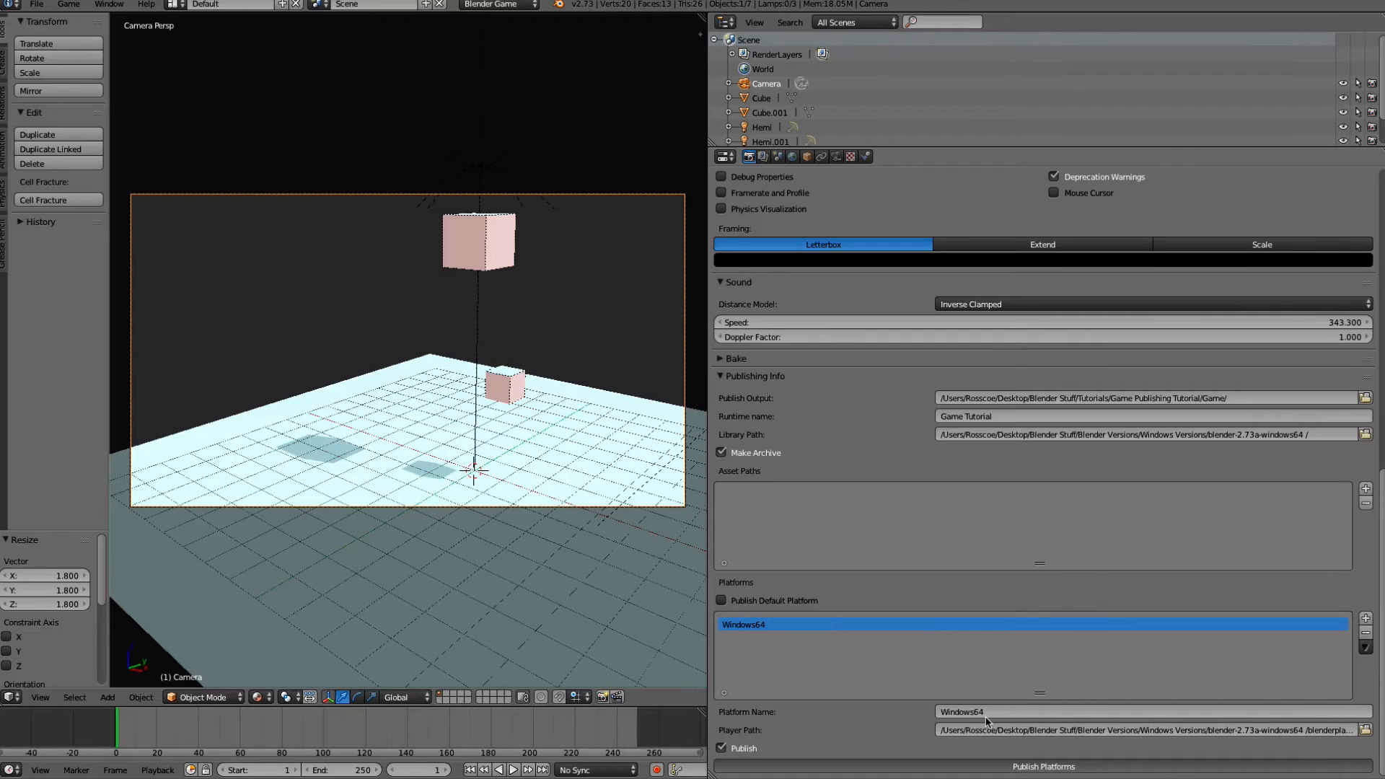
mouse_move(971, 691)
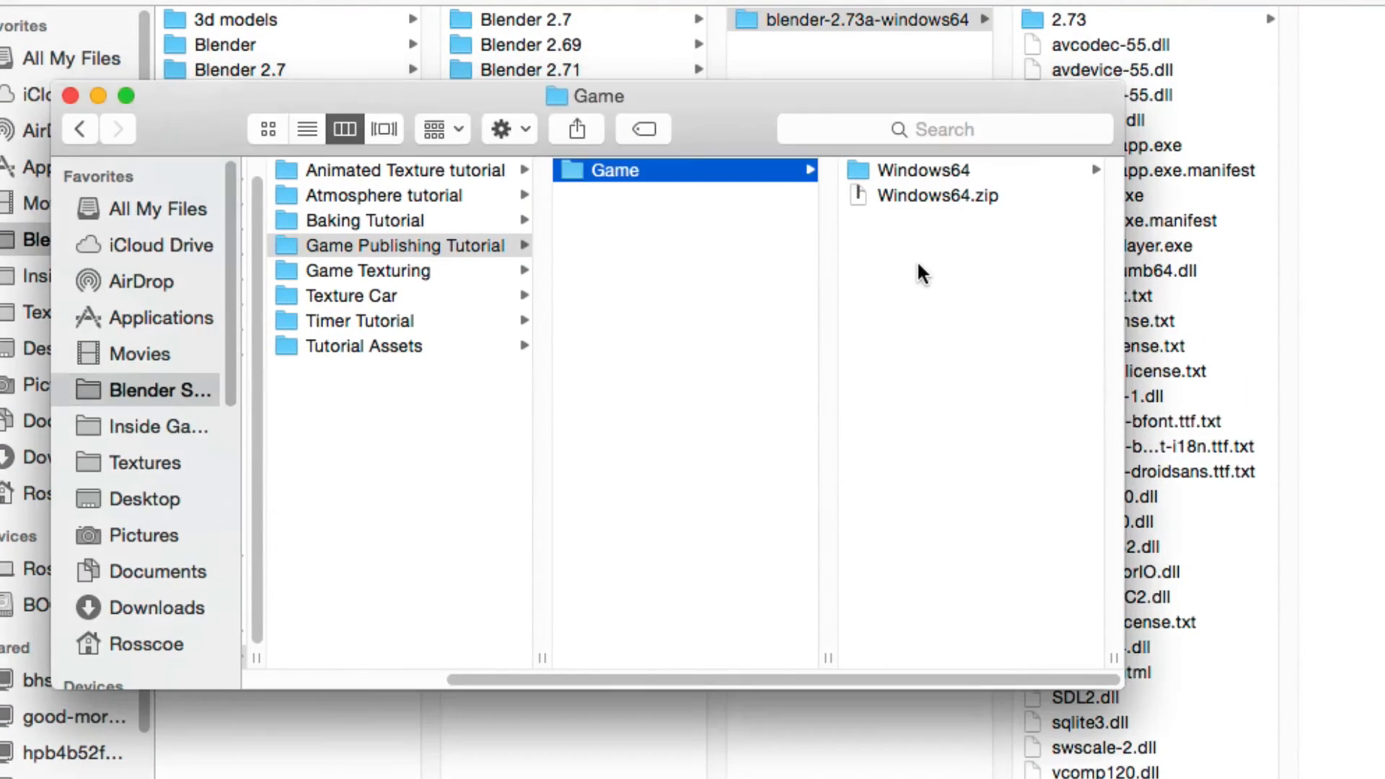
Browse into Game/Windows64 in Finder and preview the published Game Tutorial.exe (31.9 MB)
left_click(923, 170)
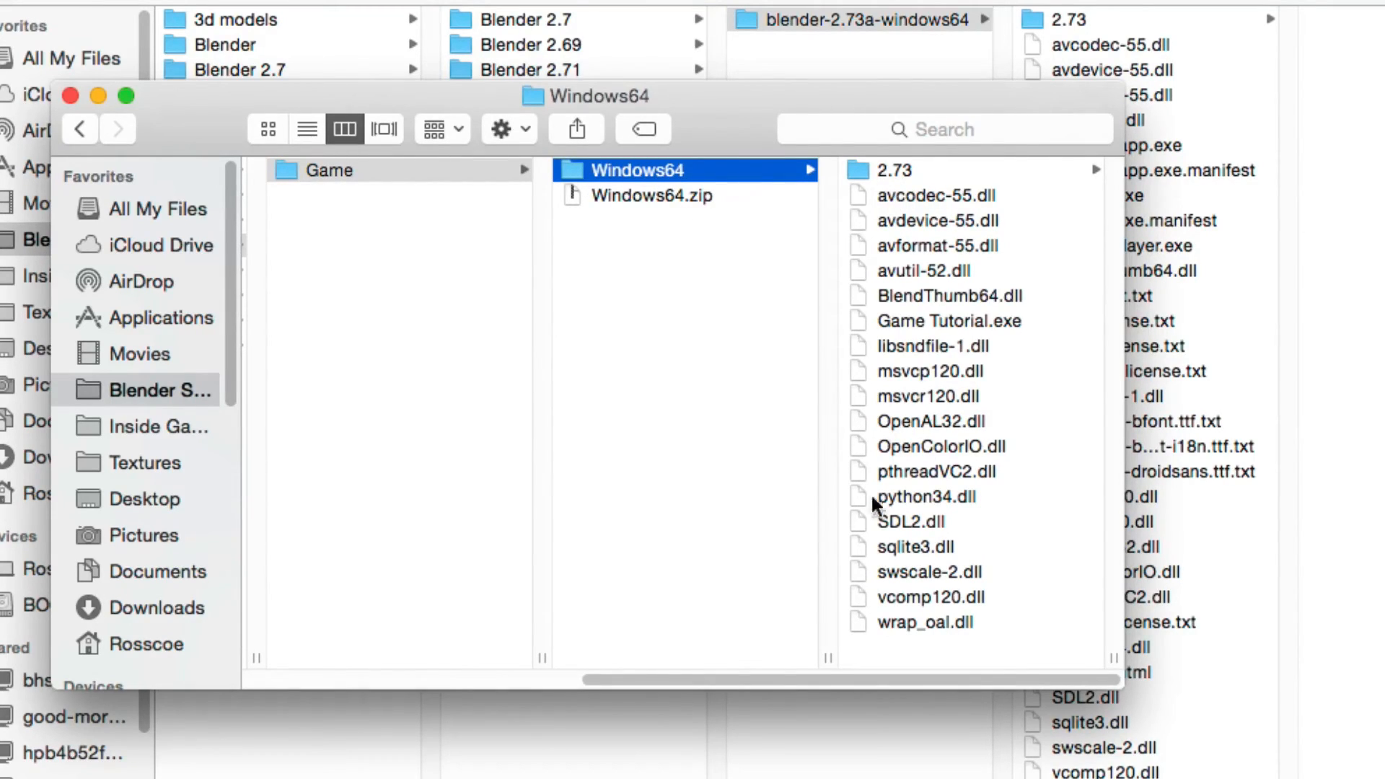
mouse_move(887, 432)
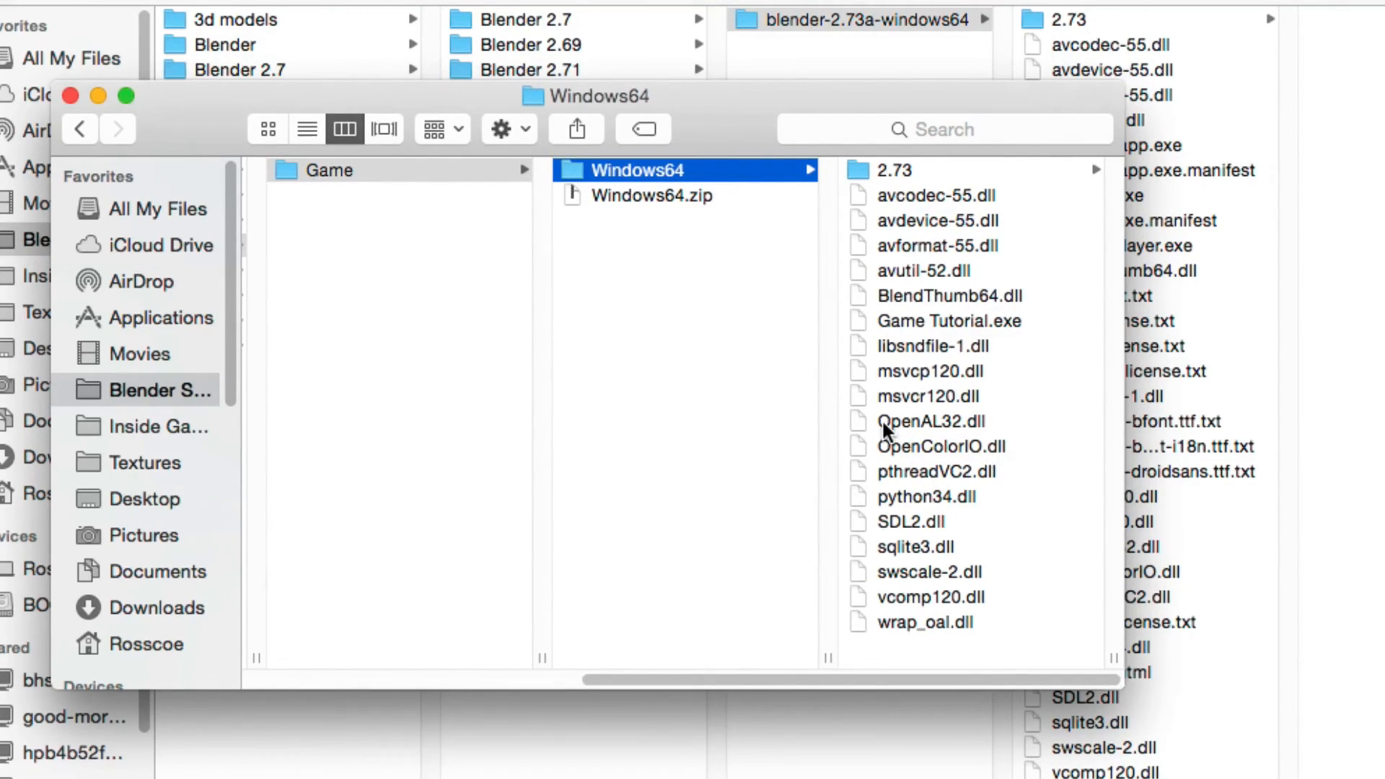
mouse_move(1025, 416)
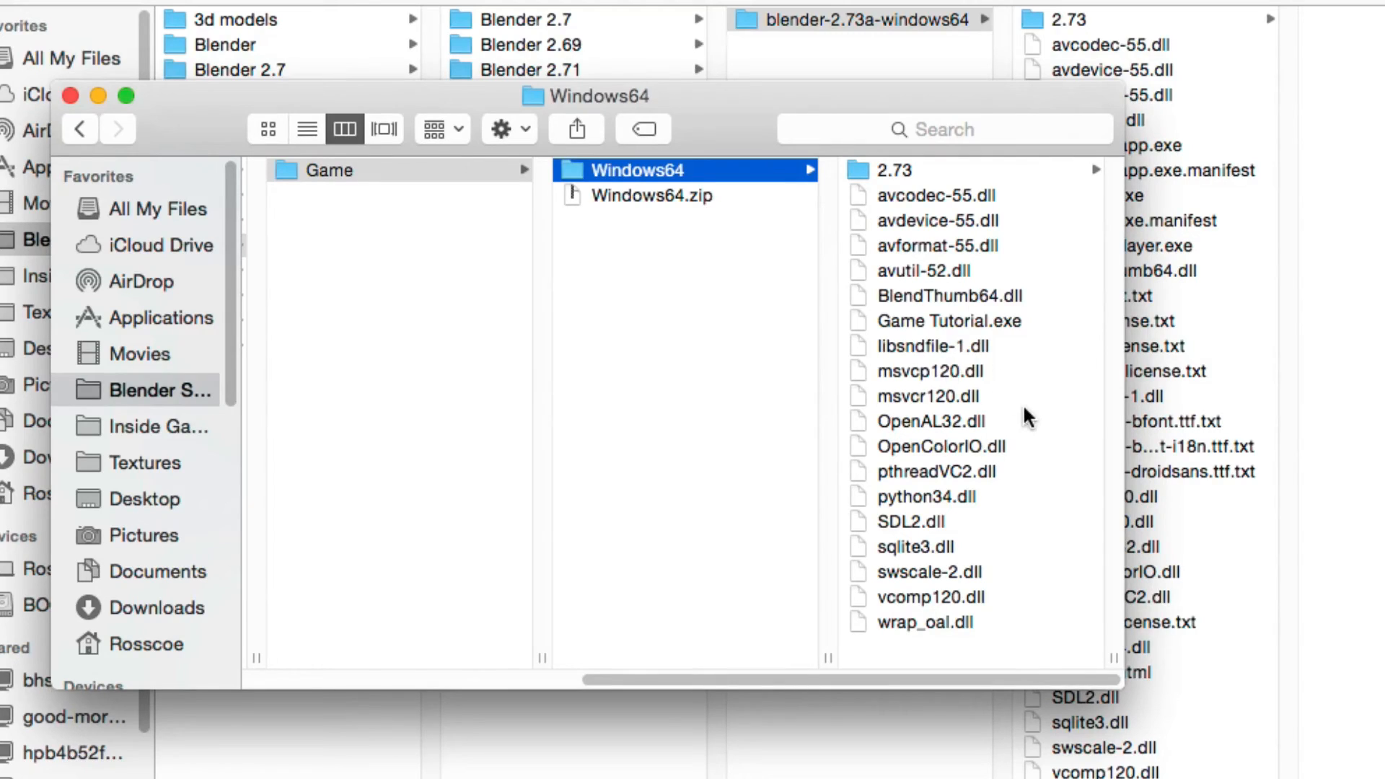
left_click(949, 321)
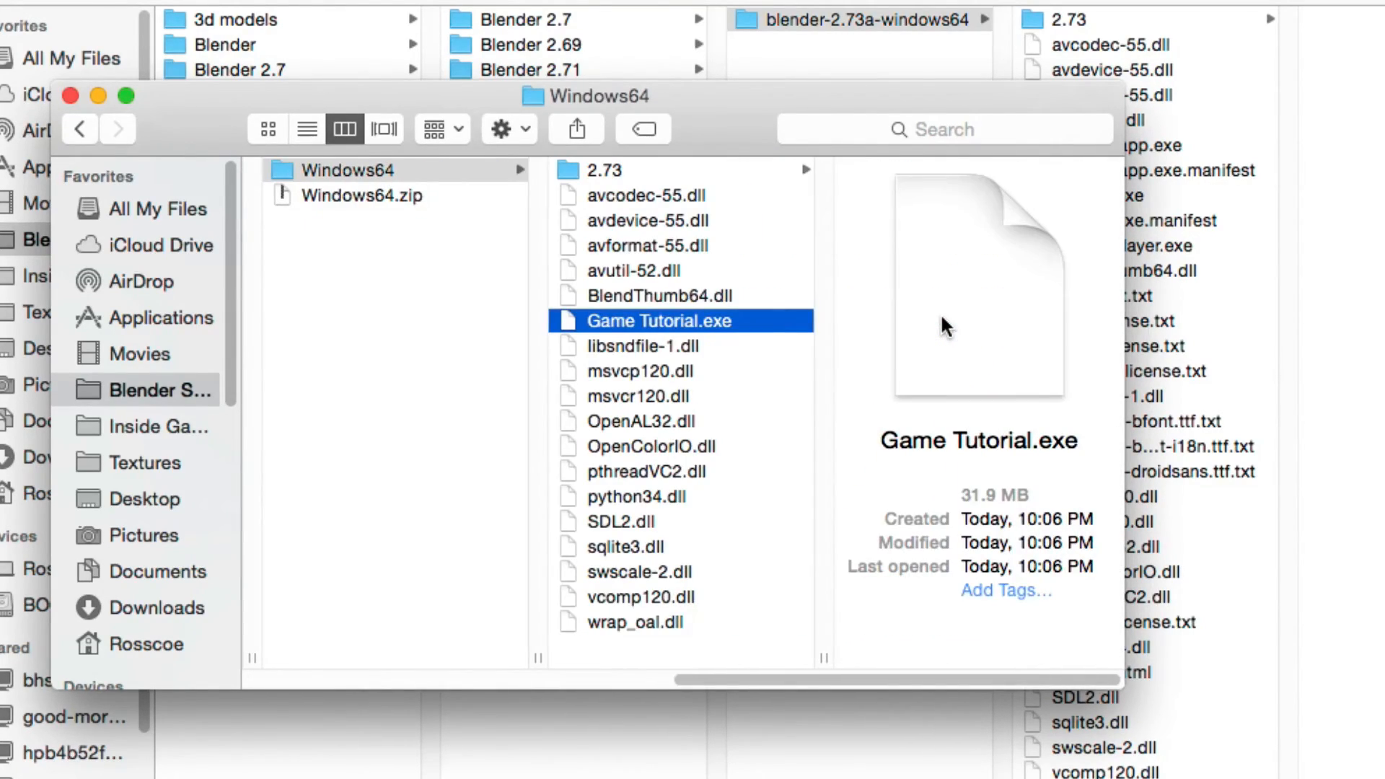
mouse_move(619, 309)
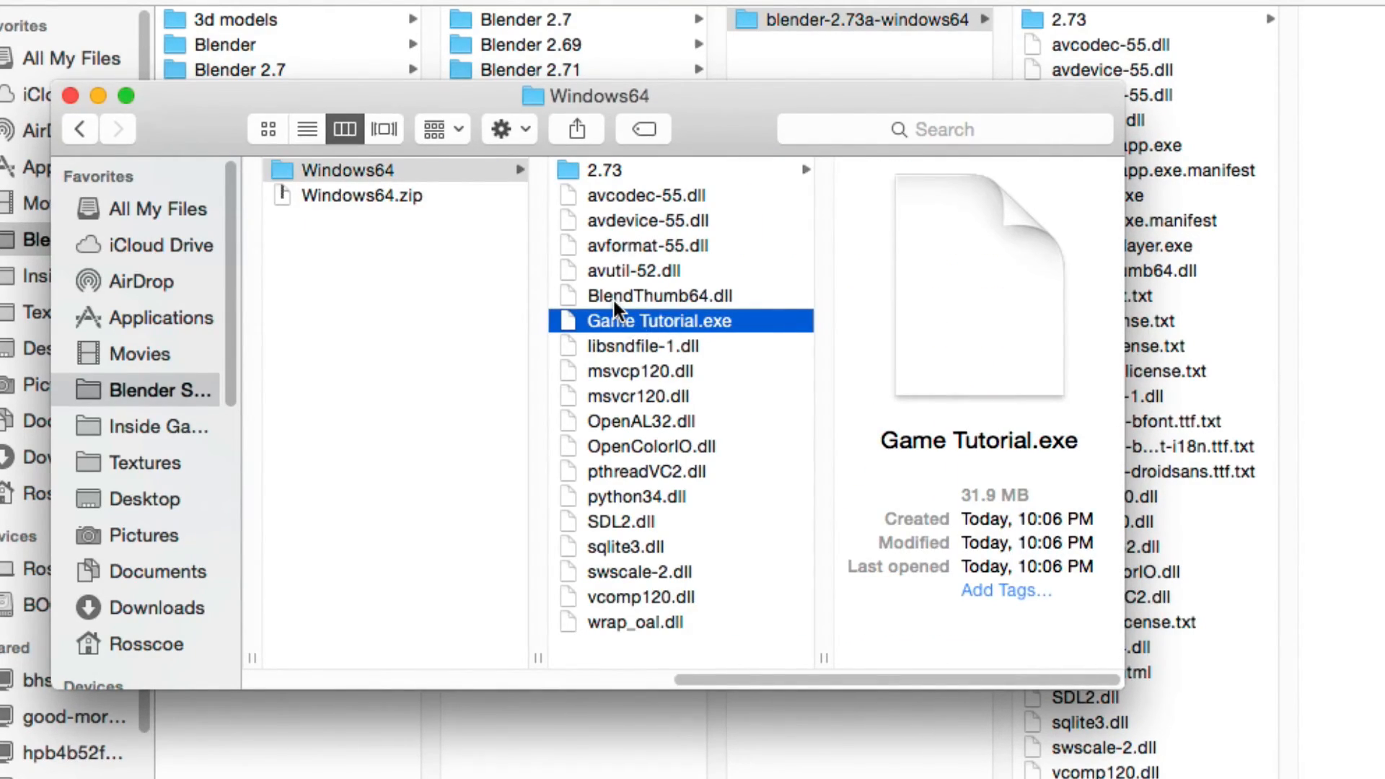
mouse_move(740, 308)
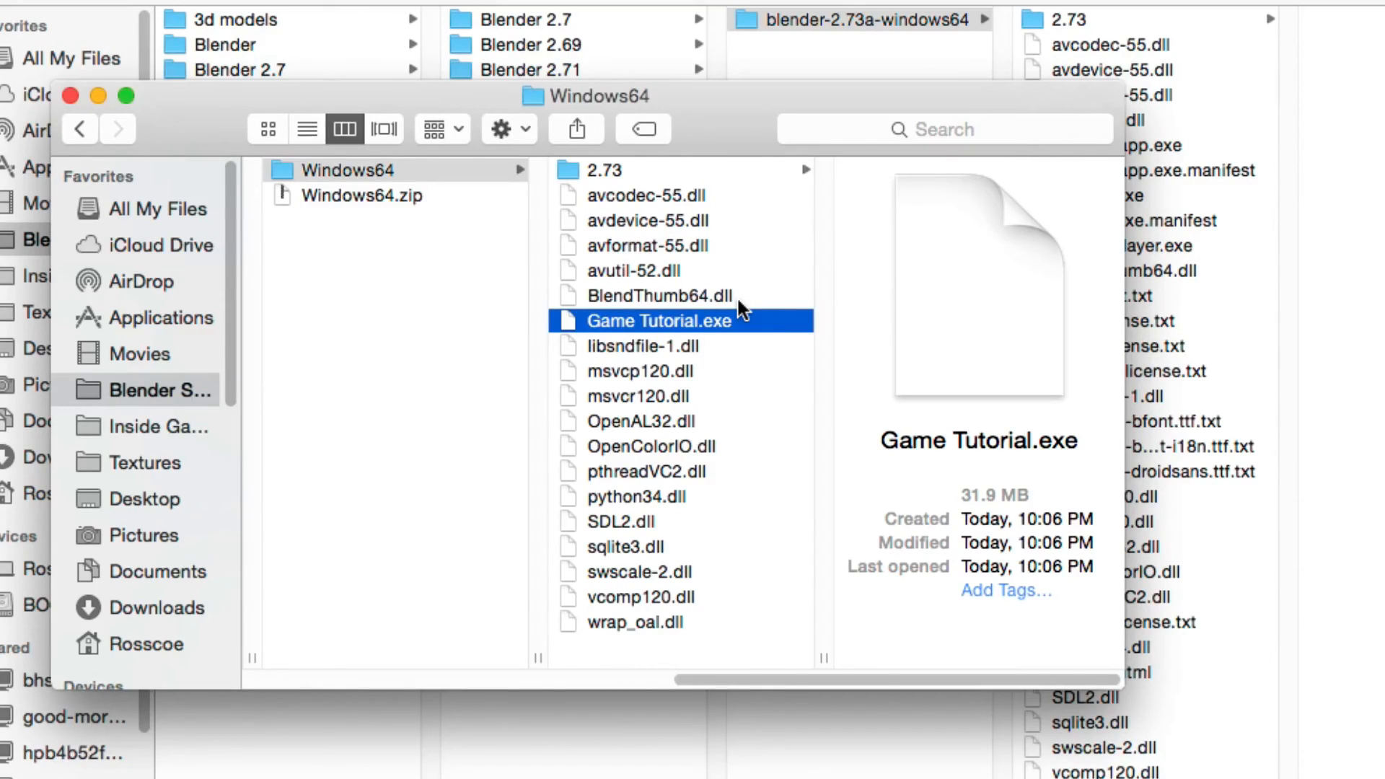